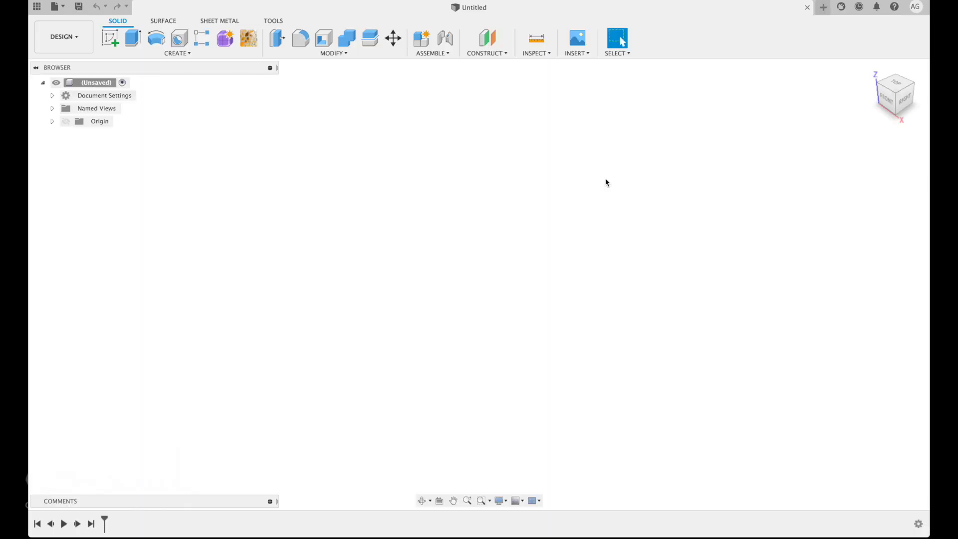
{"action": "mouse_move", "coordinate": [610, 184]}
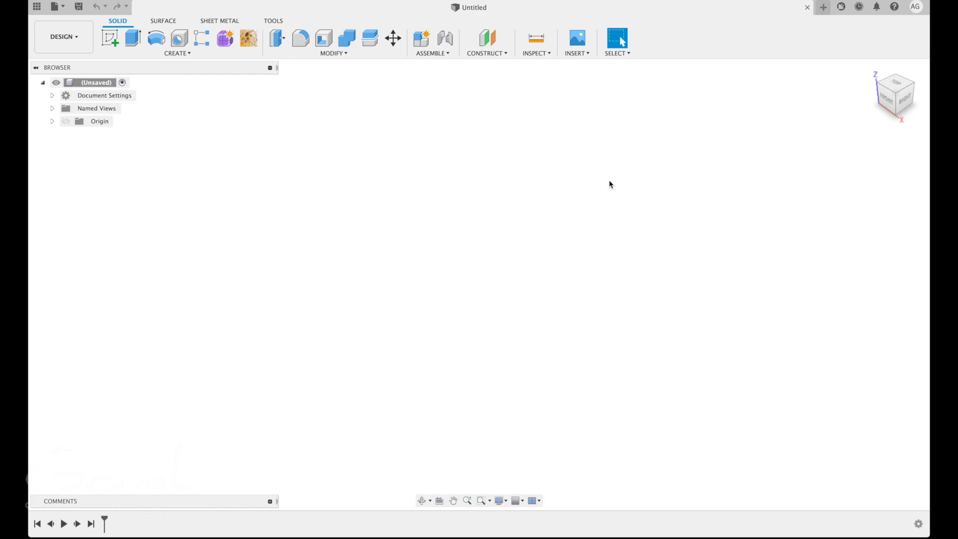
{"action": "mouse_move", "coordinate": [456, 158]}
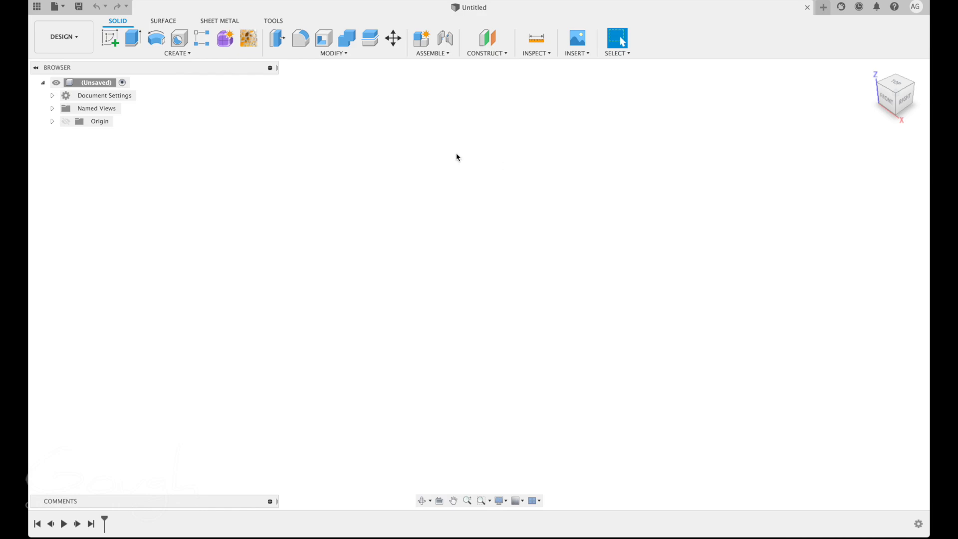
{"action": "mouse_move", "coordinate": [161, 483]}
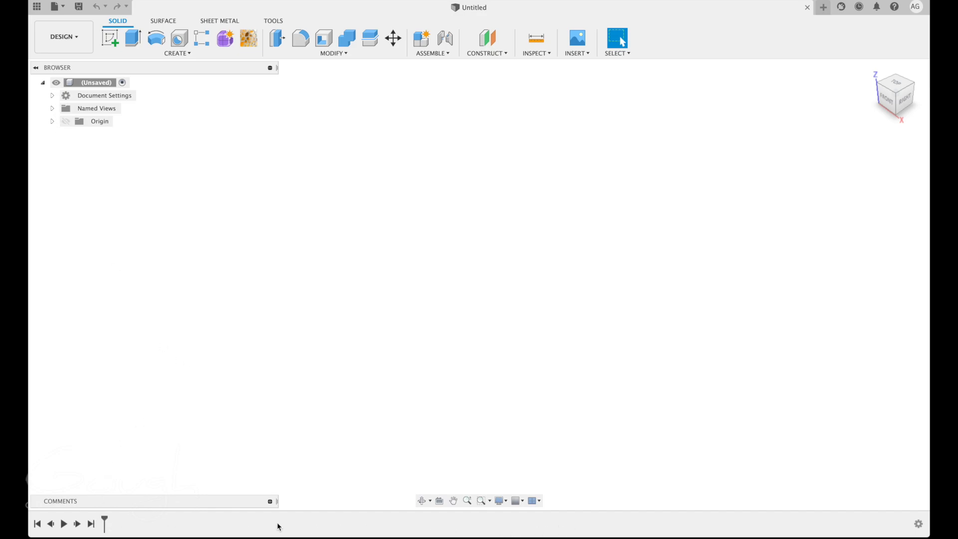
{"action": "mouse_move", "coordinate": [351, 526]}
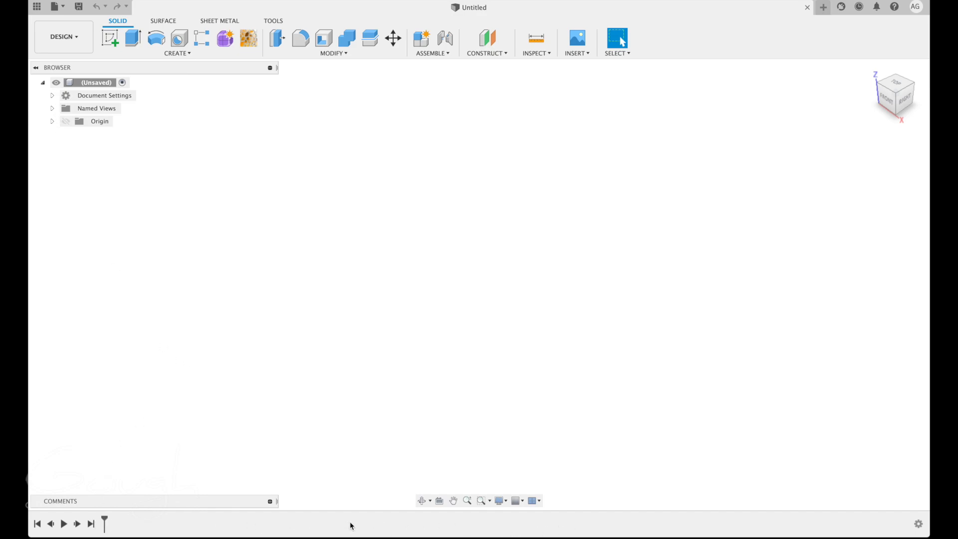
{"action": "mouse_move", "coordinate": [485, 527]}
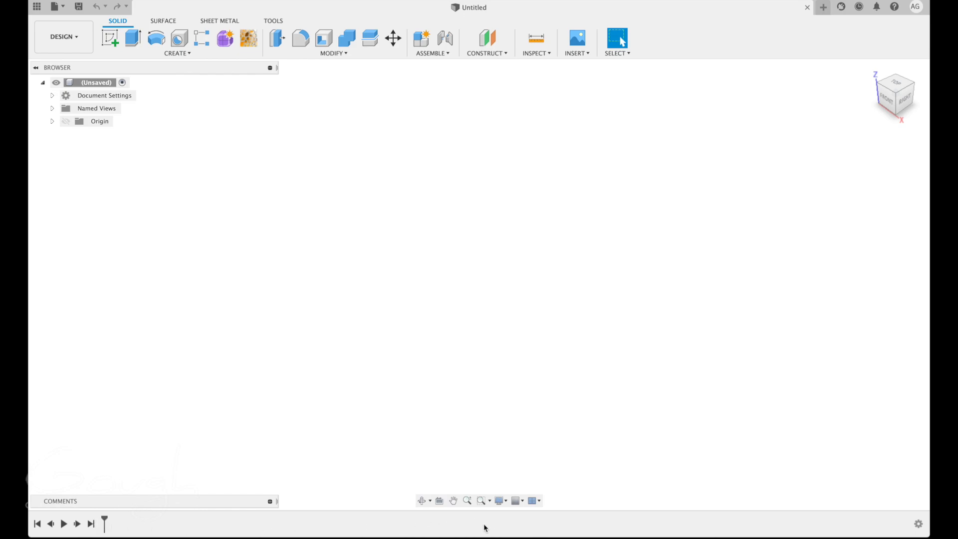
{"action": "mouse_move", "coordinate": [528, 319]}
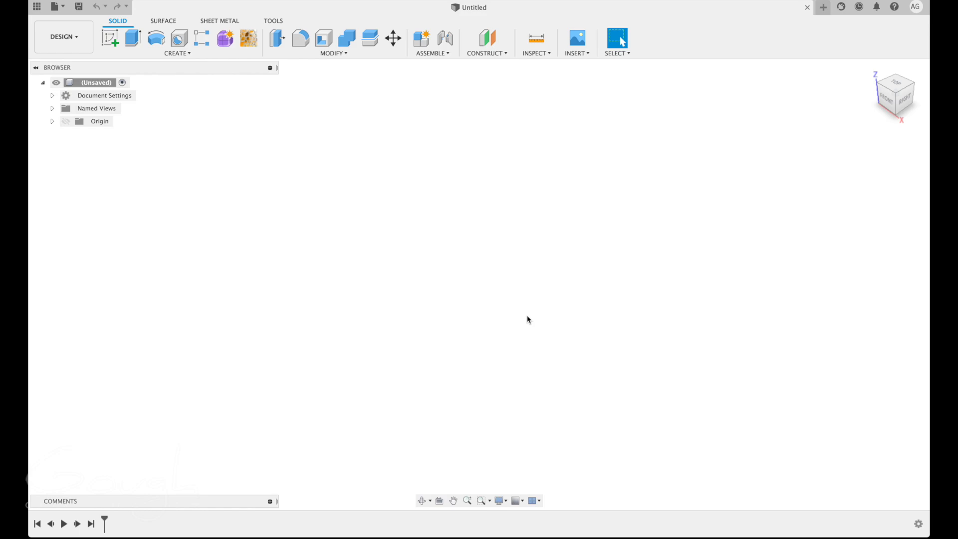
{"action": "mouse_move", "coordinate": [199, 62]}
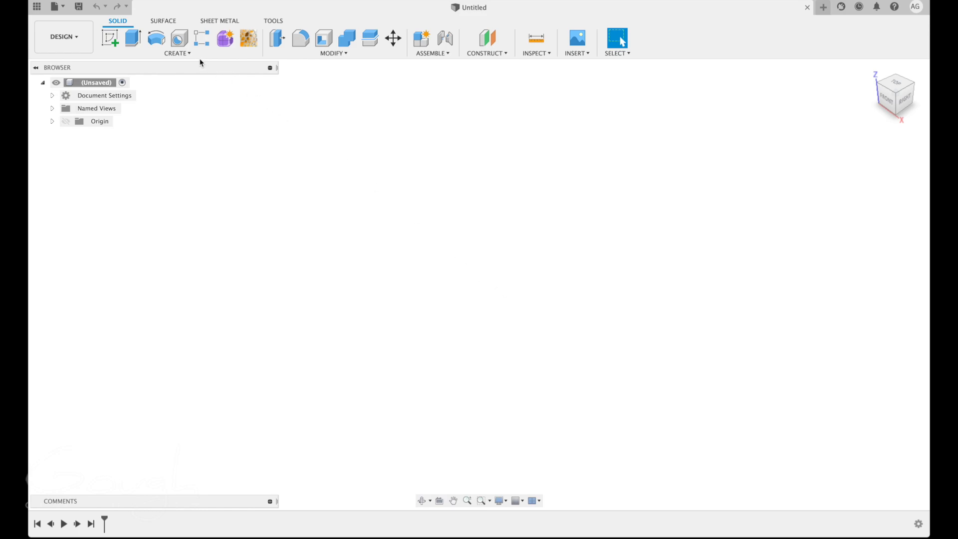
{"action": "mouse_move", "coordinate": [299, 173]}
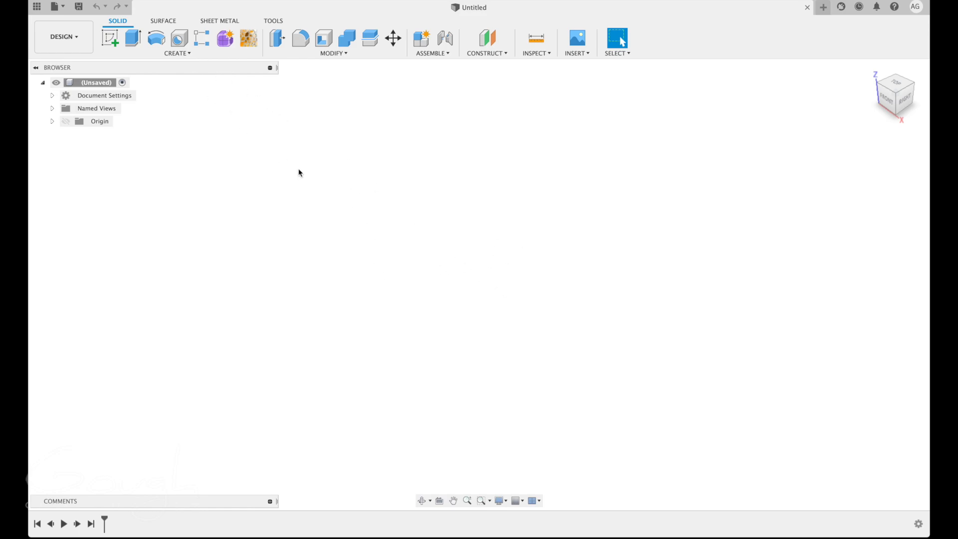
Create a new sketch on the XY ground plane, viewed from the top
{"action": "left_click", "coordinate": [177, 53]}
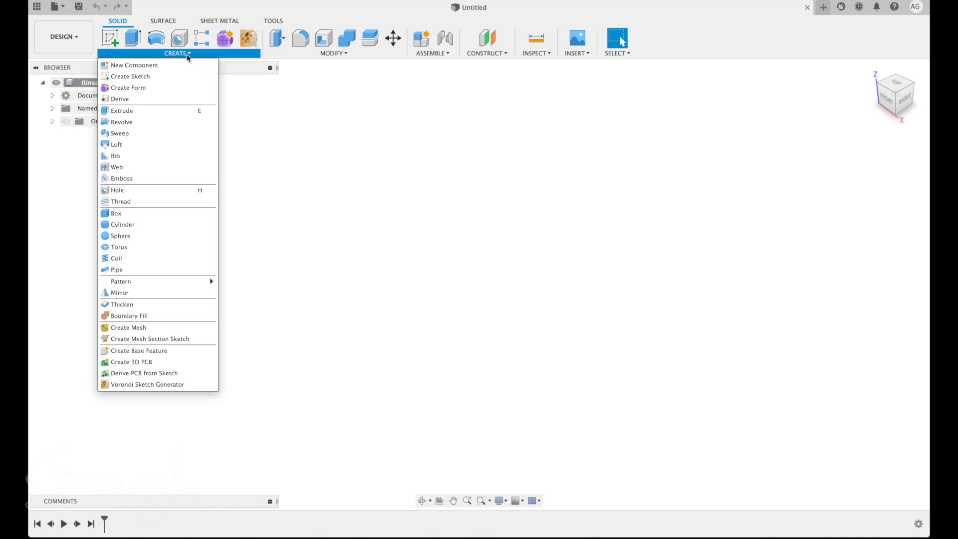
{"action": "mouse_move", "coordinate": [130, 76]}
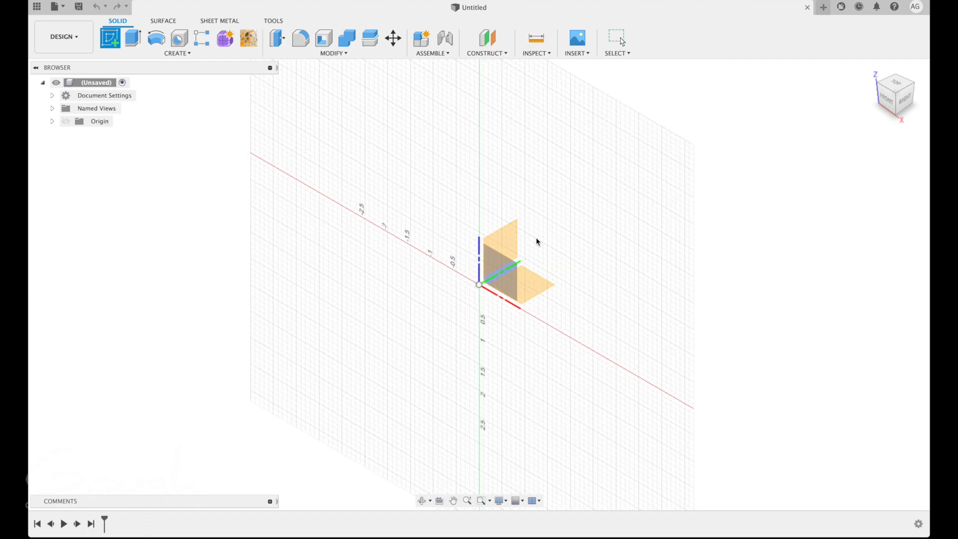
{"action": "left_click_drag", "start_coordinate": [538, 241], "coordinate": [538, 291]}
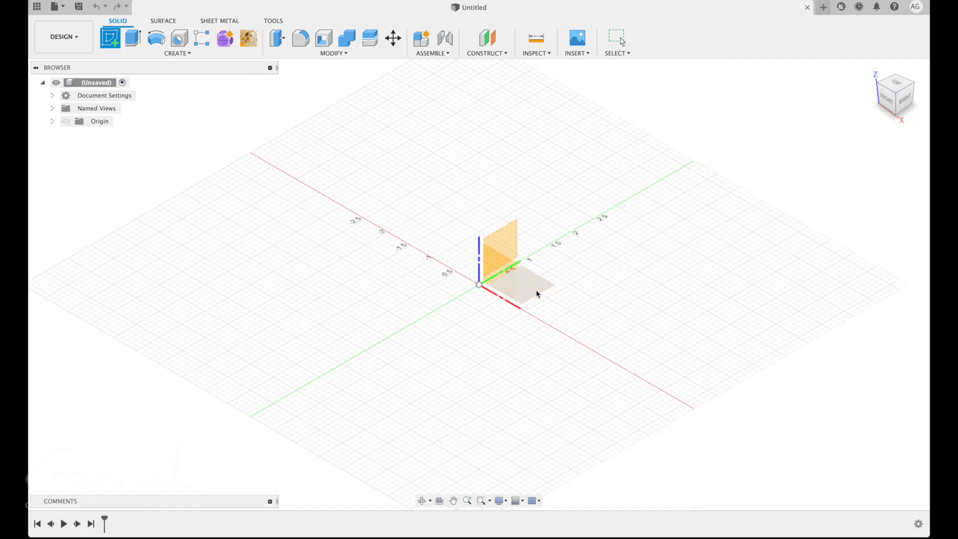
{"action": "mouse_move", "coordinate": [540, 291]}
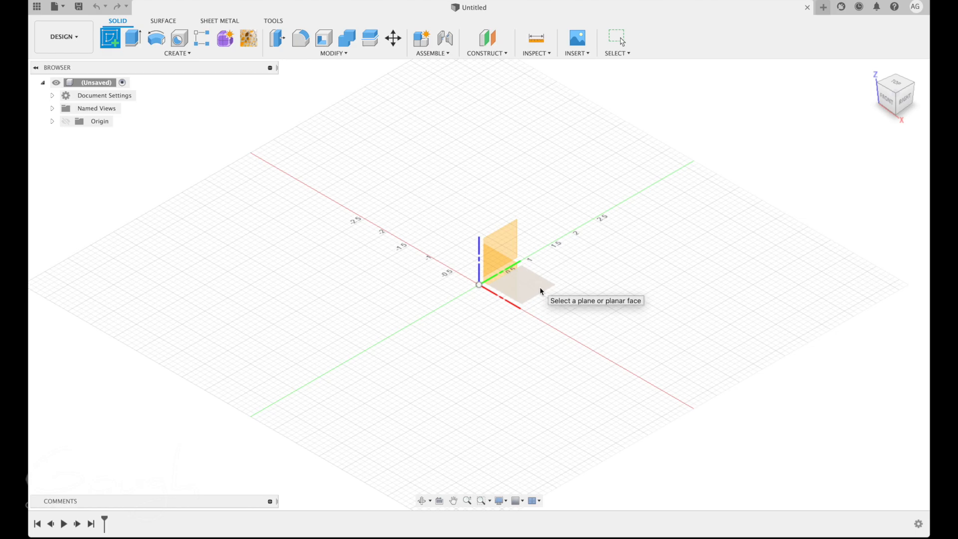
{"action": "mouse_move", "coordinate": [538, 285]}
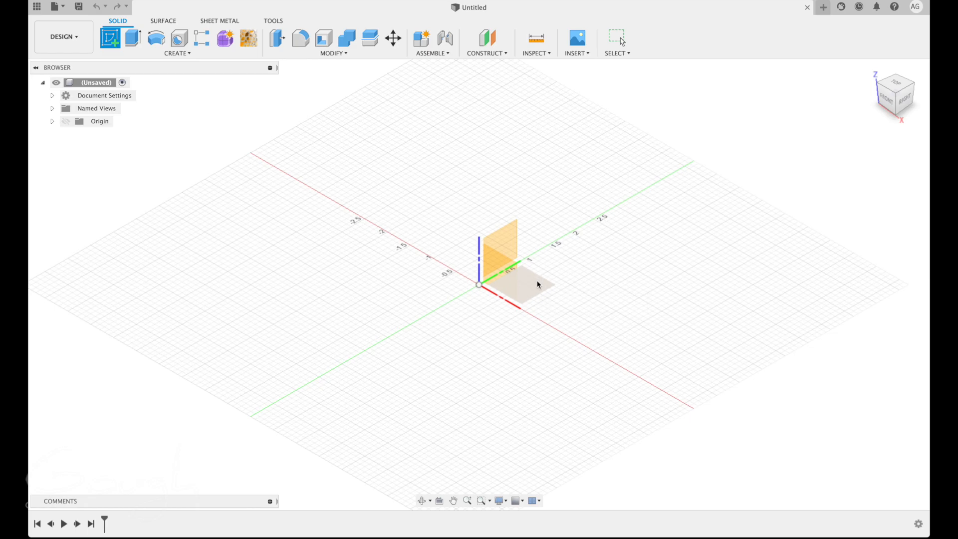
{"action": "left_click", "coordinate": [522, 288]}
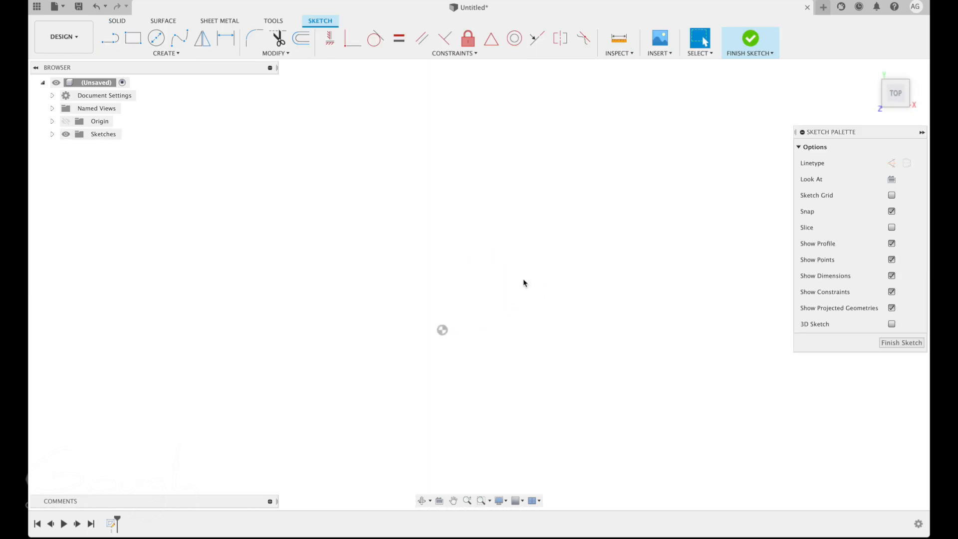
{"action": "mouse_move", "coordinate": [472, 139]}
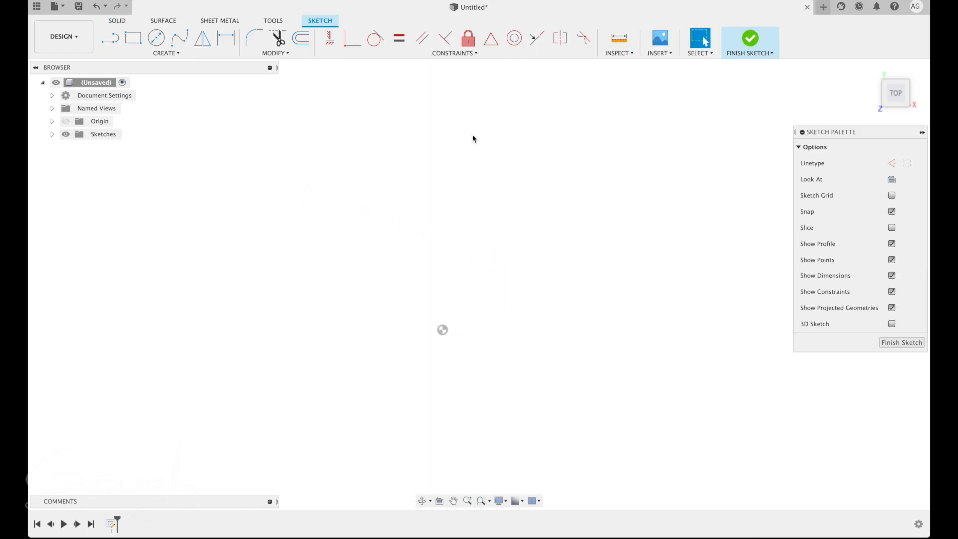
{"action": "mouse_move", "coordinate": [300, 38]}
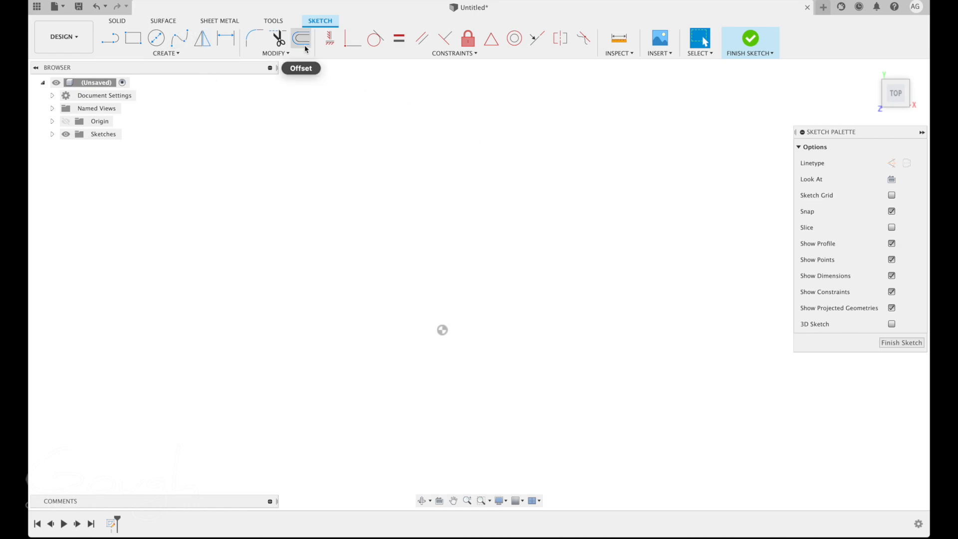
{"action": "mouse_move", "coordinate": [226, 38]}
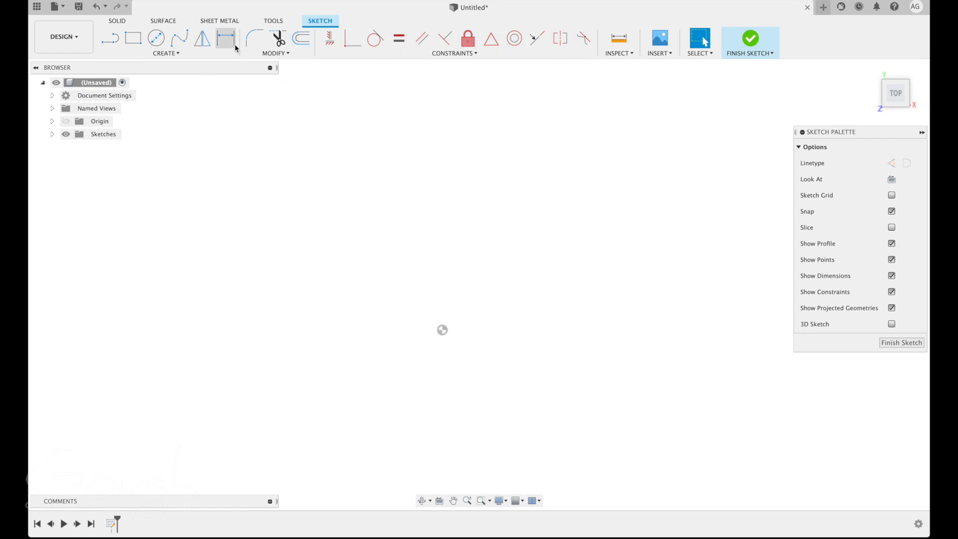
Draw a 2-point rectangle around the origin as the brick outline
{"action": "left_click", "coordinate": [165, 54]}
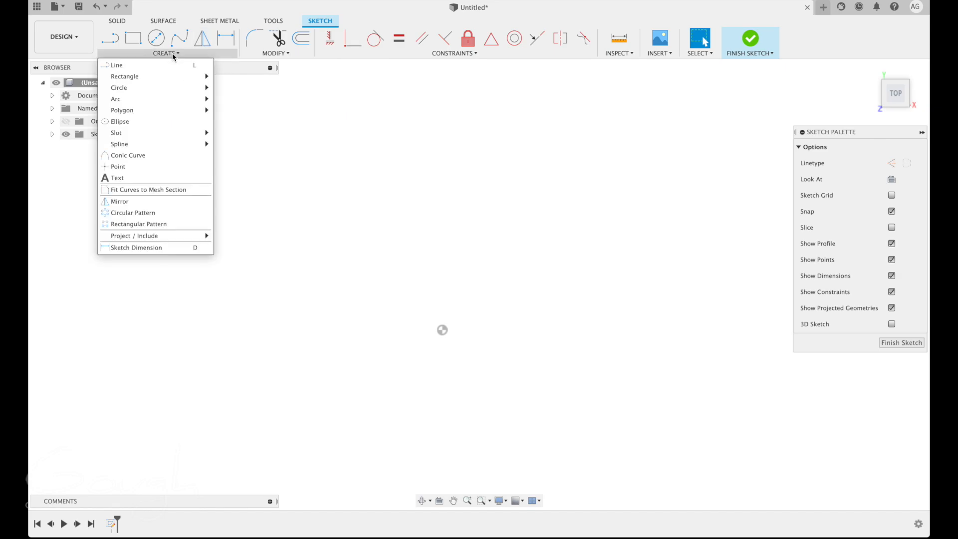
{"action": "mouse_move", "coordinate": [139, 87]}
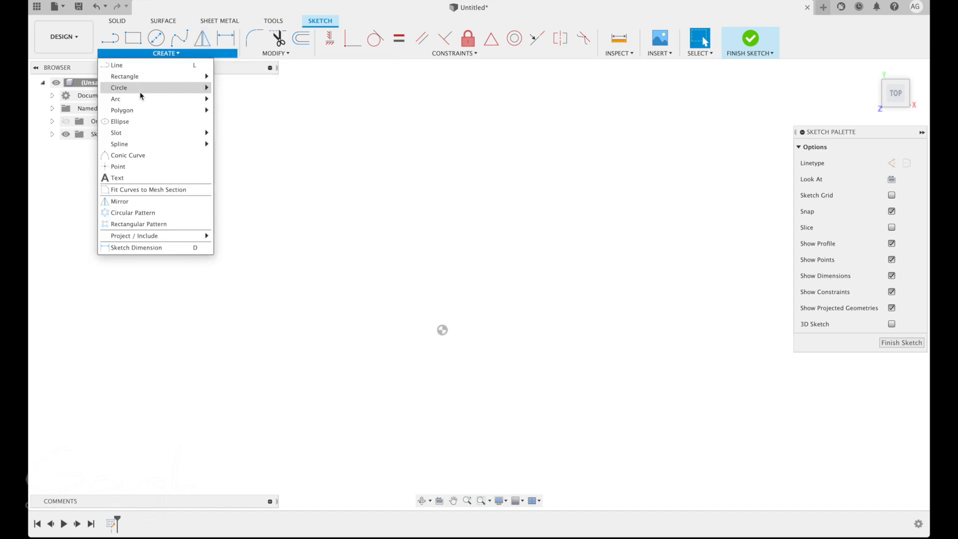
{"action": "mouse_move", "coordinate": [125, 76]}
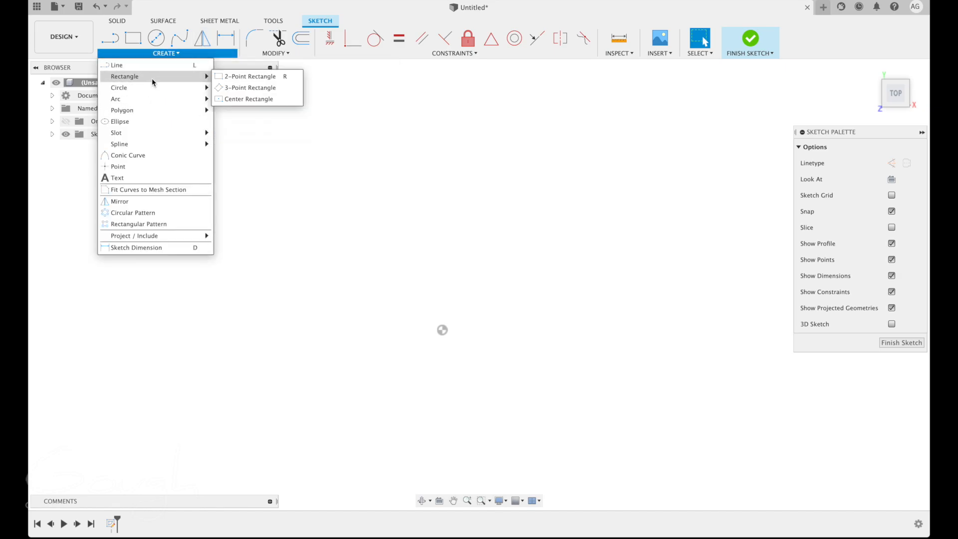
{"action": "mouse_move", "coordinate": [195, 82]}
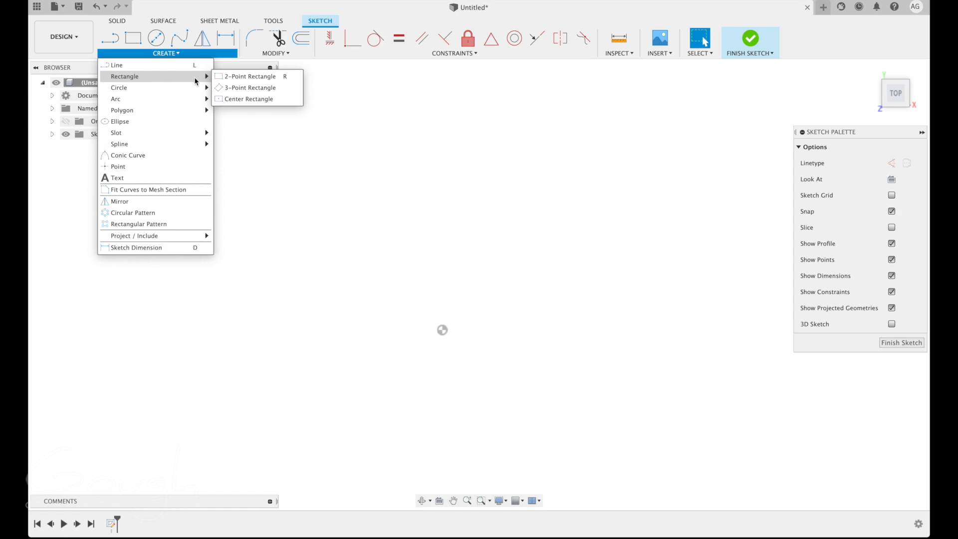
{"action": "mouse_move", "coordinate": [250, 76]}
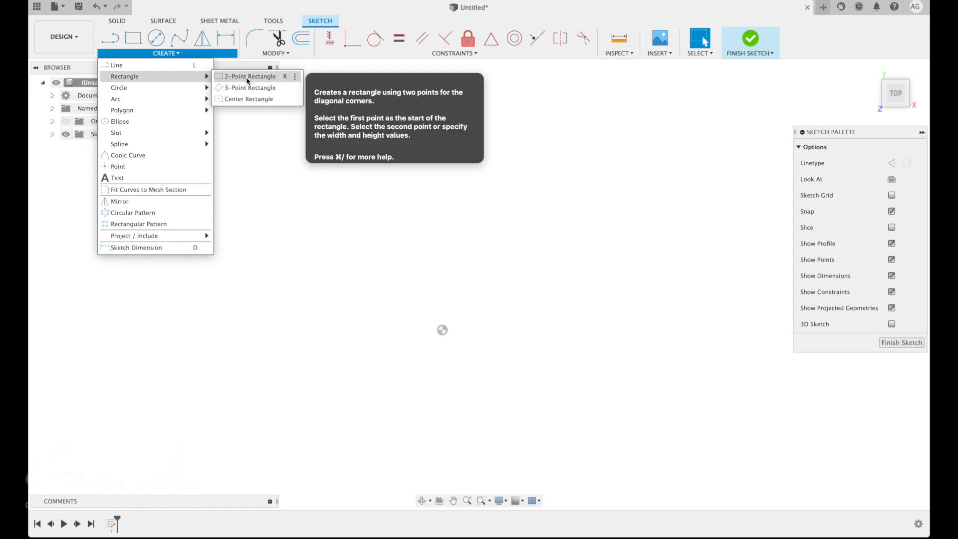
{"action": "left_click", "coordinate": [251, 75]}
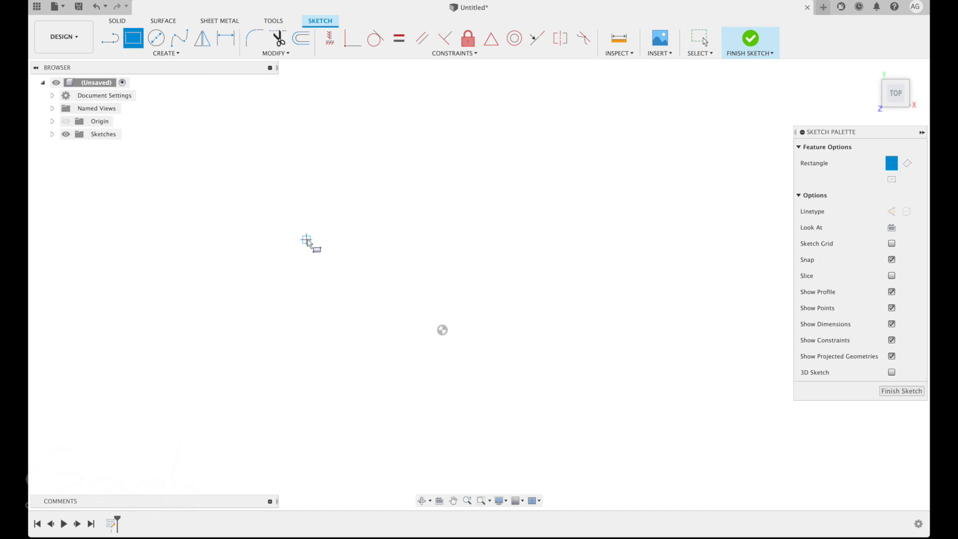
{"action": "left_click_drag", "start_coordinate": [305, 239], "coordinate": [623, 428]}
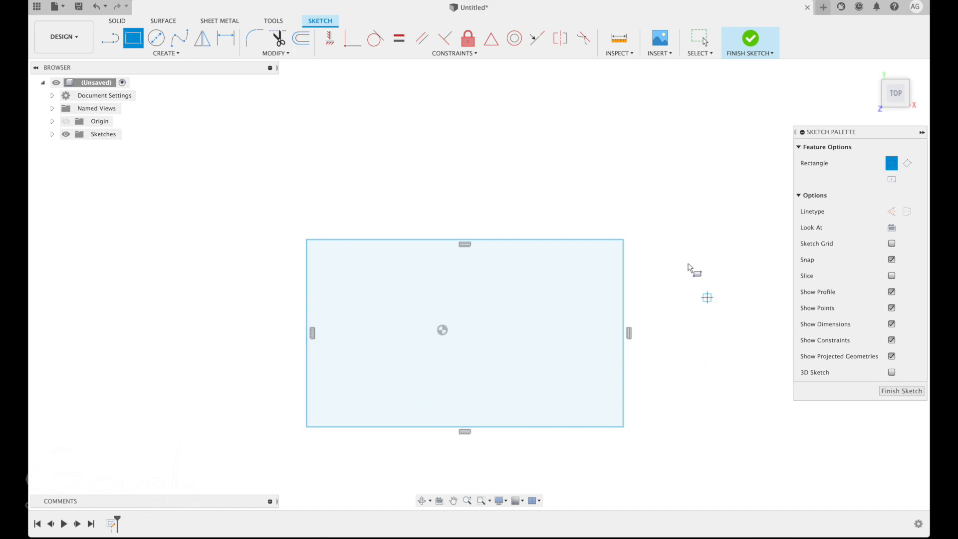
{"action": "mouse_move", "coordinate": [393, 305]}
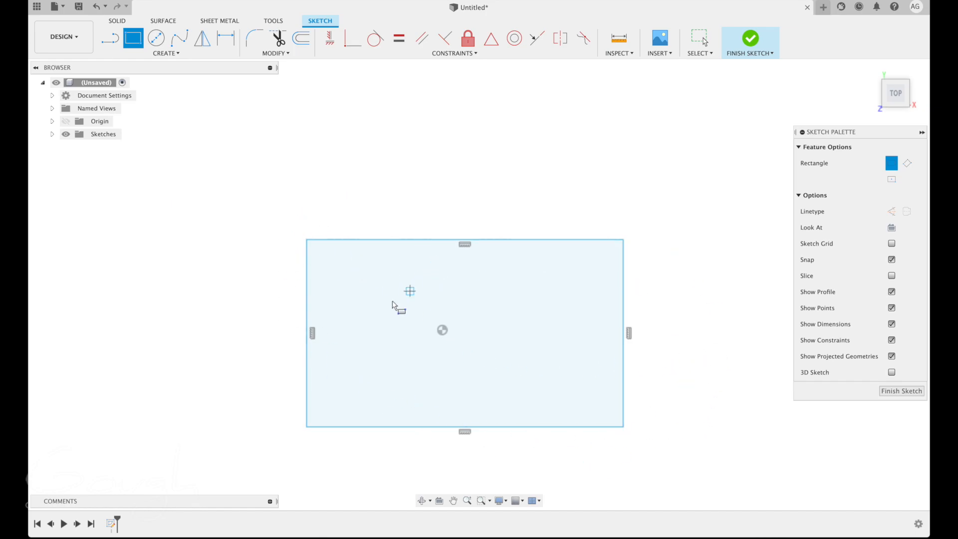
{"action": "mouse_move", "coordinate": [235, 84]}
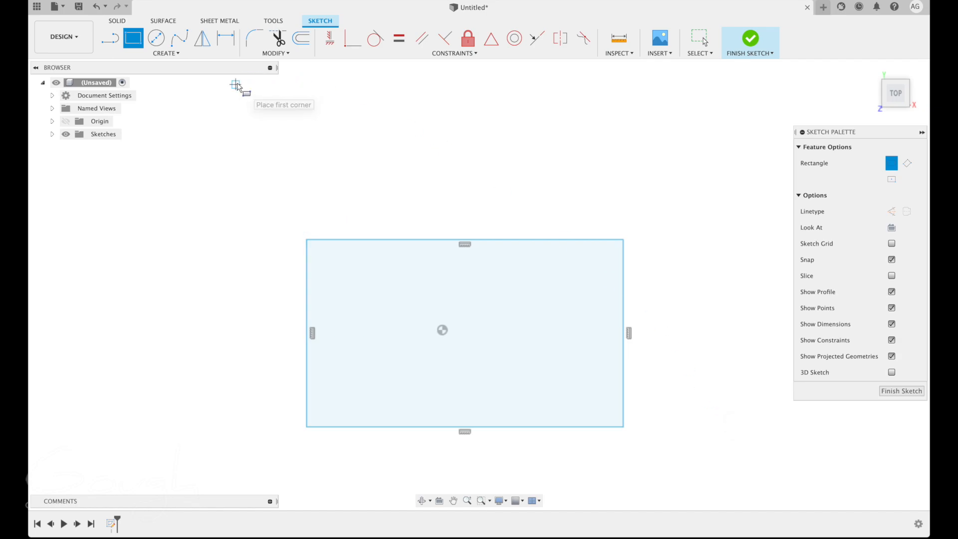
Dimension the rectangle to 5 inches wide and 3 inches high
{"action": "left_click", "coordinate": [166, 54]}
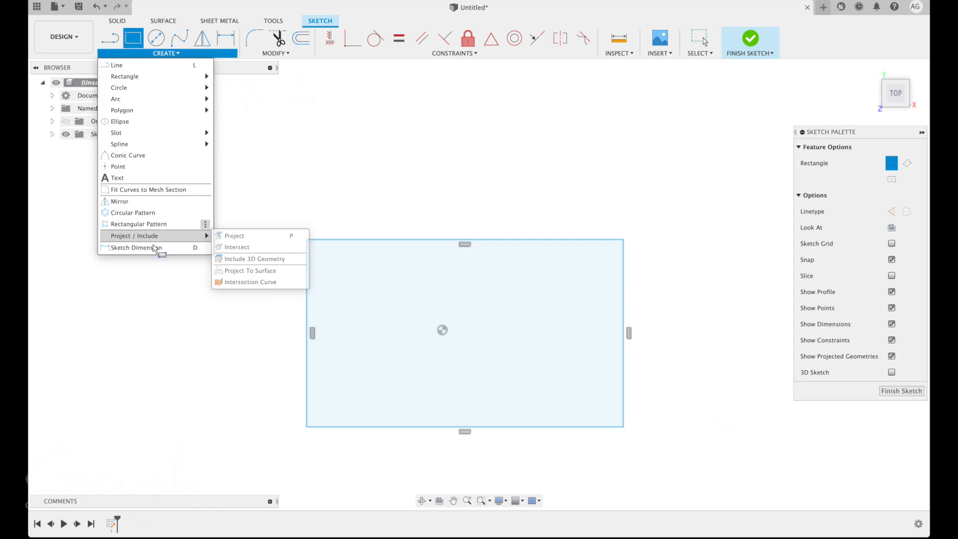
{"action": "left_click", "coordinate": [136, 247]}
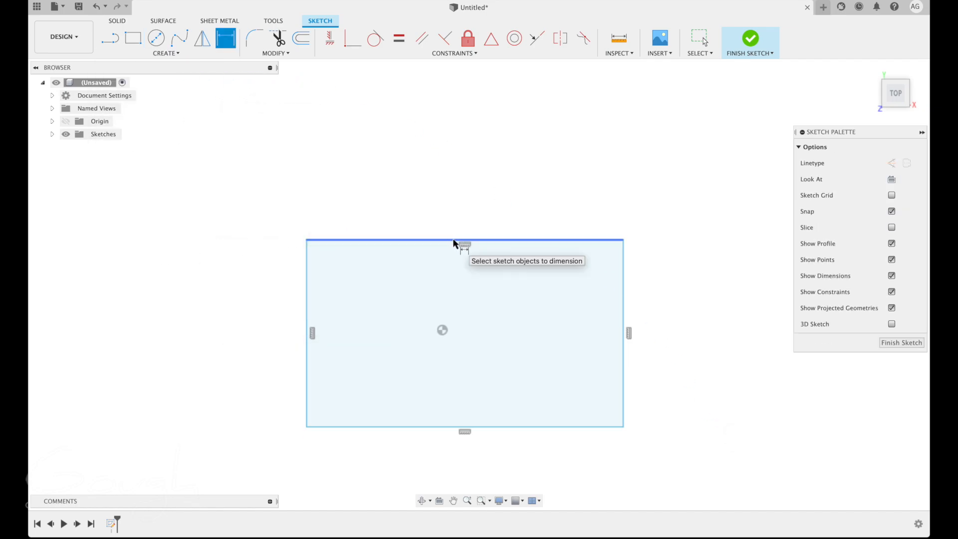
{"action": "left_click", "coordinate": [465, 243]}
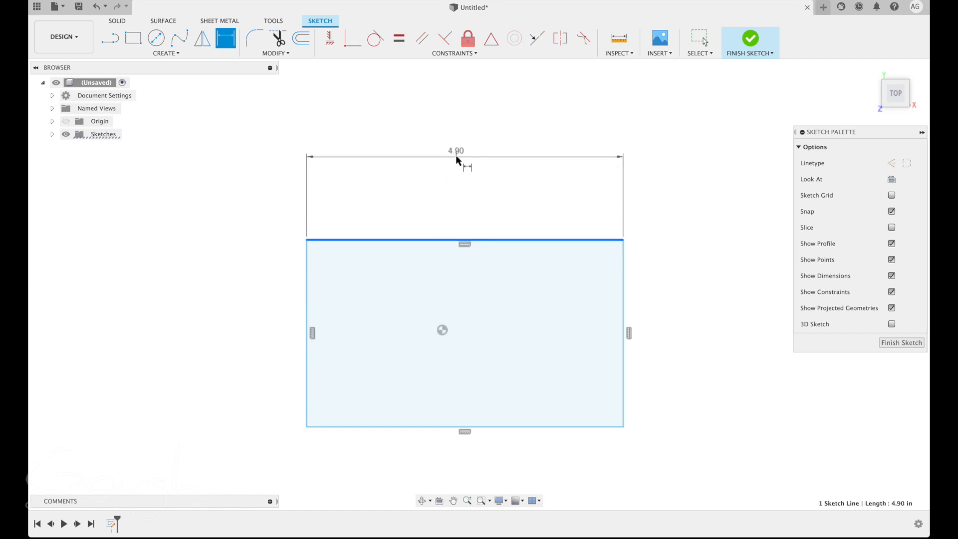
{"action": "double_click", "coordinate": [455, 151]}
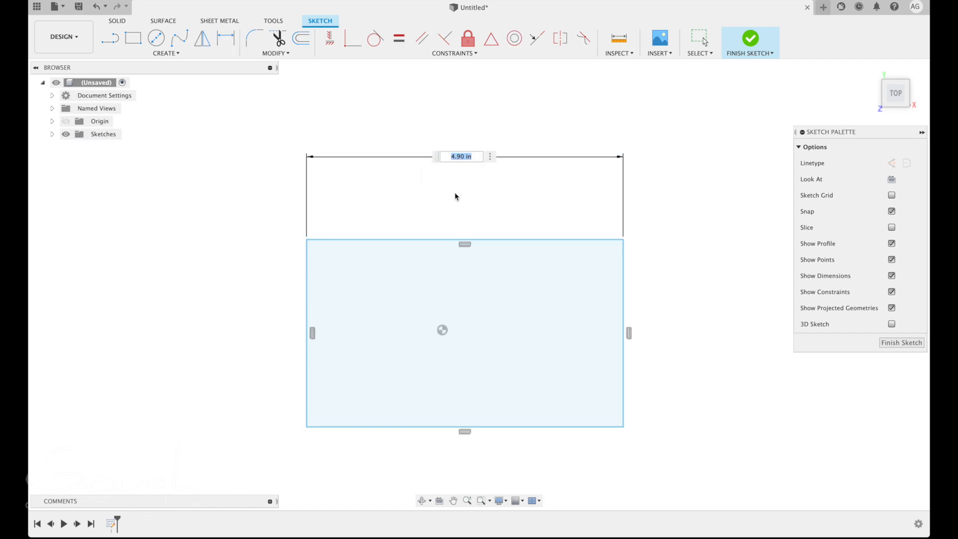
{"action": "type", "text": "5"}
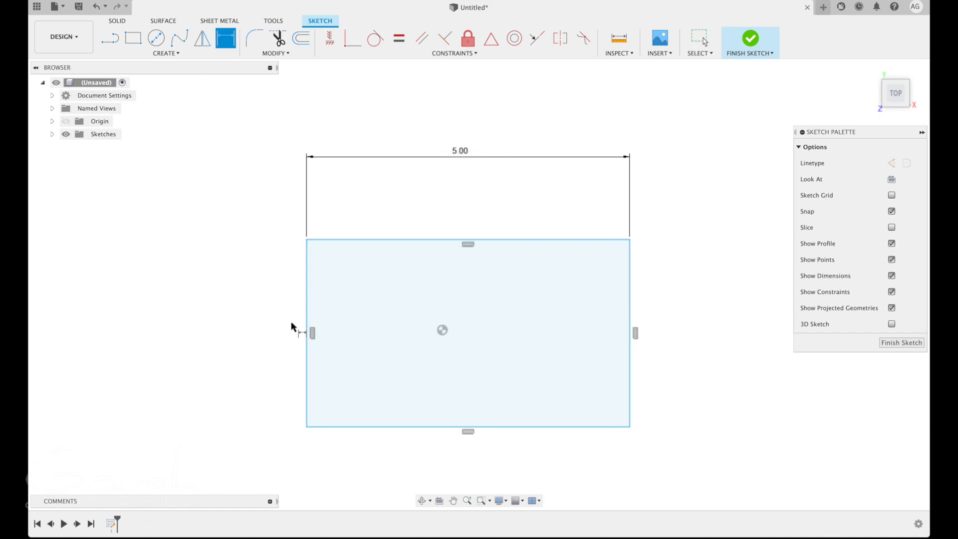
{"action": "left_click", "coordinate": [308, 333]}
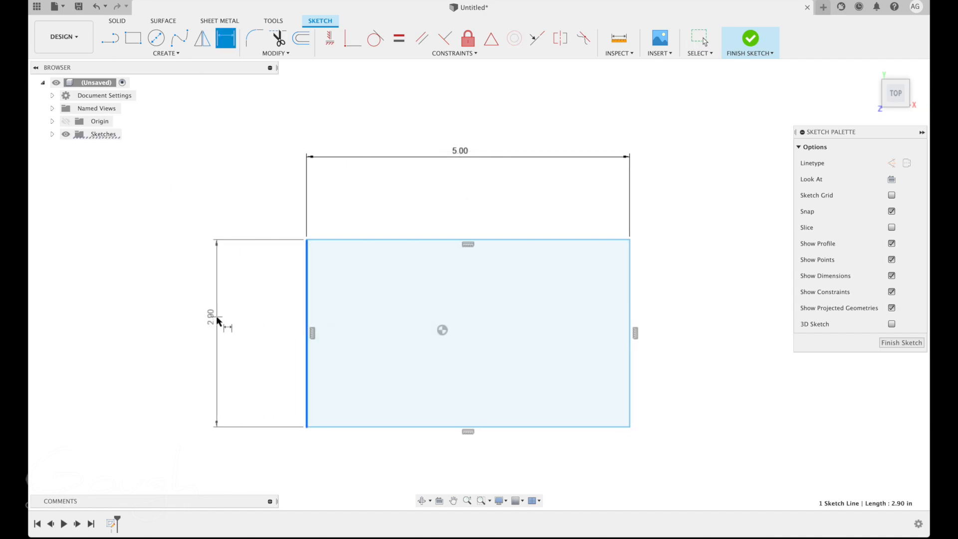
{"action": "double_click", "coordinate": [211, 313]}
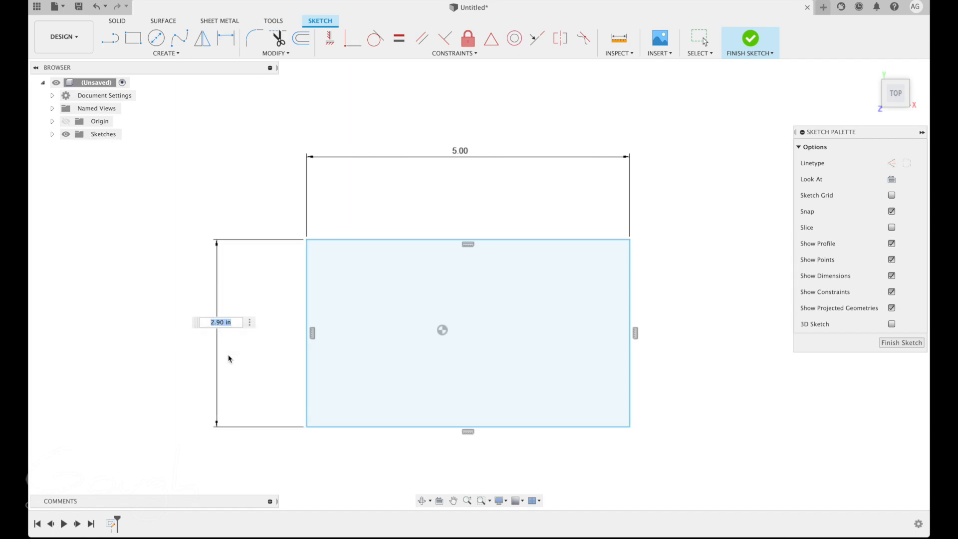
{"action": "type", "text": "3"}
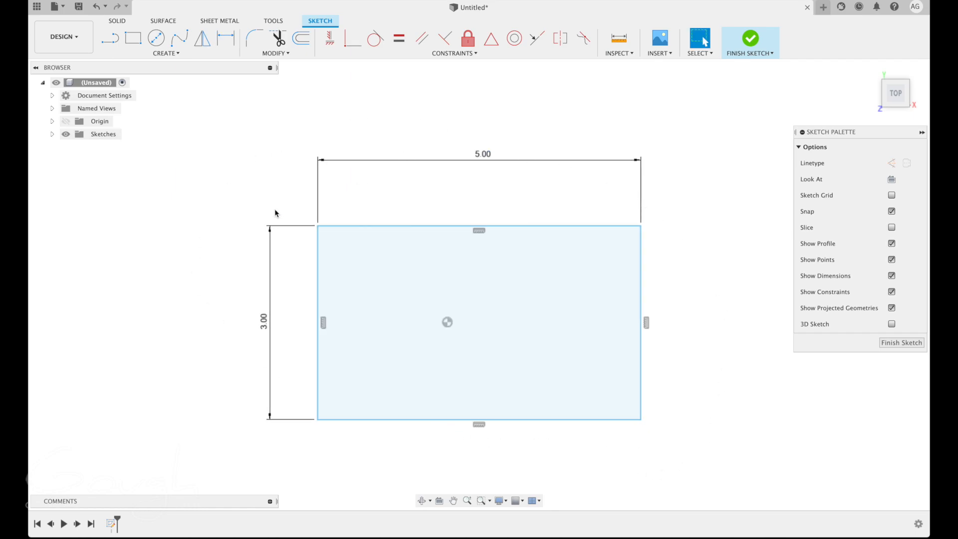
{"action": "mouse_move", "coordinate": [858, 365]}
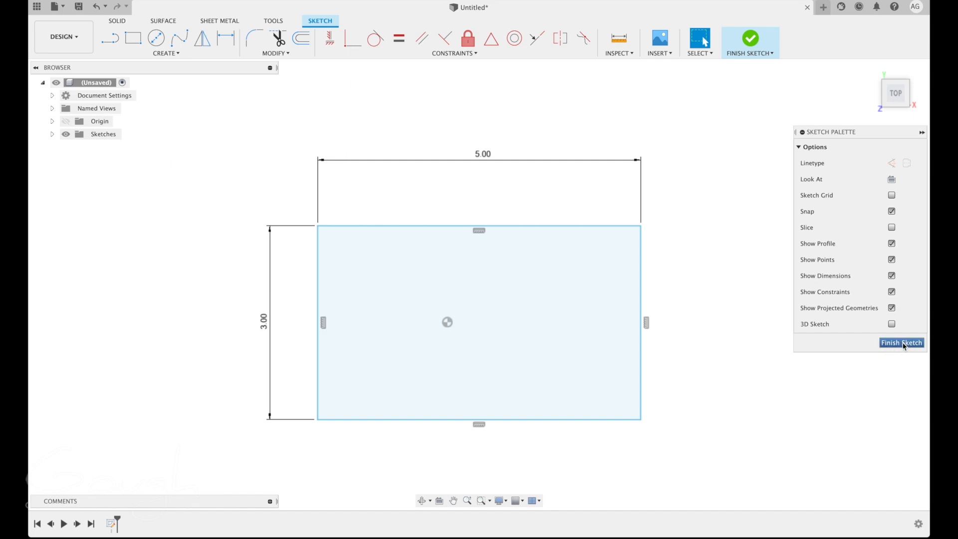
Finish the sketch and orbit to view the 5 by 3 rectangle at an angle
{"action": "left_click", "coordinate": [901, 343]}
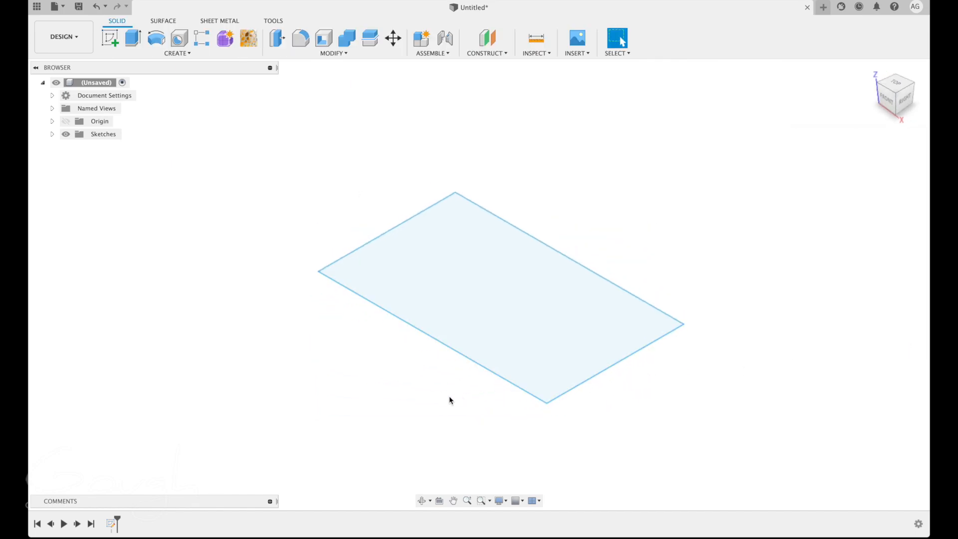
{"action": "mouse_move", "coordinate": [486, 443]}
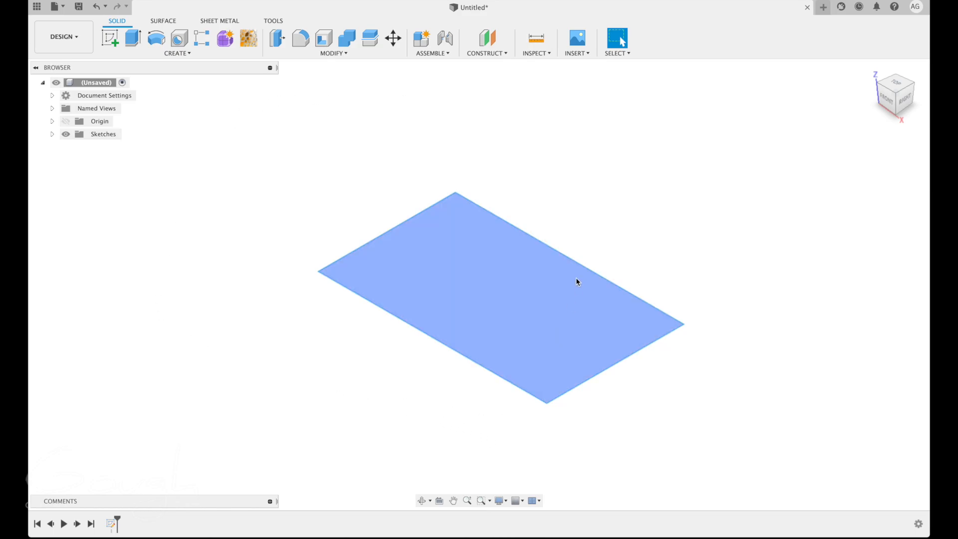
{"action": "left_click_drag", "start_coordinate": [578, 280], "coordinate": [512, 333]}
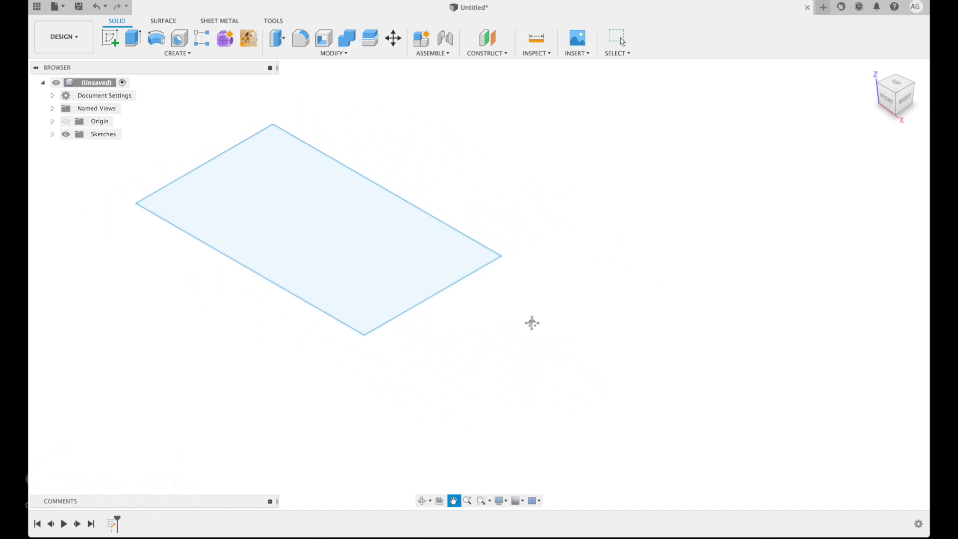
{"action": "left_click_drag", "start_coordinate": [531, 323], "coordinate": [708, 373]}
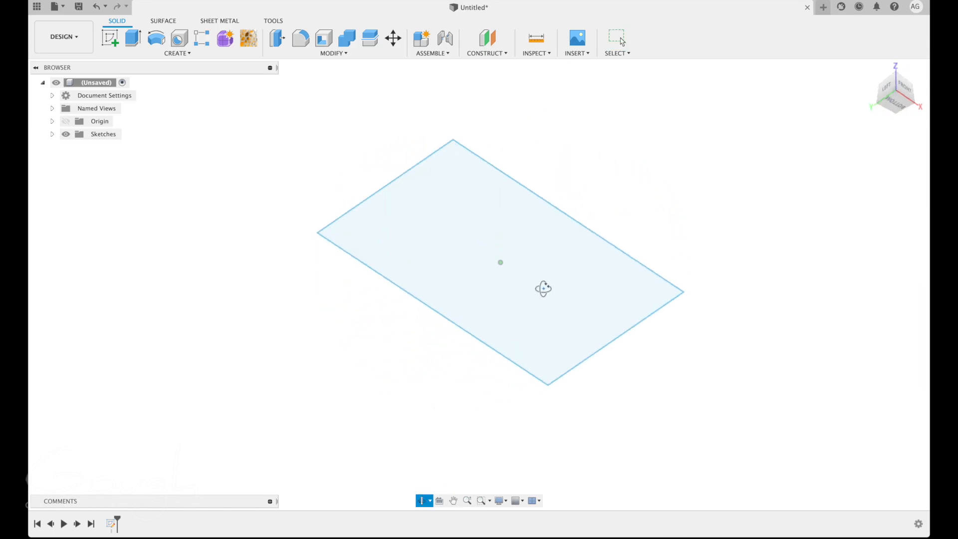
{"action": "left_click_drag", "start_coordinate": [542, 289], "coordinate": [559, 370]}
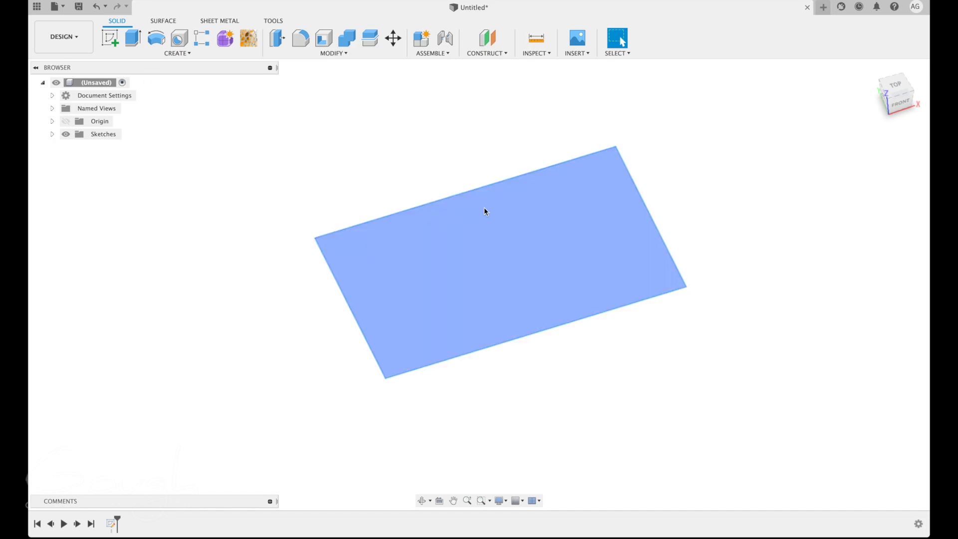
{"action": "mouse_move", "coordinate": [492, 263]}
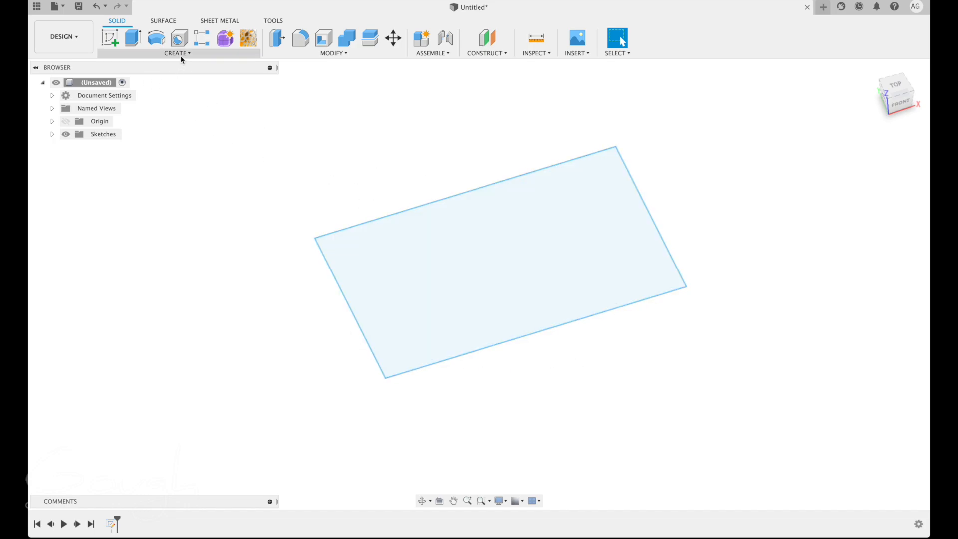
Extrude the rectangle profile 1.20 inches into a solid box
{"action": "left_click", "coordinate": [178, 53]}
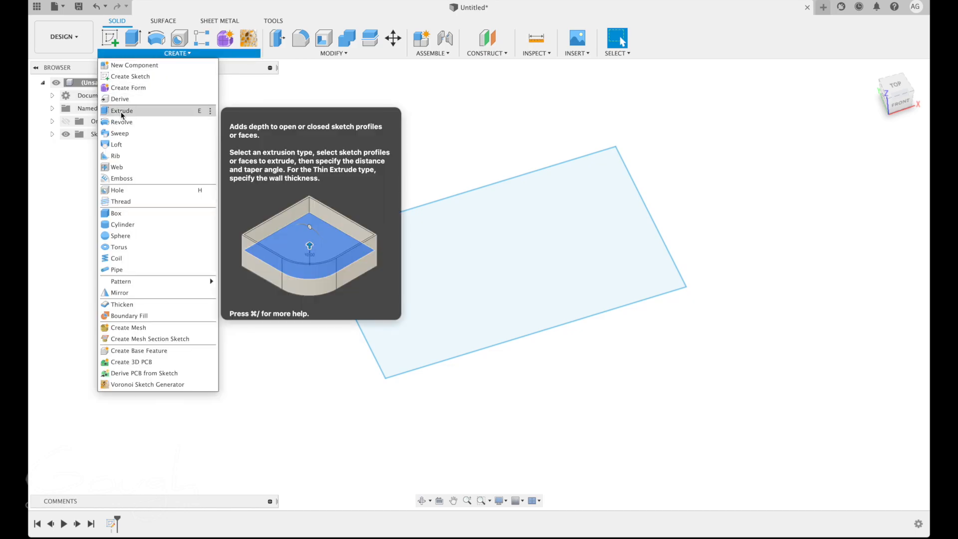
{"action": "left_click", "coordinate": [122, 110]}
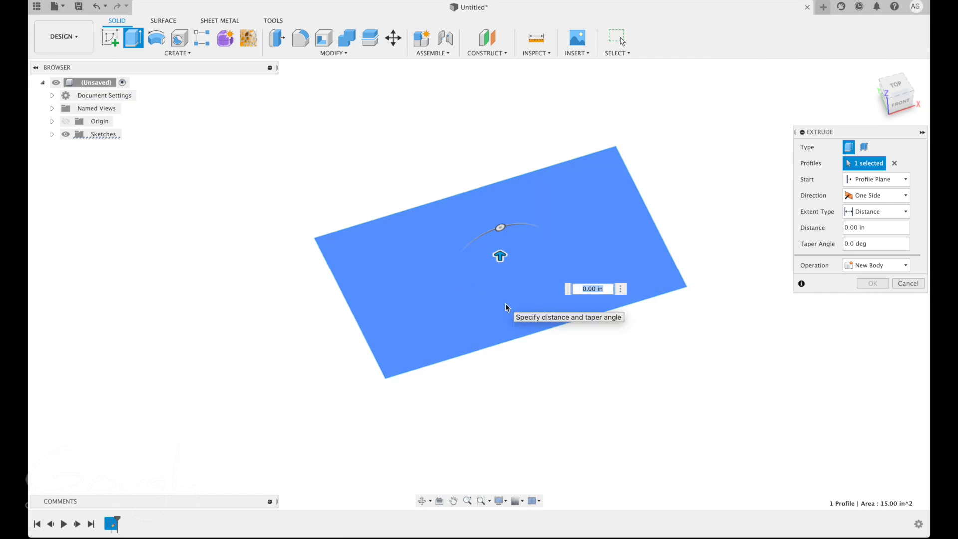
{"action": "mouse_move", "coordinate": [475, 335]}
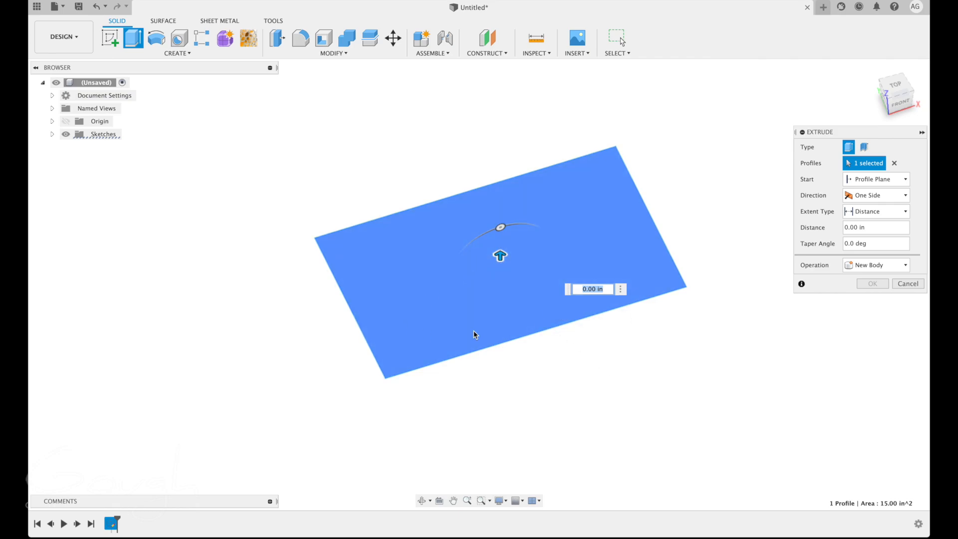
{"action": "mouse_move", "coordinate": [536, 343]}
{"action": "type", "text": "1."}
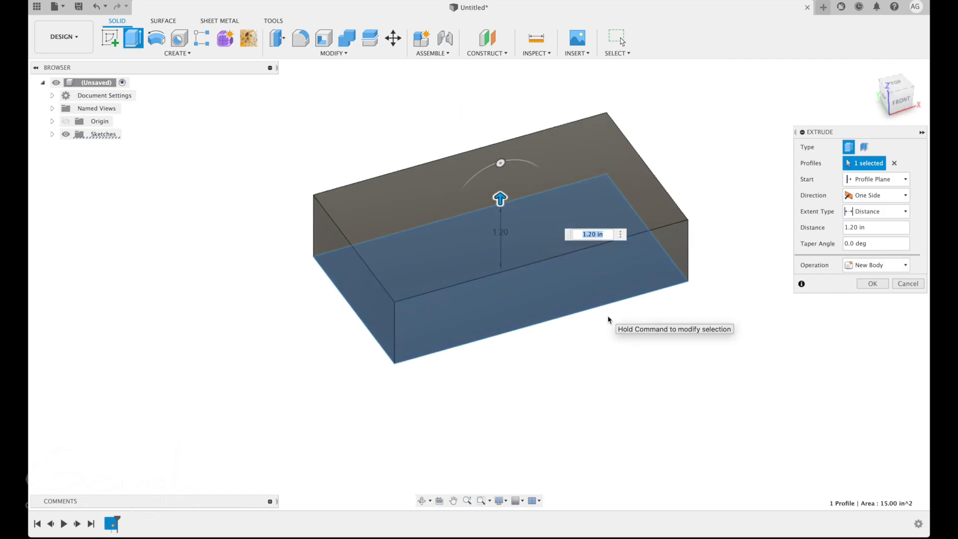
{"action": "type", "text": "2"}
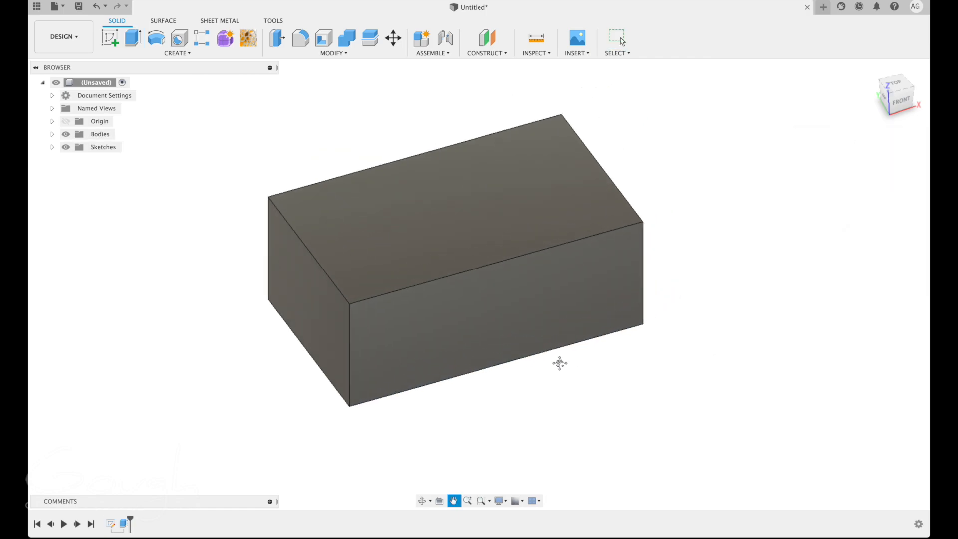
Expand the Sketches folder and bring up the right-click actions for Sketch1
{"action": "left_click_drag", "start_coordinate": [559, 363], "coordinate": [465, 332]}
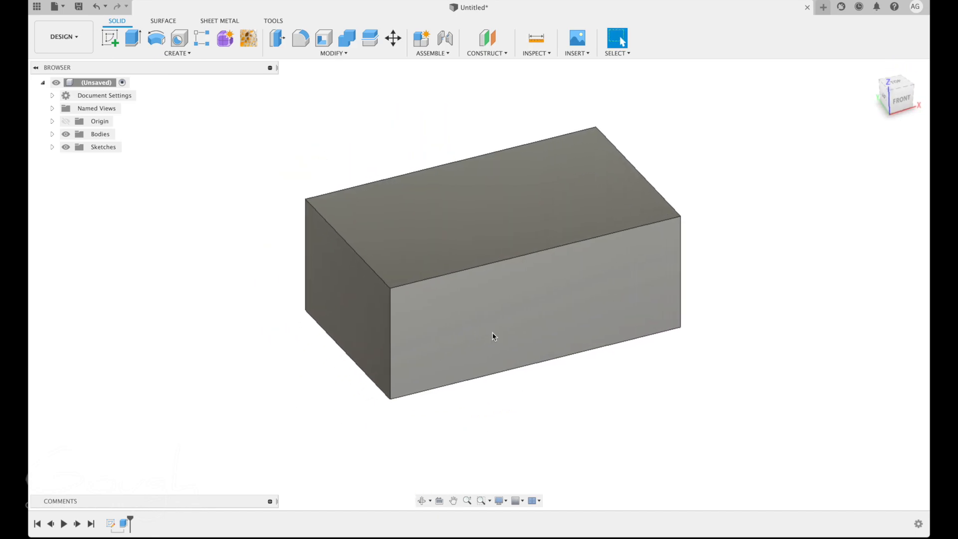
{"action": "mouse_move", "coordinate": [505, 362]}
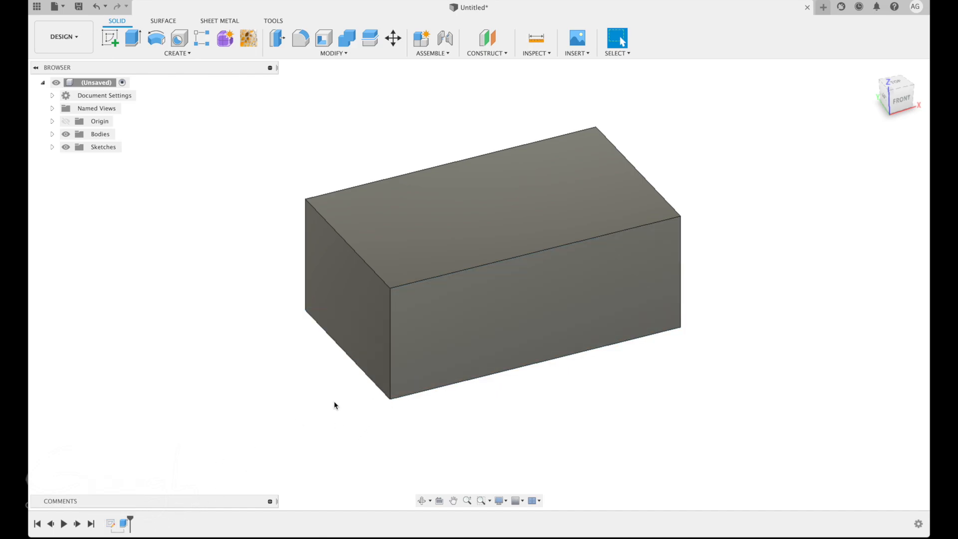
{"action": "mouse_move", "coordinate": [543, 404]}
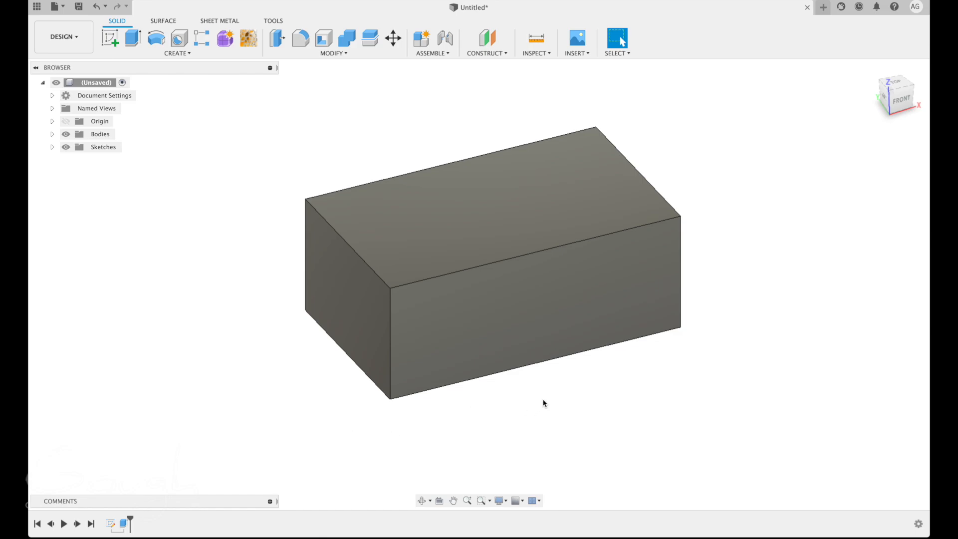
{"action": "mouse_move", "coordinate": [455, 104]}
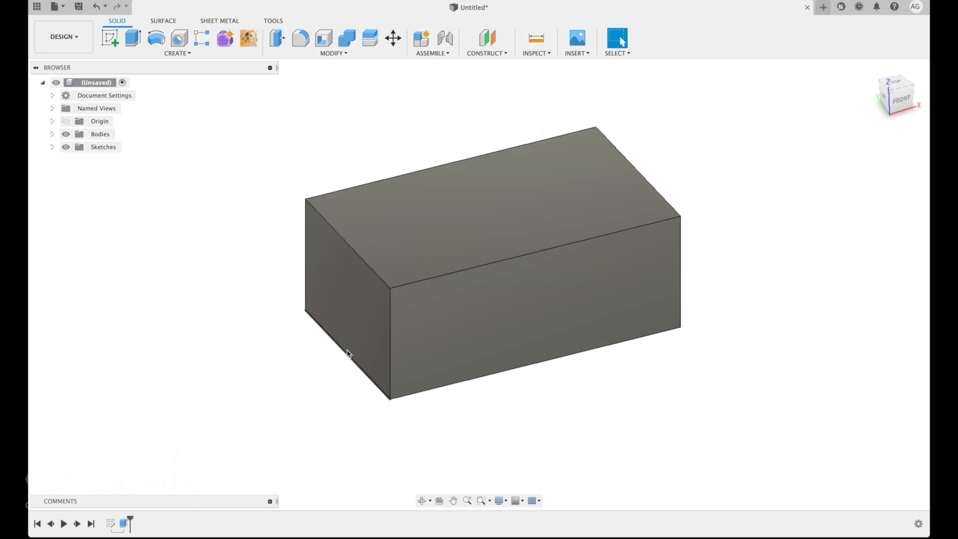
{"action": "mouse_move", "coordinate": [110, 523]}
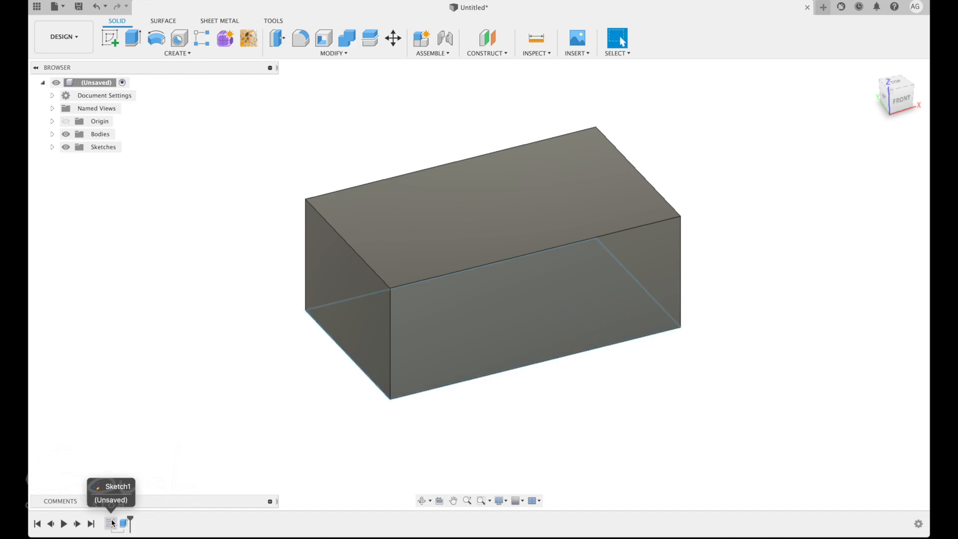
{"action": "left_click", "coordinate": [51, 147]}
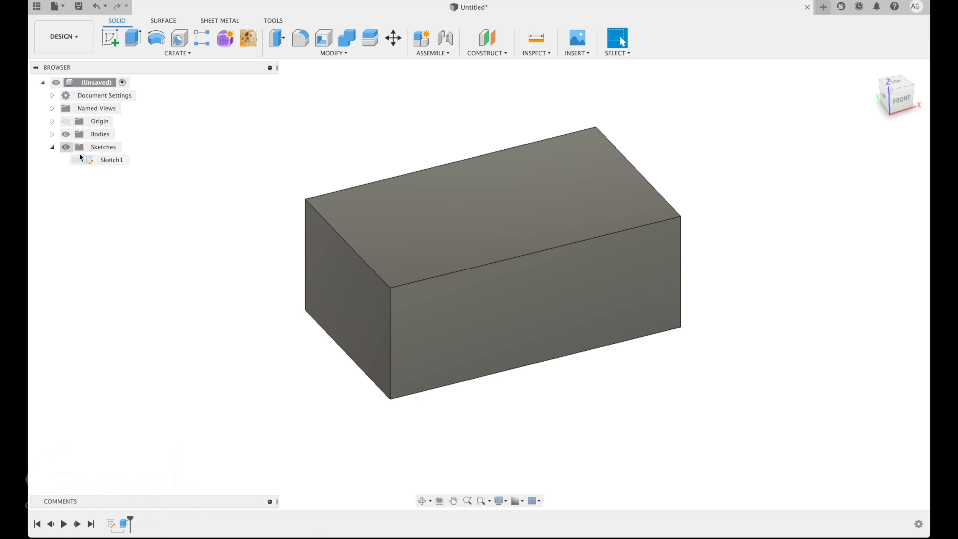
{"action": "left_click", "coordinate": [111, 160]}
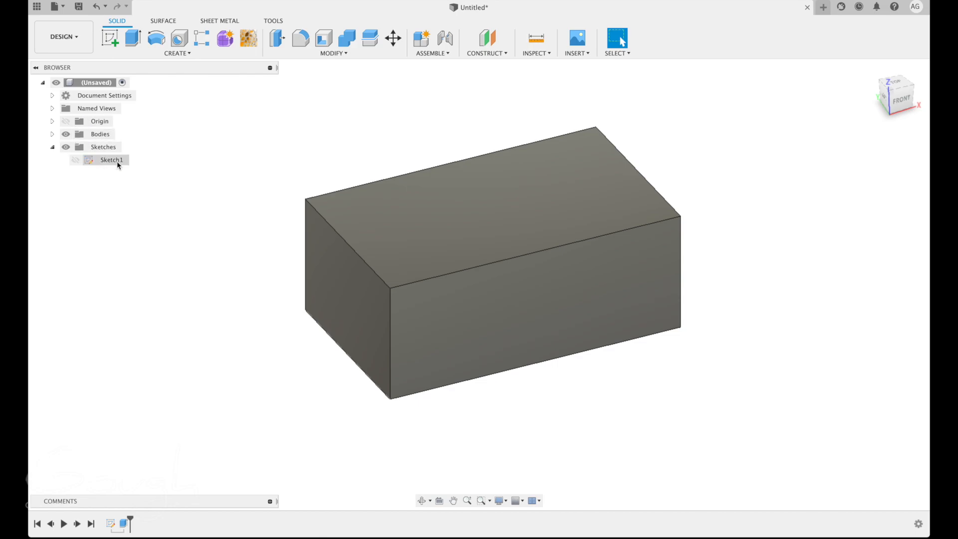
{"action": "right_click", "coordinate": [112, 160]}
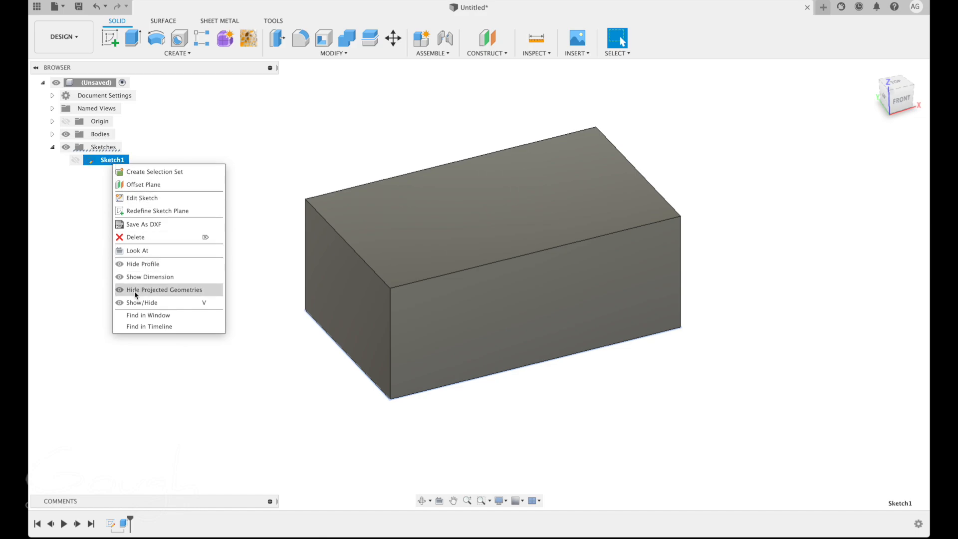
{"action": "mouse_move", "coordinate": [142, 198]}
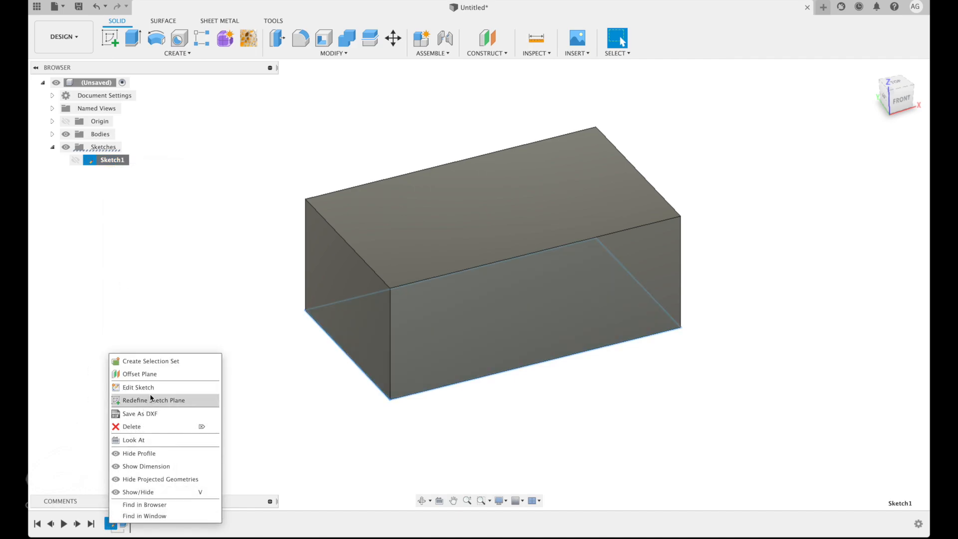
Edit Sketch1, change the 3.00 height to 2 inches, and finish the sketch
{"action": "left_click", "coordinate": [138, 387]}
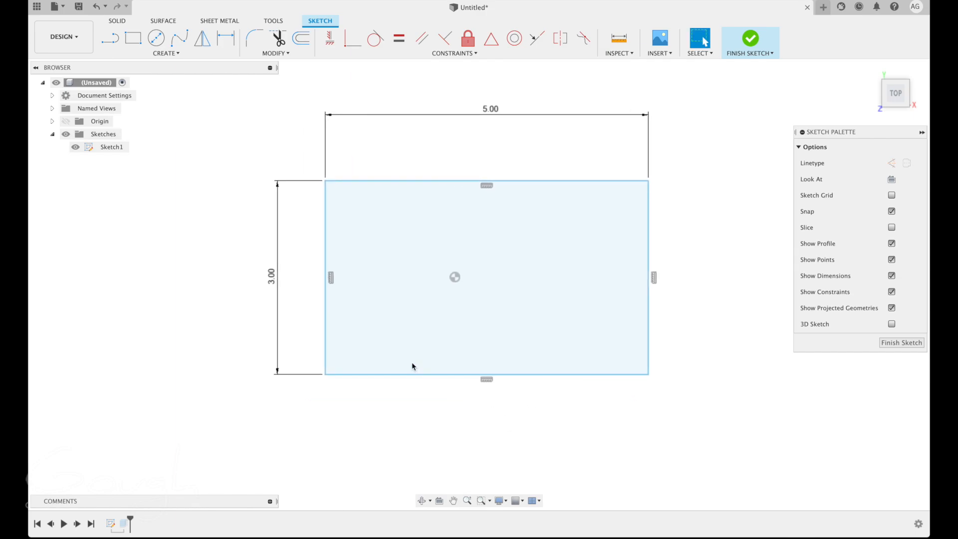
{"action": "double_click", "coordinate": [270, 273]}
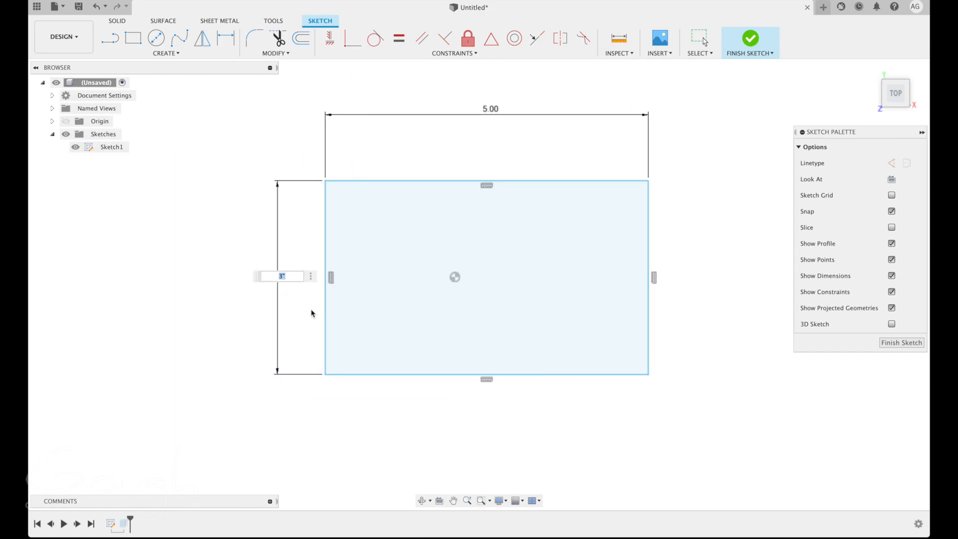
{"action": "type", "text": "2"}
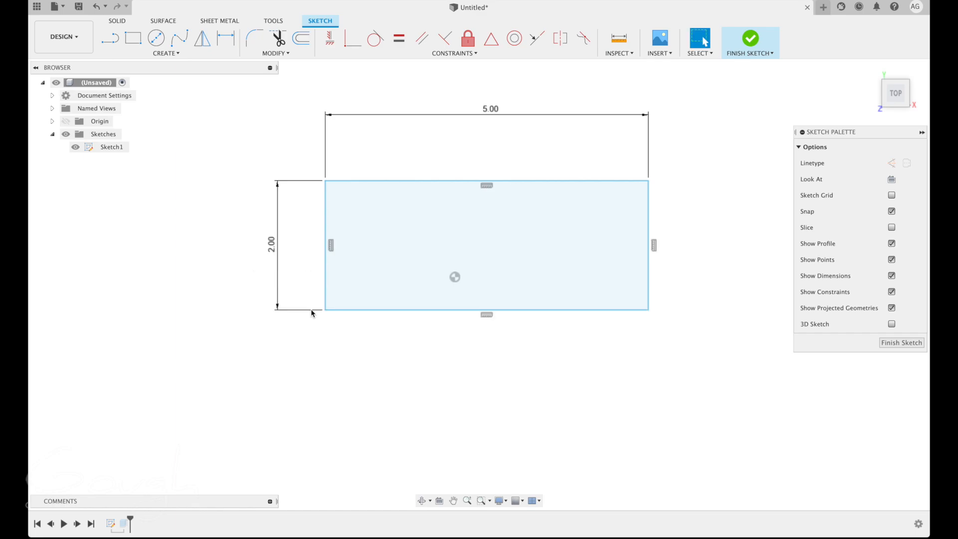
{"action": "mouse_move", "coordinate": [257, 276]}
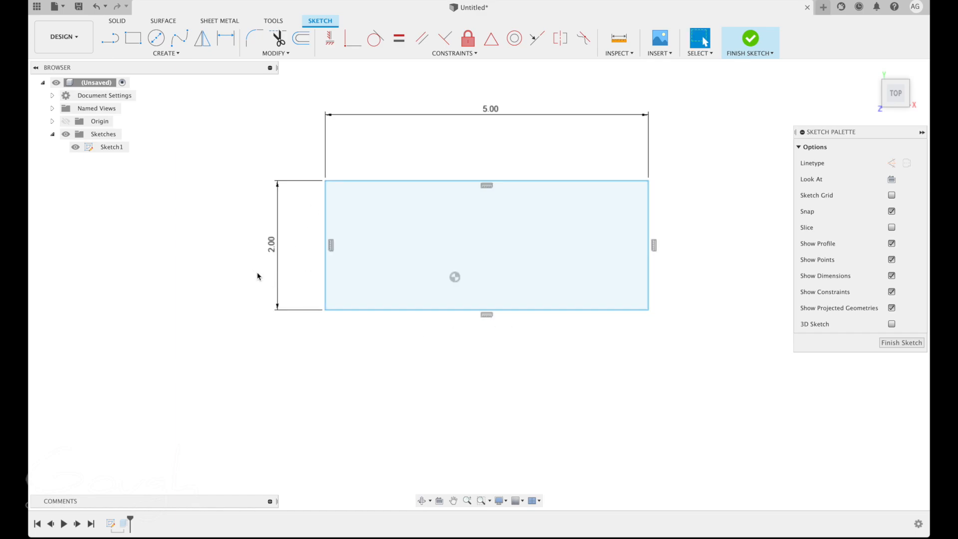
{"action": "left_click", "coordinate": [901, 342]}
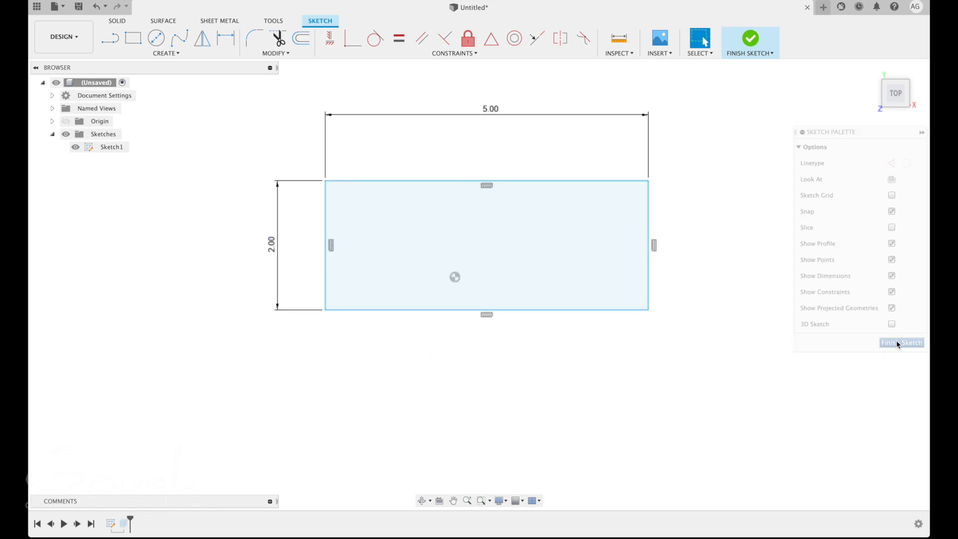
{"action": "left_click", "coordinate": [902, 343]}
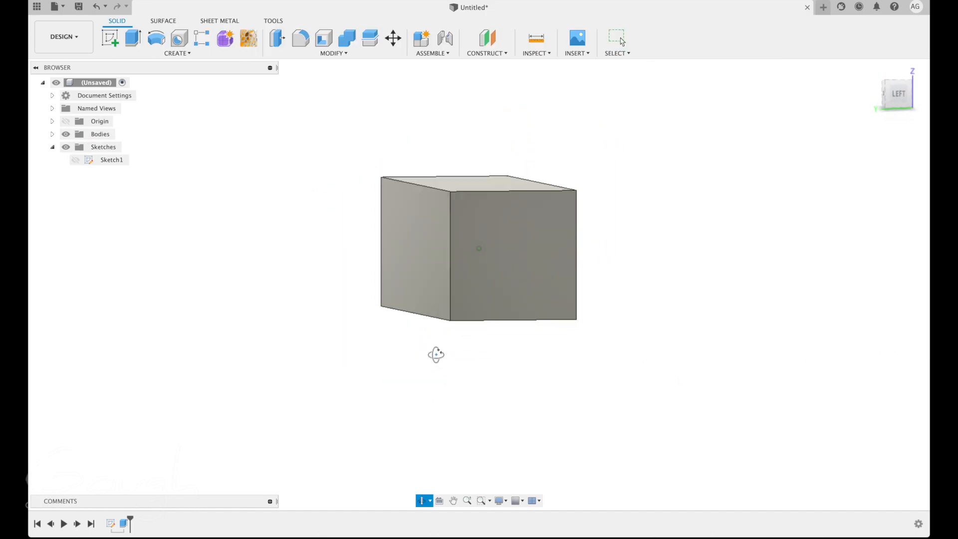
{"action": "left_click_drag", "start_coordinate": [436, 354], "coordinate": [385, 375]}
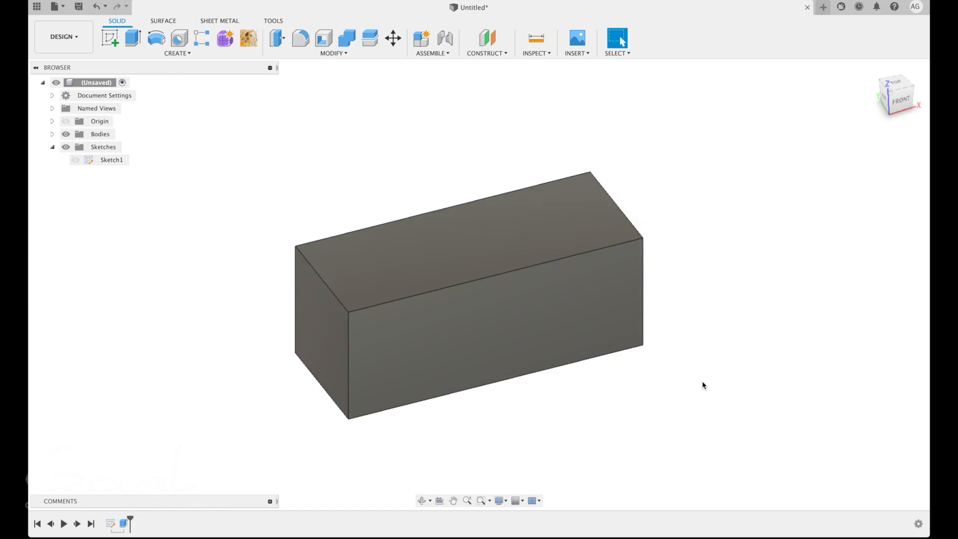
{"action": "mouse_move", "coordinate": [634, 378]}
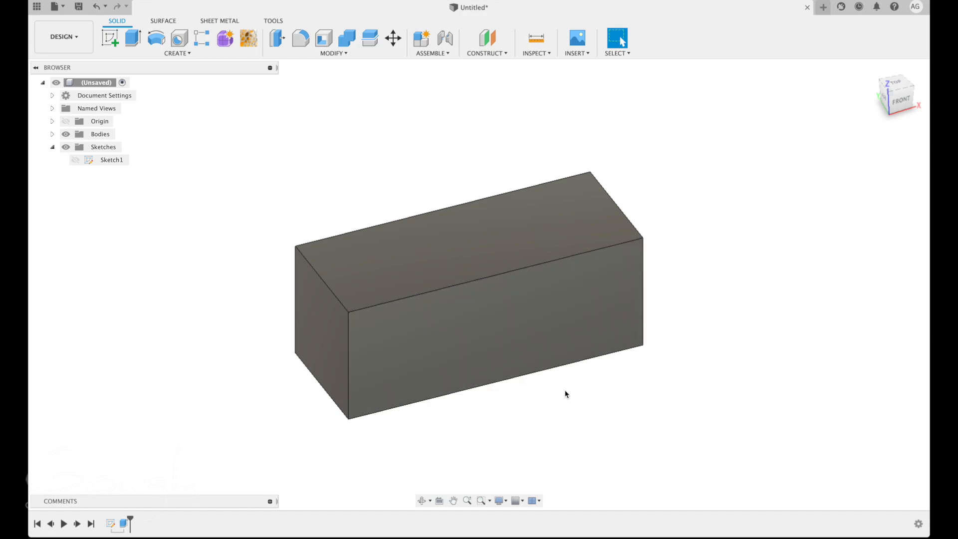
{"action": "mouse_move", "coordinate": [546, 332]}
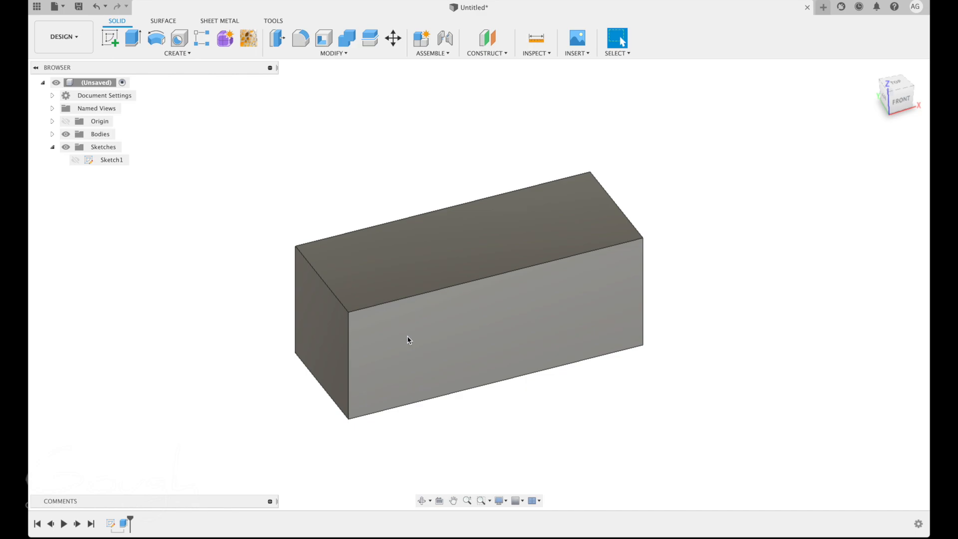
{"action": "mouse_move", "coordinate": [492, 328]}
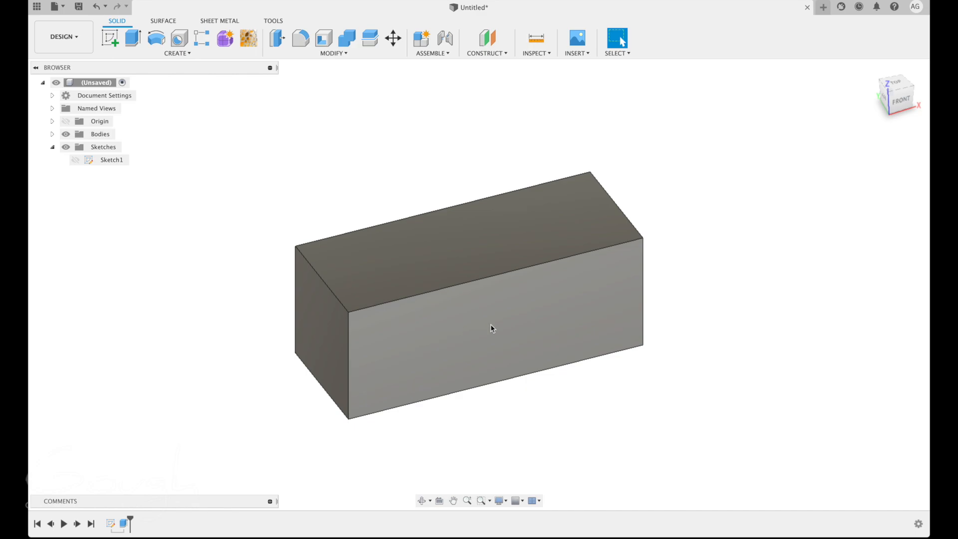
{"action": "mouse_move", "coordinate": [516, 324]}
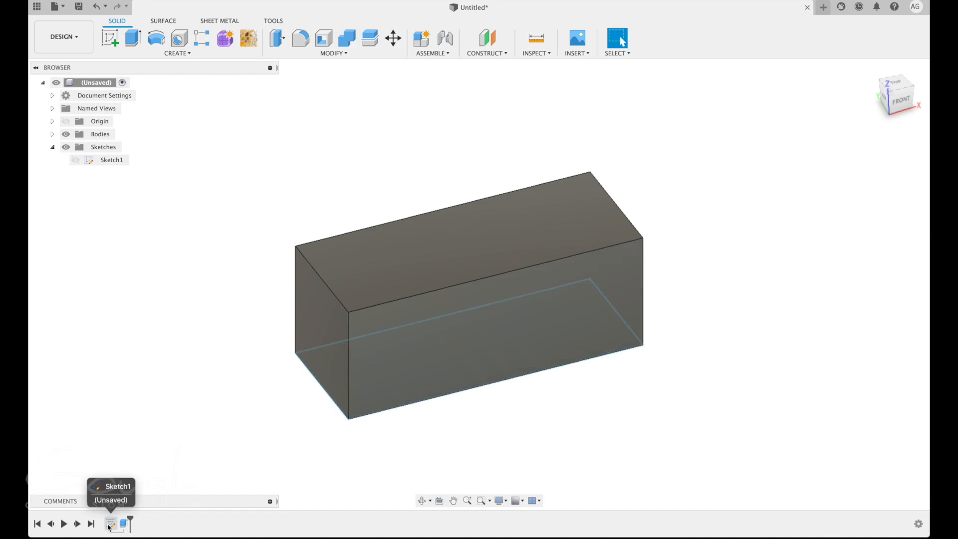
Reopen Sketch1, confirm the 5 by 3 inch dimensions, and finish it
{"action": "left_click", "coordinate": [110, 524]}
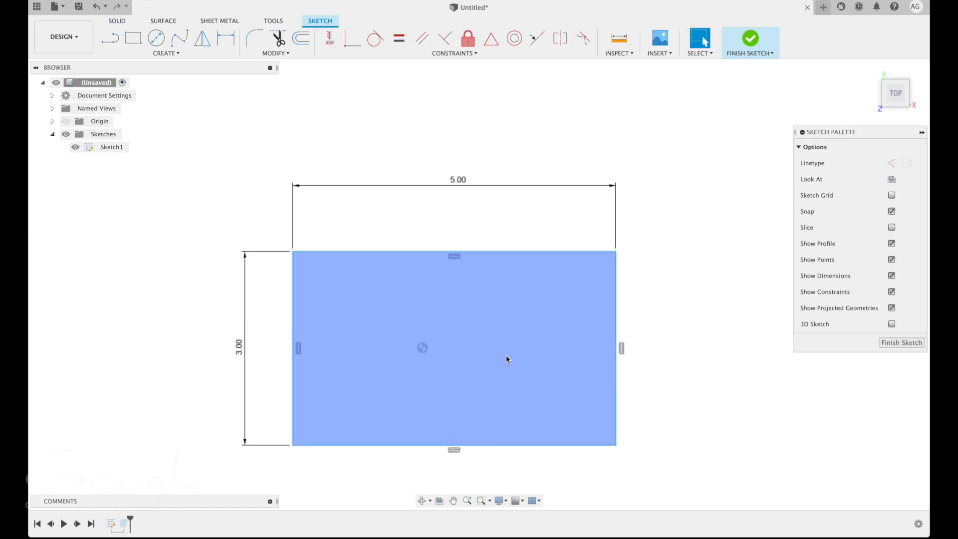
{"action": "left_click", "coordinate": [751, 38]}
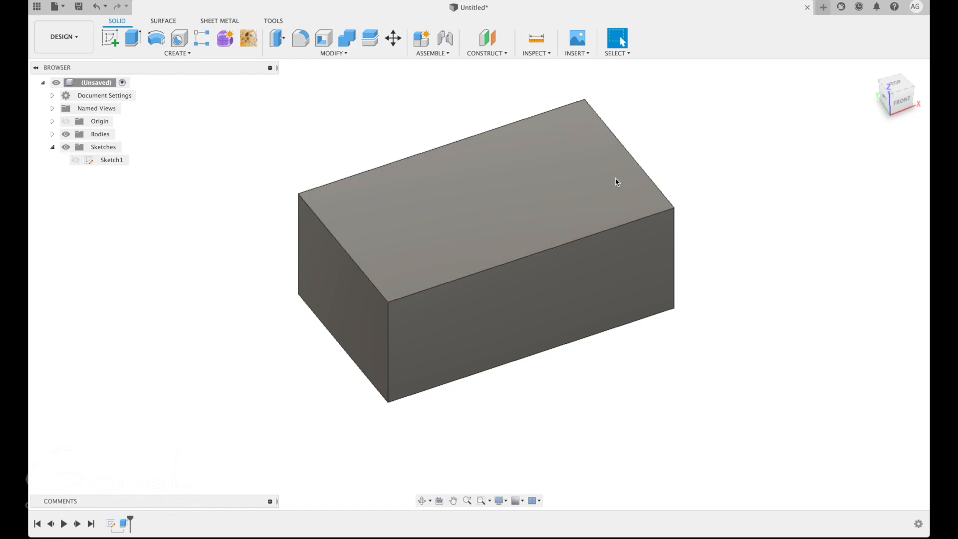
{"action": "mouse_move", "coordinate": [502, 237]}
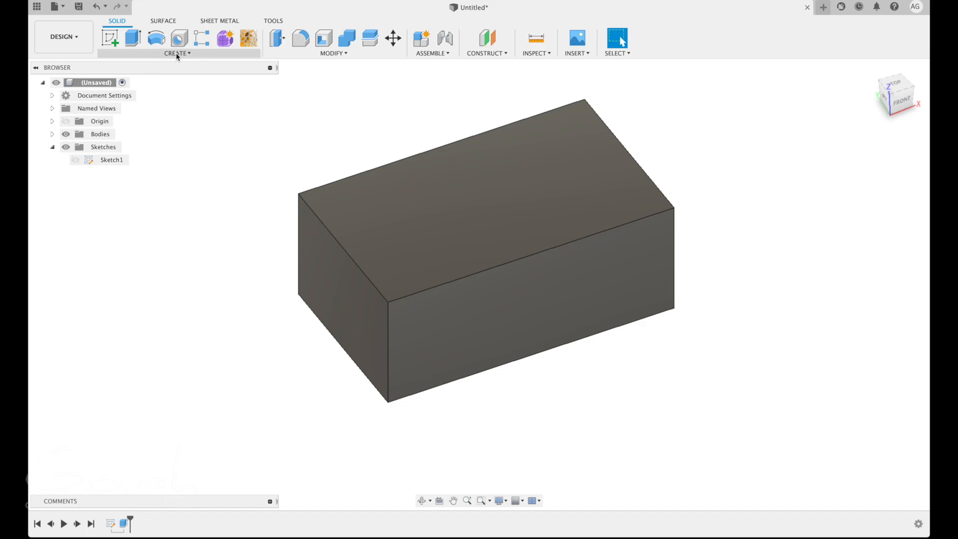
Start Sketch2 on the top face of the box
{"action": "left_click", "coordinate": [177, 54]}
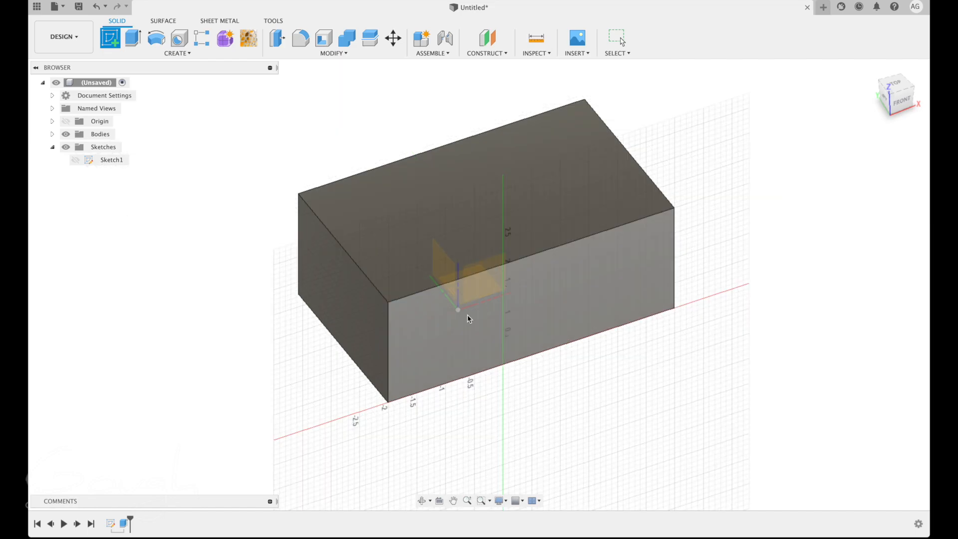
{"action": "left_click_drag", "start_coordinate": [467, 318], "coordinate": [391, 244]}
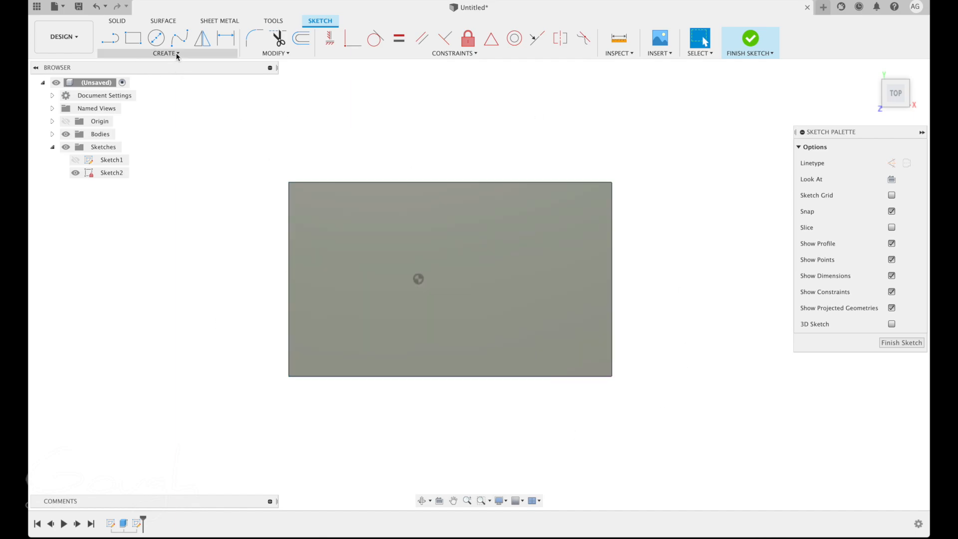
Draw a 1.00-inch center-diameter circle near the top-right corner of the face
{"action": "left_click", "coordinate": [164, 54]}
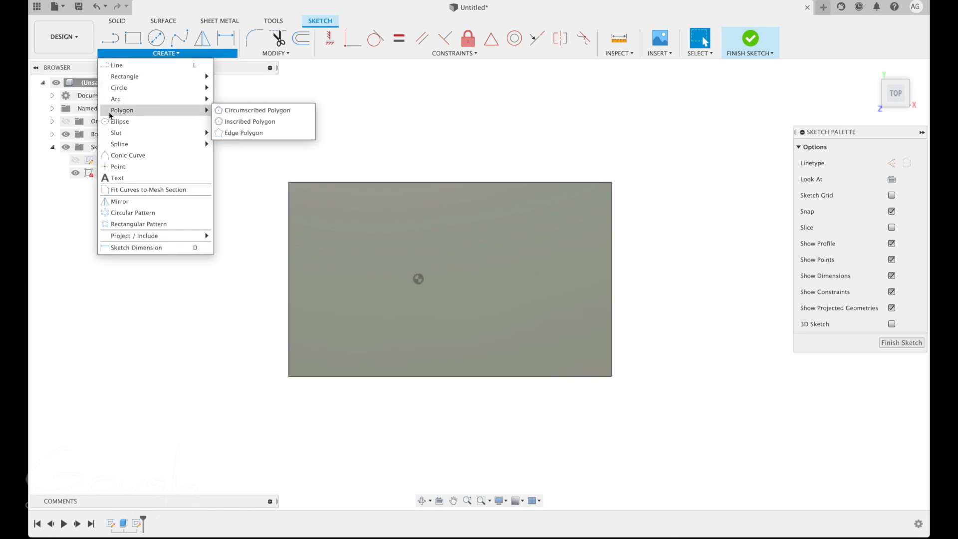
{"action": "mouse_move", "coordinate": [119, 87]}
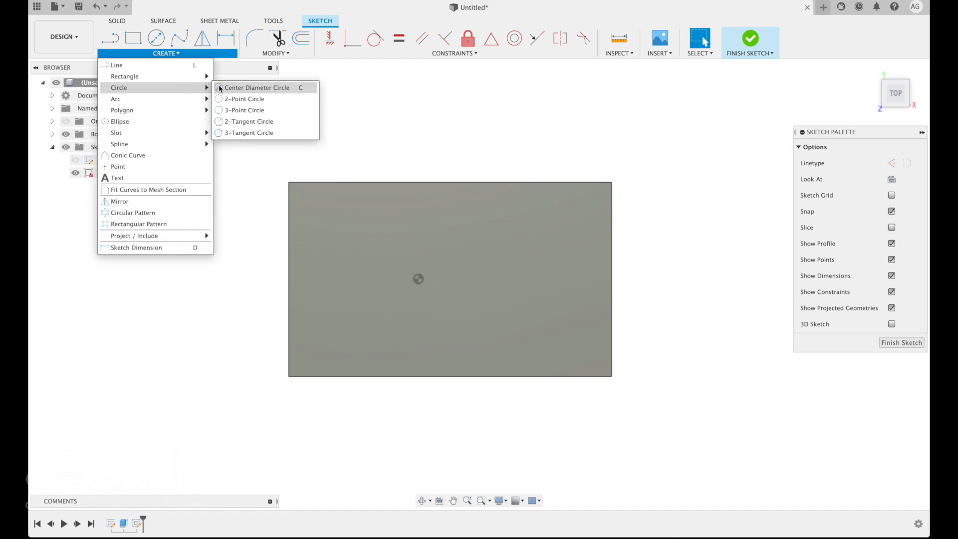
{"action": "mouse_move", "coordinate": [263, 88]}
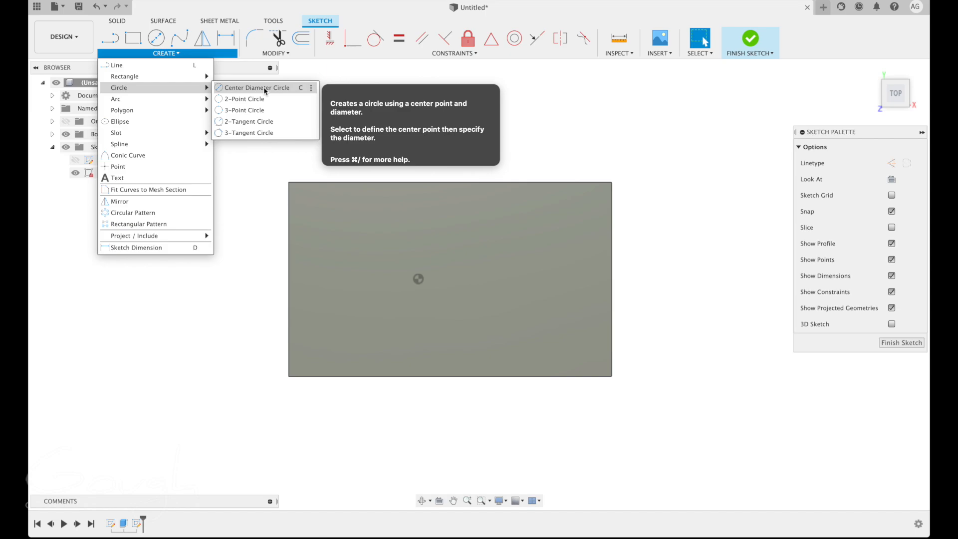
{"action": "left_click", "coordinate": [257, 87]}
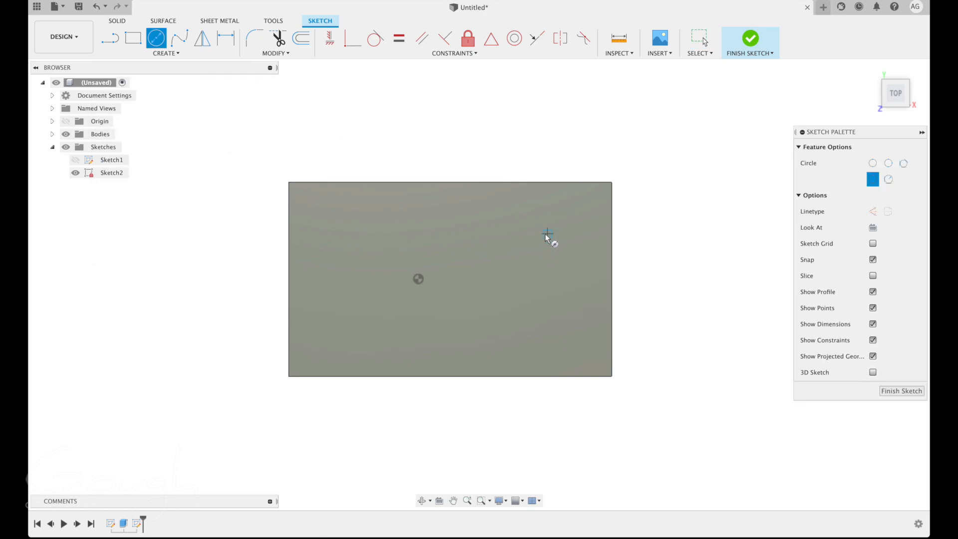
{"action": "left_click", "coordinate": [540, 233]}
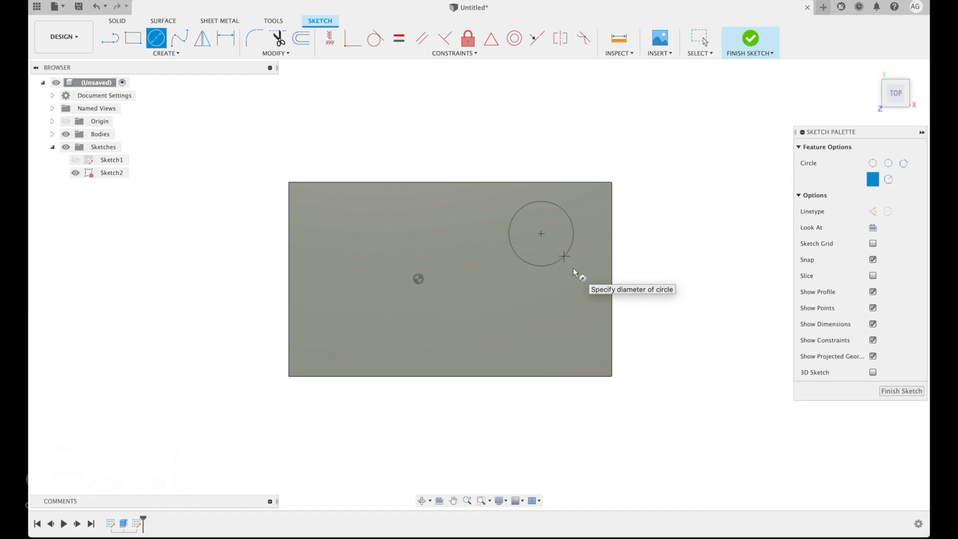
{"action": "mouse_move", "coordinate": [574, 269]}
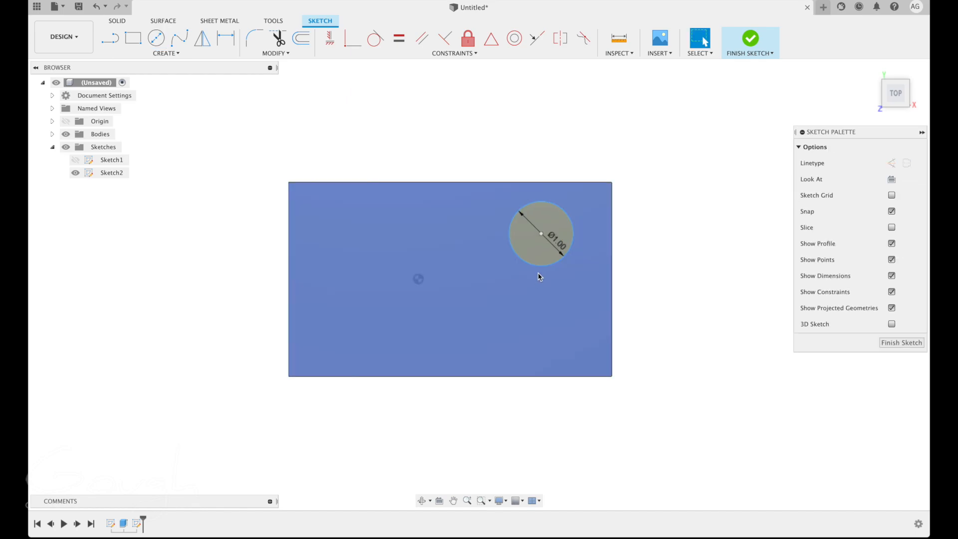
{"action": "left_click", "coordinate": [563, 249]}
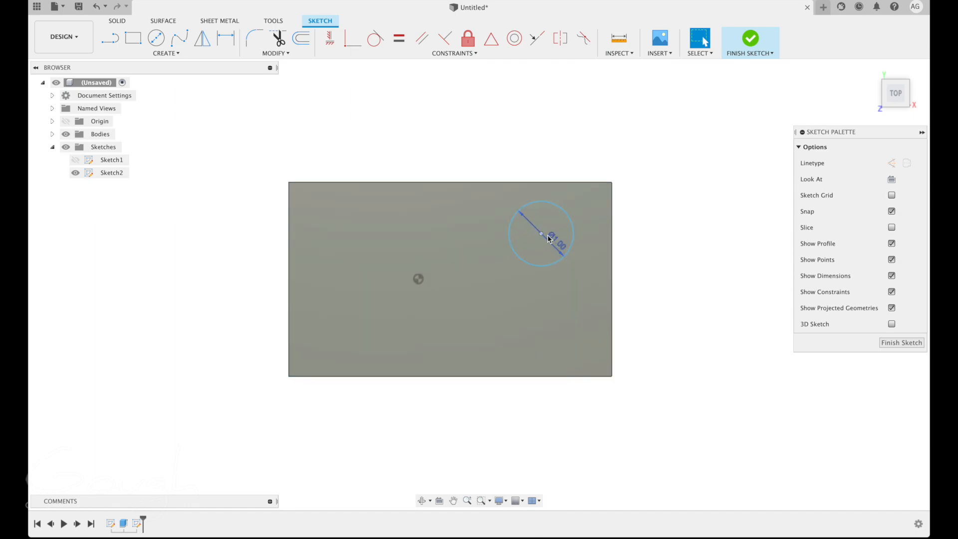
{"action": "left_click", "coordinate": [541, 234]}
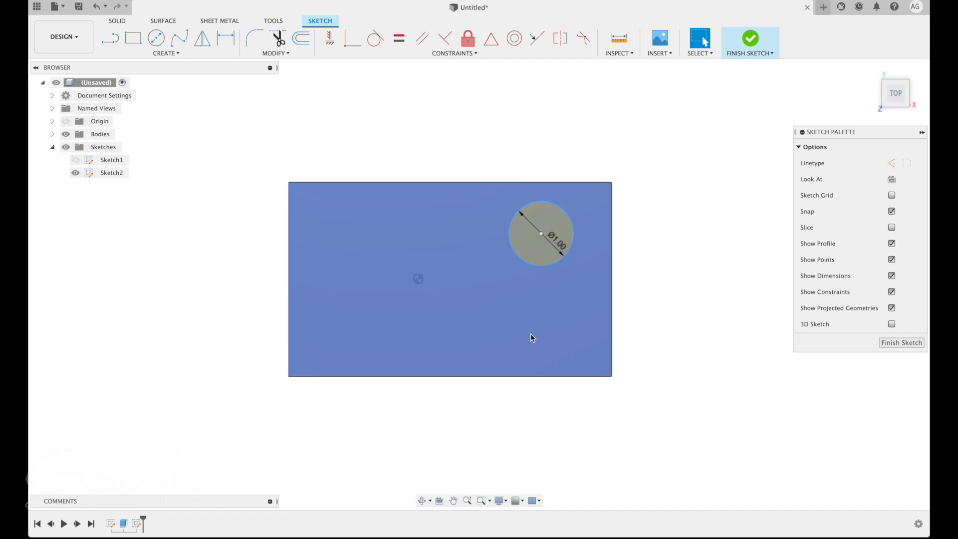
{"action": "mouse_move", "coordinate": [284, 194]}
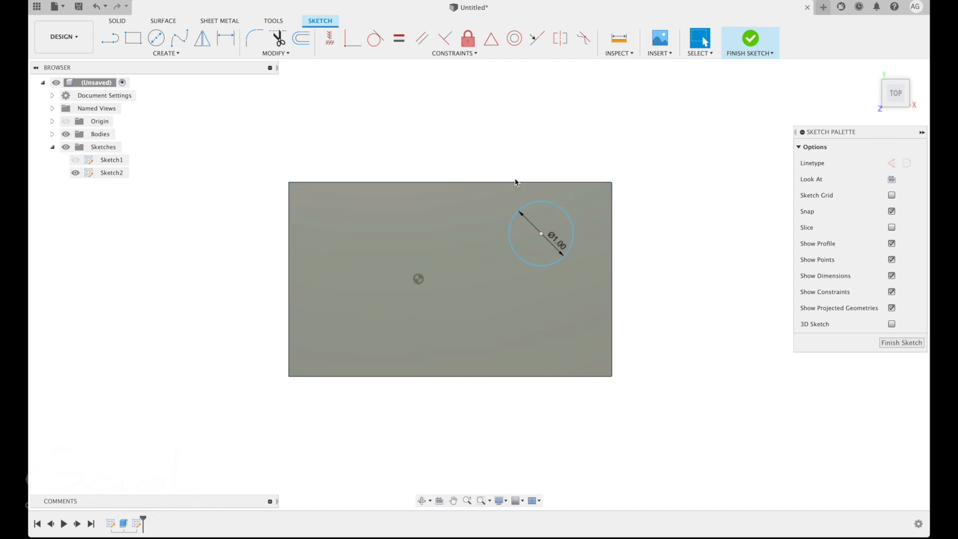
{"action": "mouse_move", "coordinate": [522, 414]}
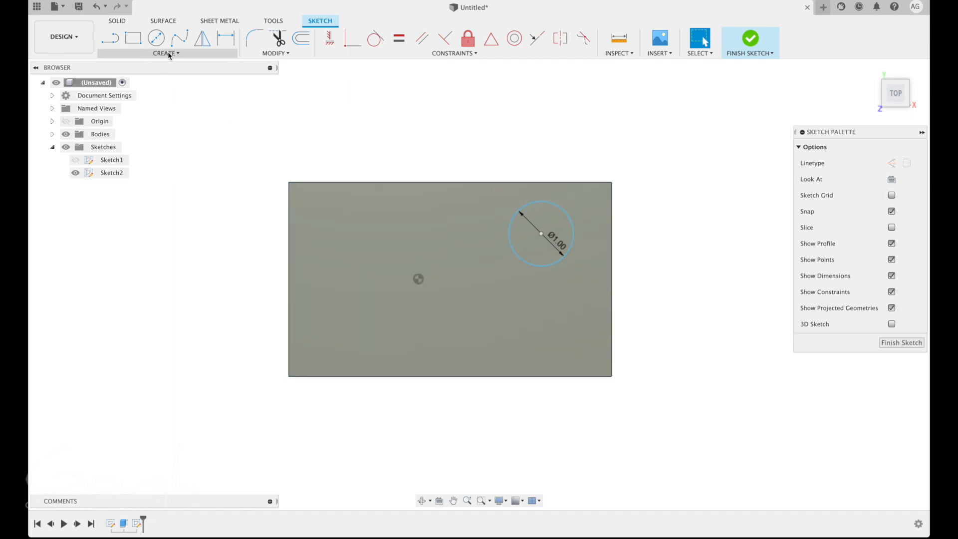
Dimension the circle centre 0.75 in from the top edge
{"action": "left_click", "coordinate": [166, 54]}
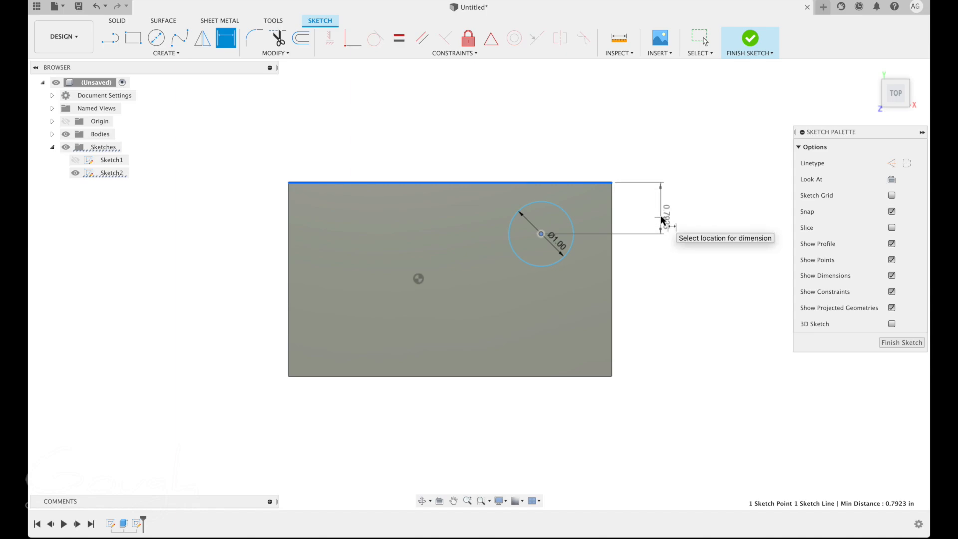
{"action": "left_click", "coordinate": [661, 233]}
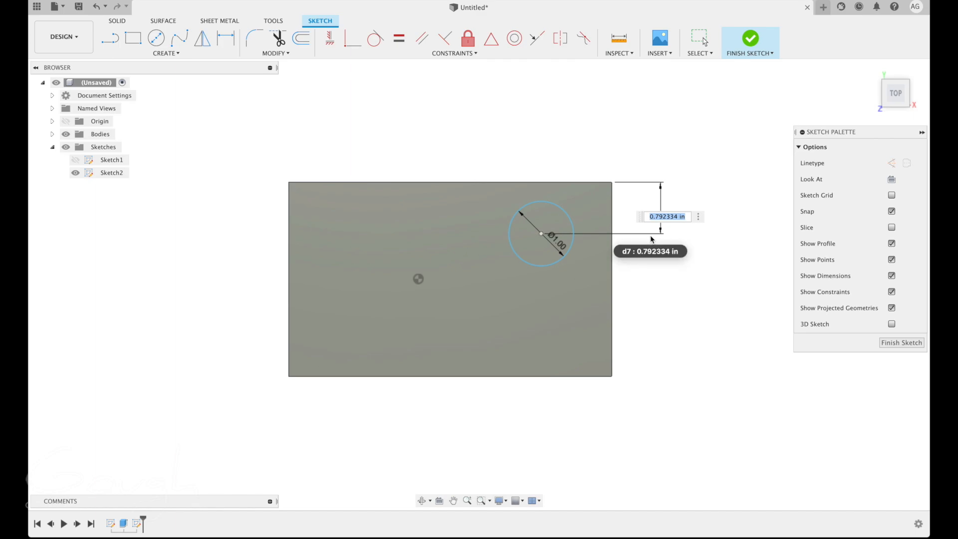
{"action": "type", "text": ".75"}
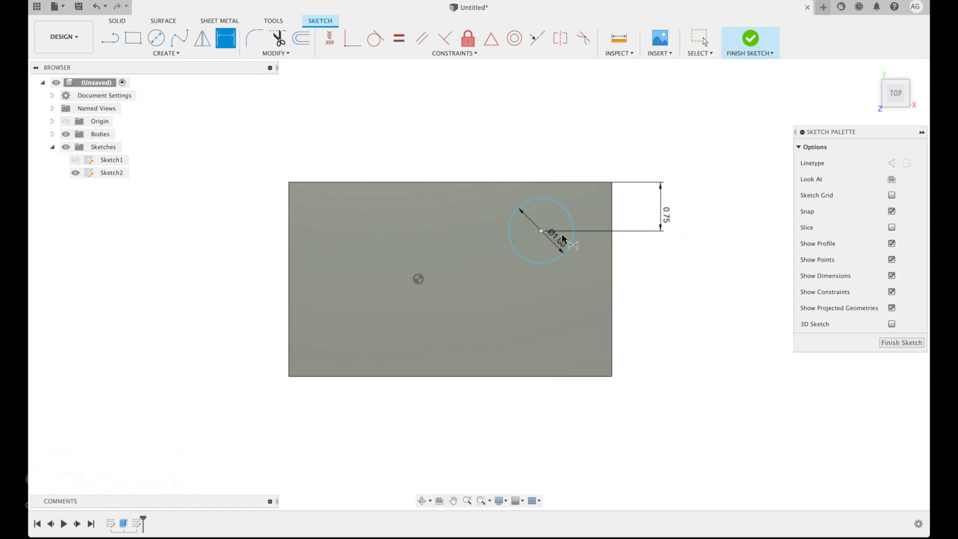
Dimension the circle 0.75 in from the right edge and finish the stud sketch
{"action": "left_click", "coordinate": [165, 53]}
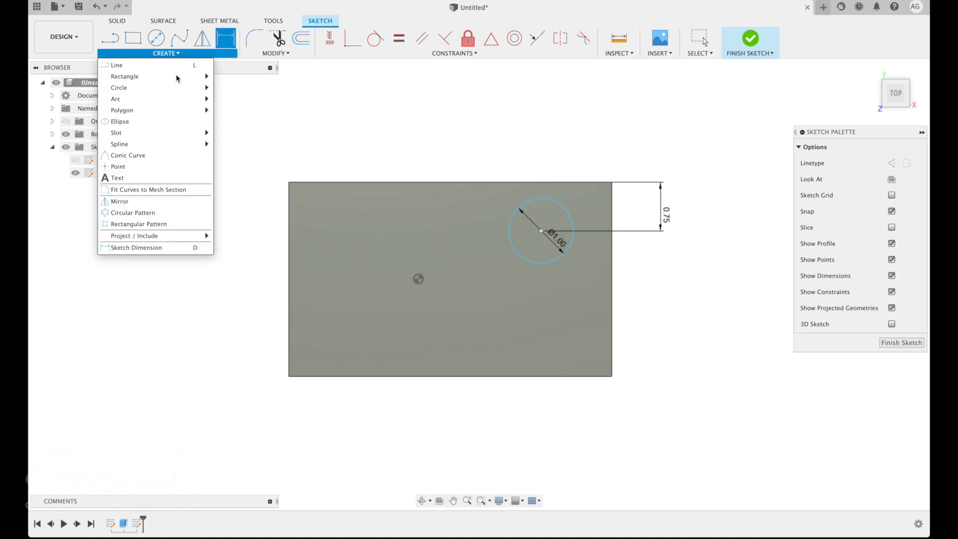
{"action": "mouse_move", "coordinate": [136, 248]}
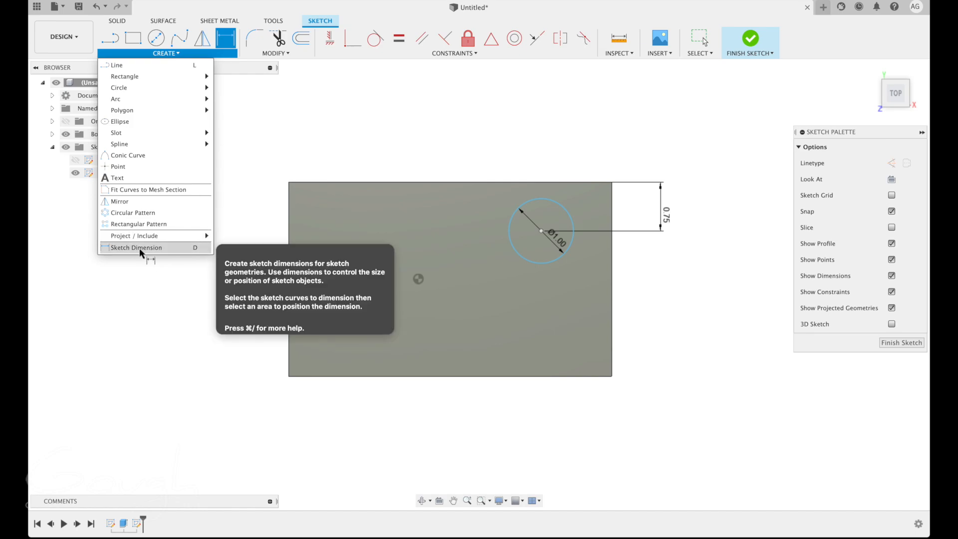
{"action": "left_click", "coordinate": [541, 230]}
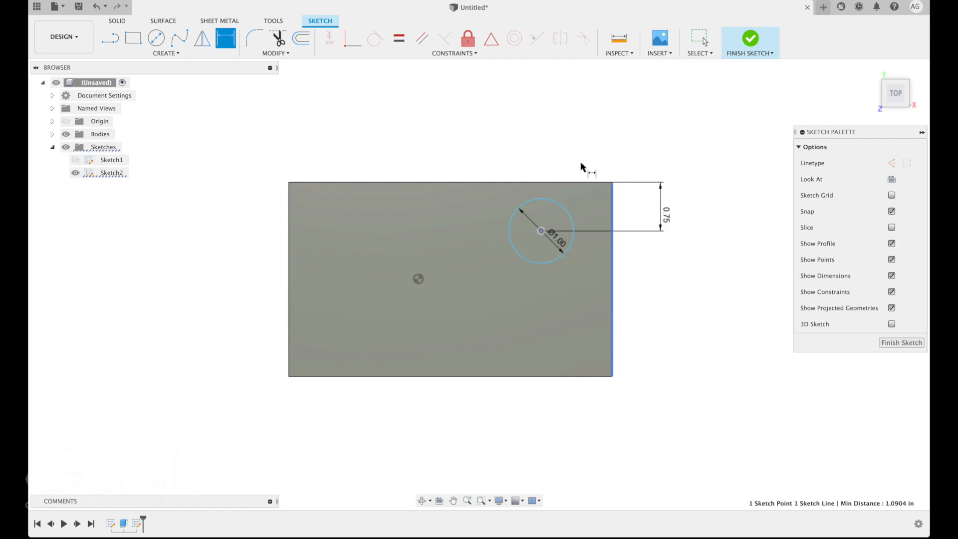
{"action": "left_click", "coordinate": [574, 140]}
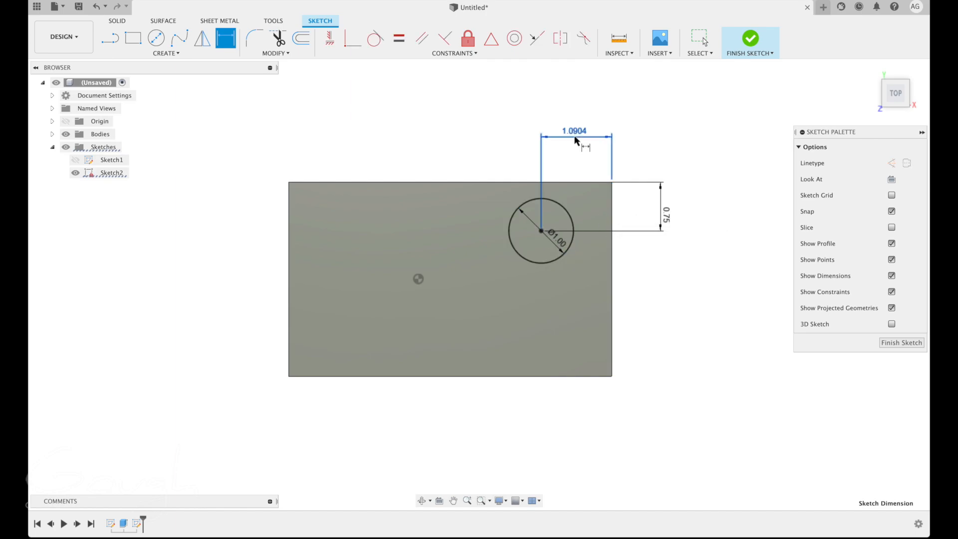
{"action": "double_click", "coordinate": [574, 130]}
{"action": "type", "text": "0.75"}
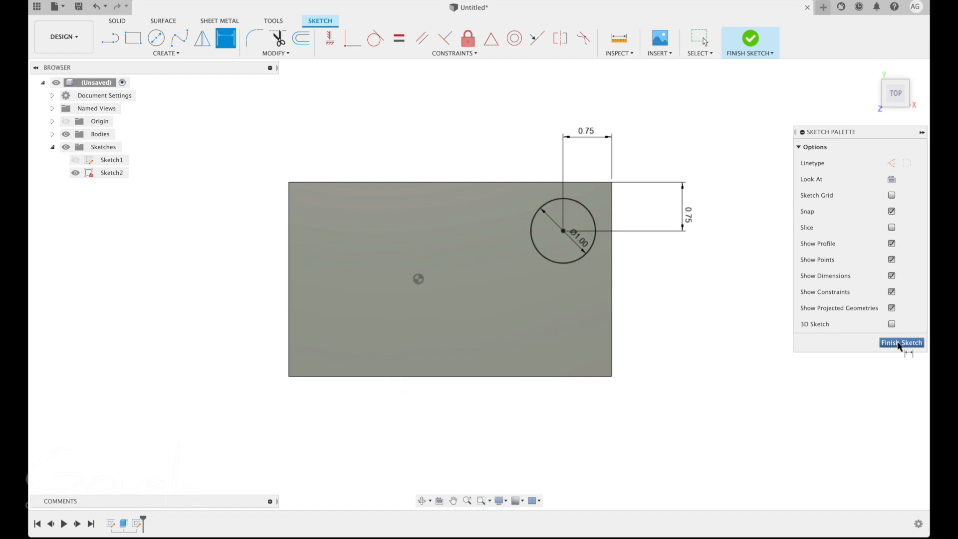
{"action": "left_click", "coordinate": [901, 343]}
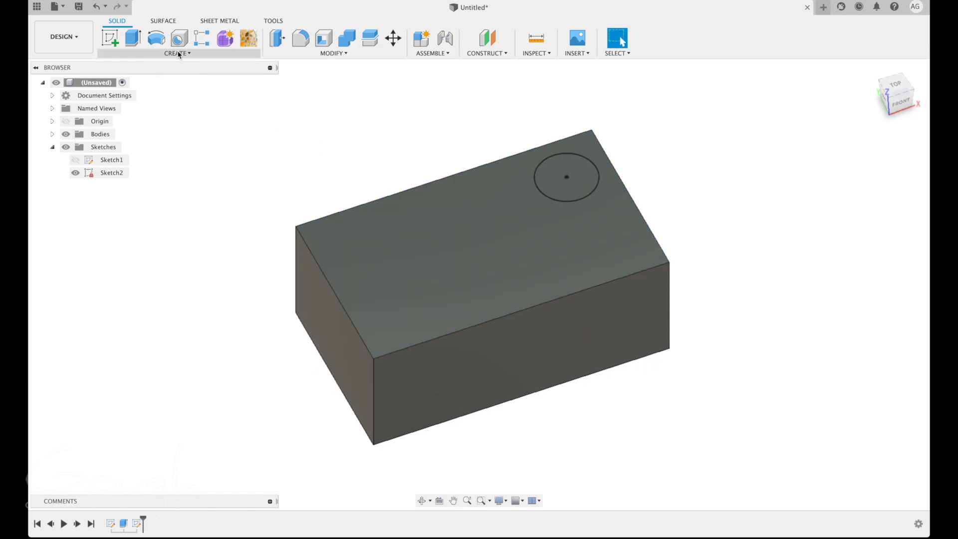
{"action": "left_click", "coordinate": [177, 53]}
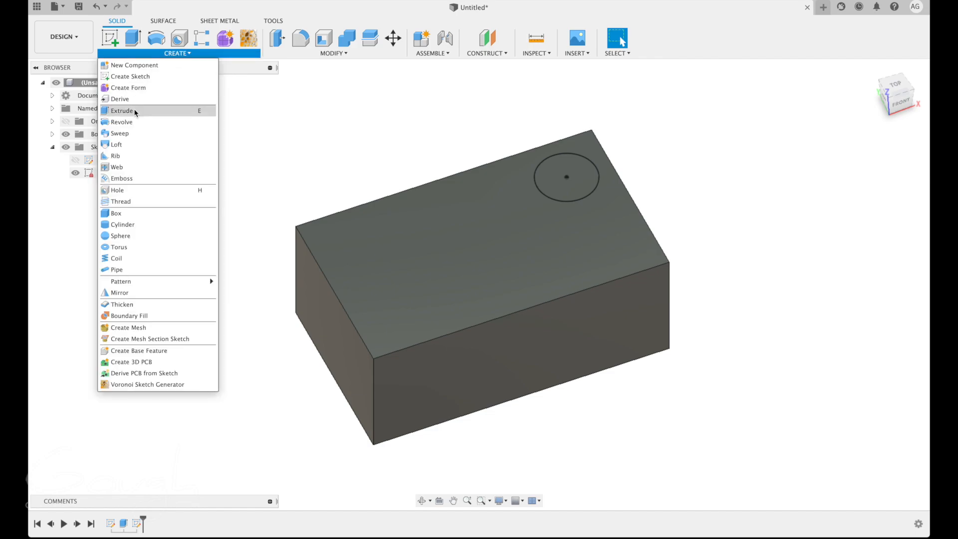
{"action": "left_click", "coordinate": [121, 111]}
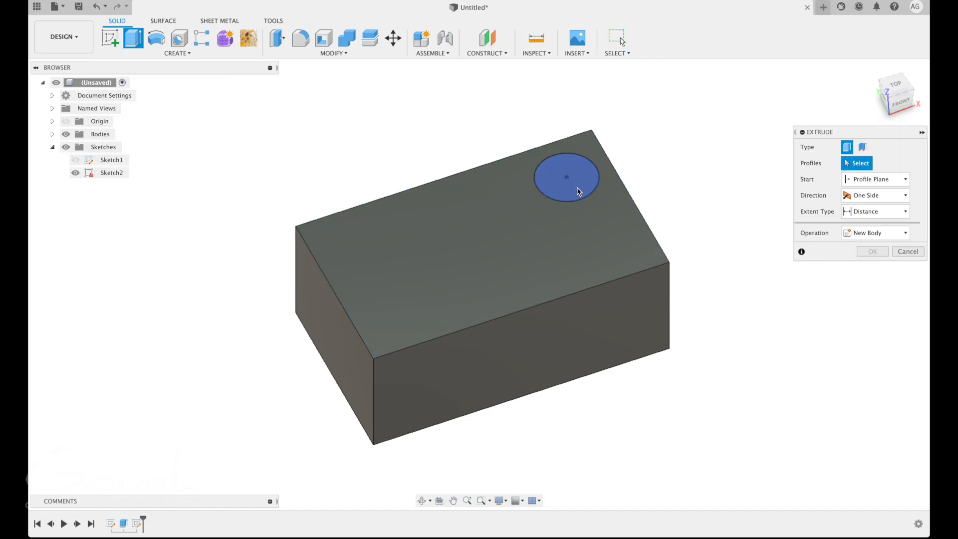
{"action": "left_click", "coordinate": [566, 177]}
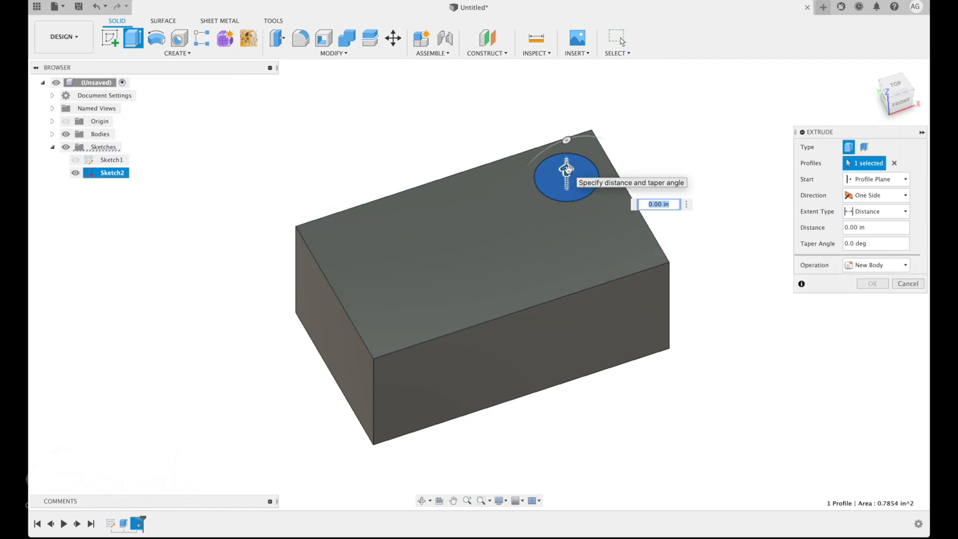
{"action": "left_click_drag", "start_coordinate": [566, 170], "coordinate": [566, 161]}
{"action": "type", "text": "0.25"}
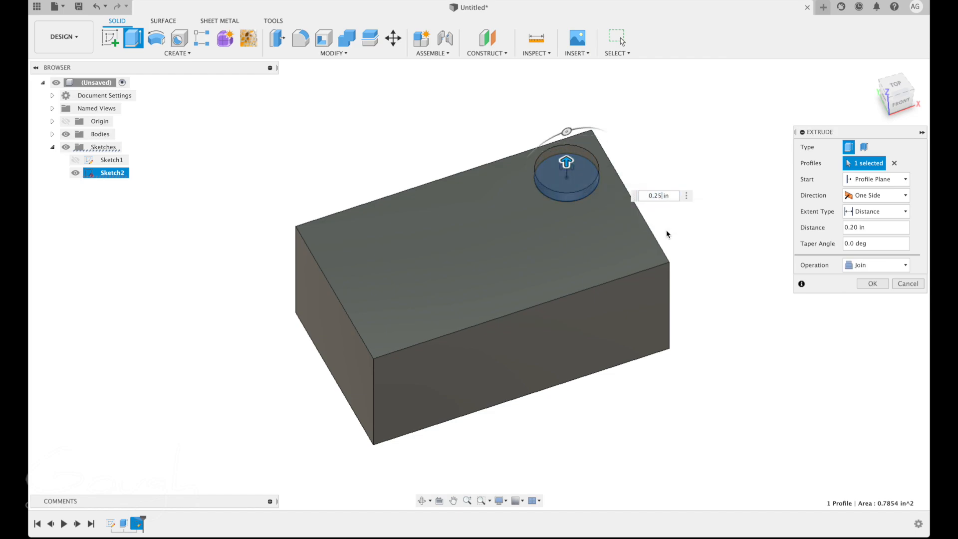
{"action": "left_click", "coordinate": [873, 283]}
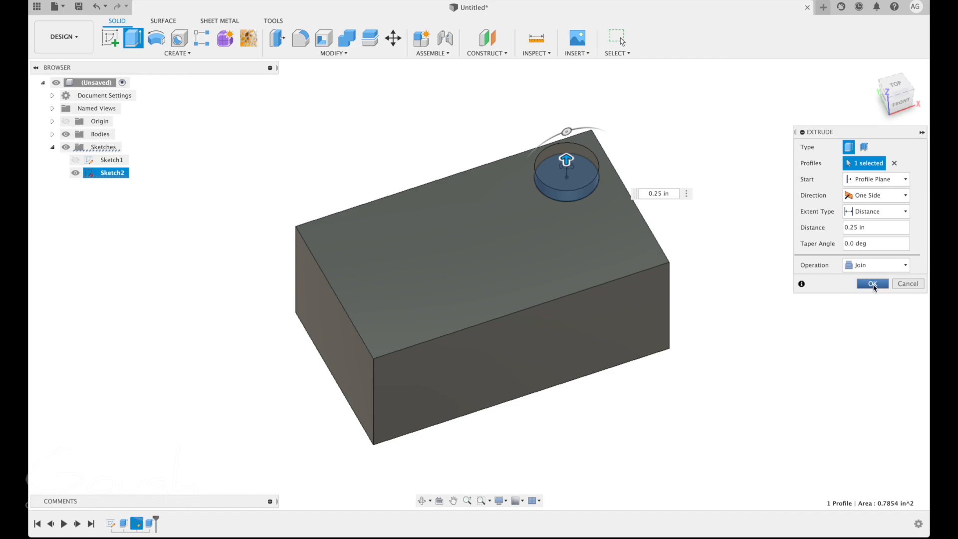
{"action": "left_click", "coordinate": [873, 283]}
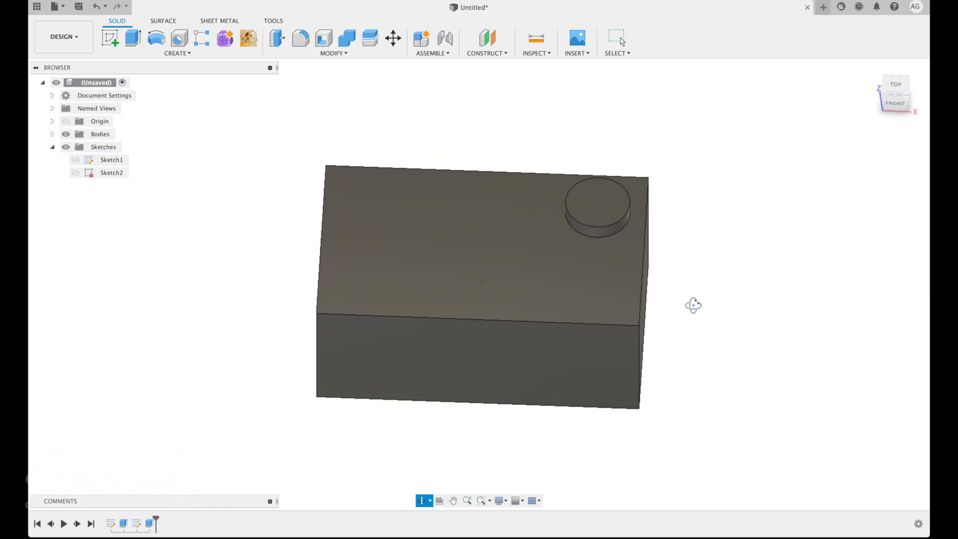
Orbit the brick so the top face and its single stud are in view
{"action": "left_click_drag", "start_coordinate": [694, 305], "coordinate": [711, 310]}
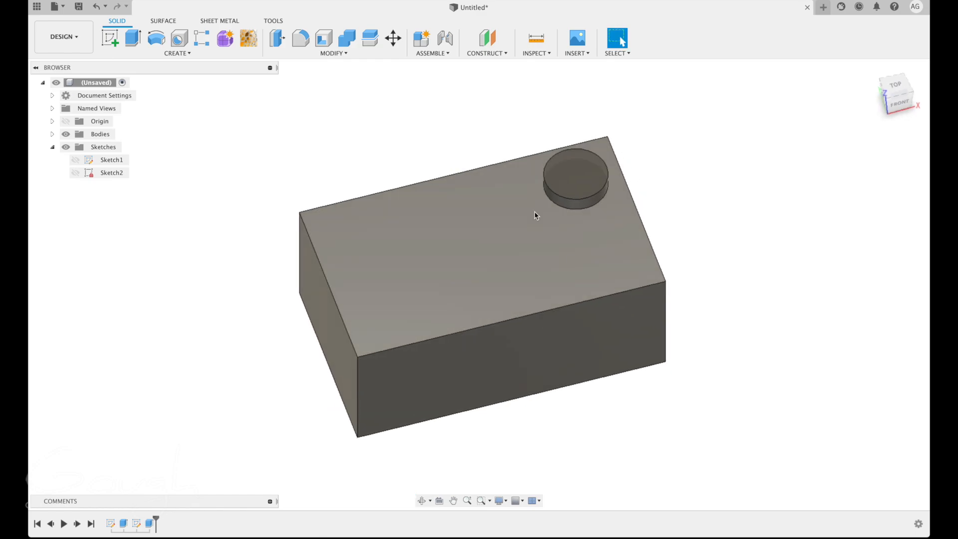
{"action": "mouse_move", "coordinate": [350, 251]}
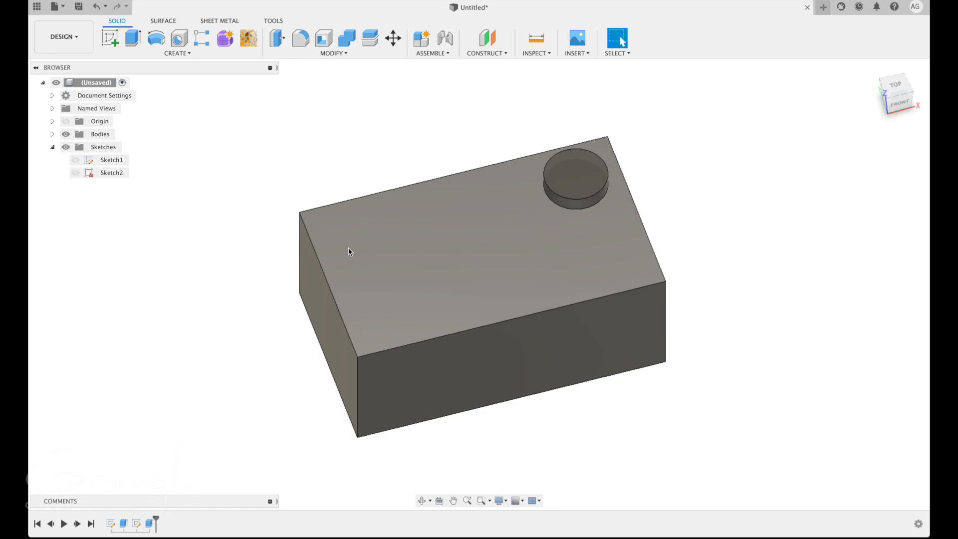
{"action": "mouse_move", "coordinate": [385, 237]}
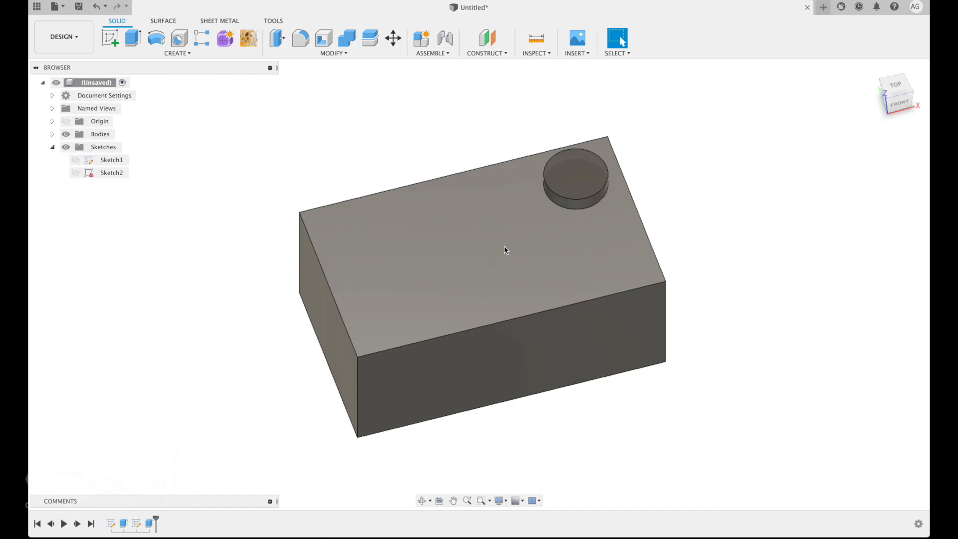
{"action": "mouse_move", "coordinate": [562, 246]}
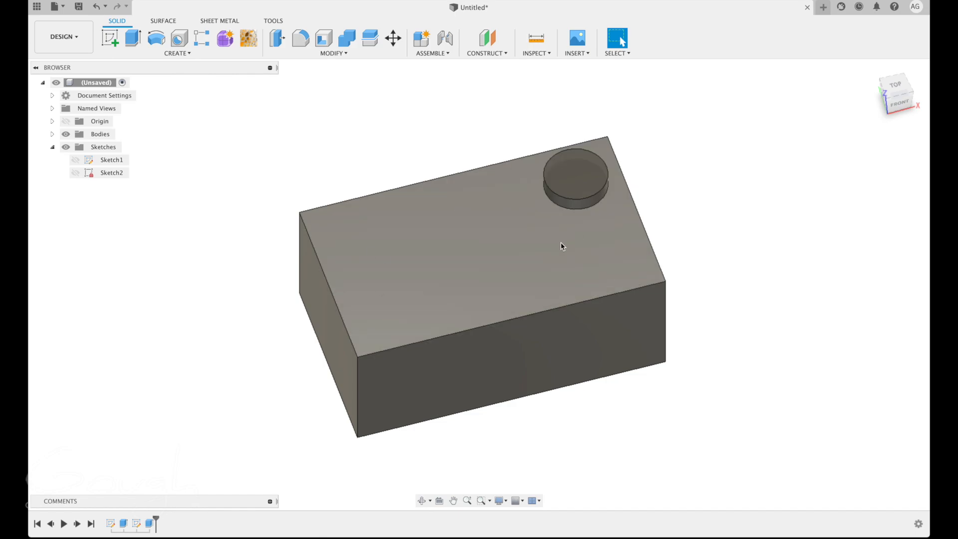
{"action": "mouse_move", "coordinate": [489, 210]}
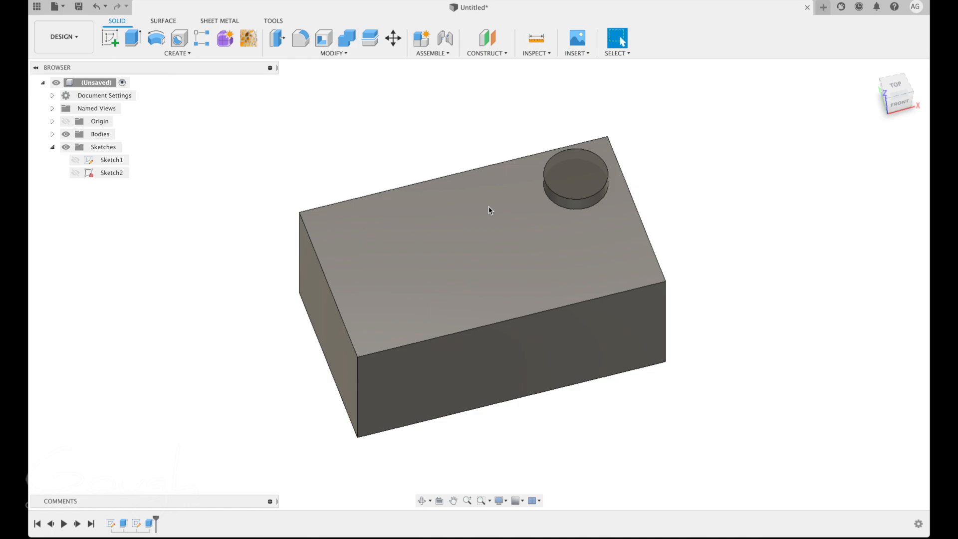
{"action": "mouse_move", "coordinate": [493, 212]}
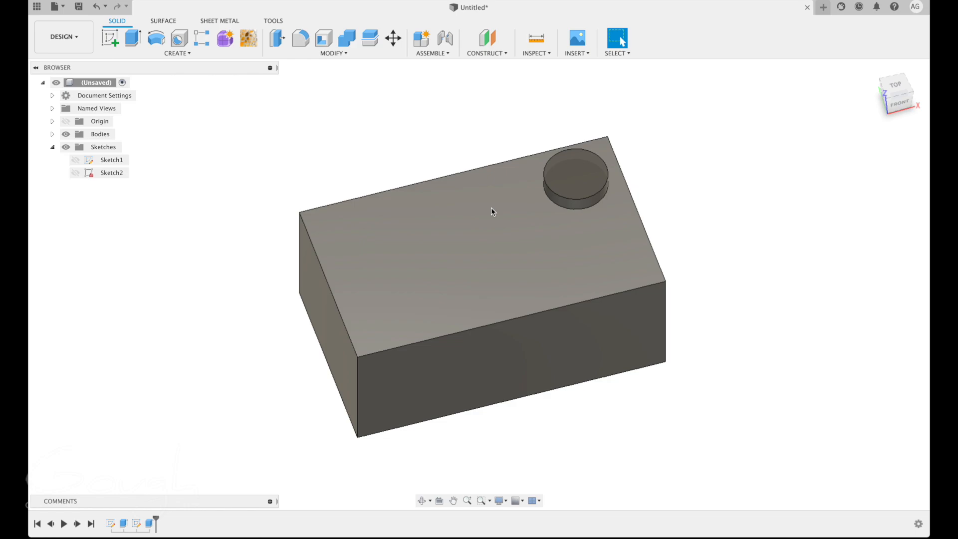
{"action": "mouse_move", "coordinate": [539, 216]}
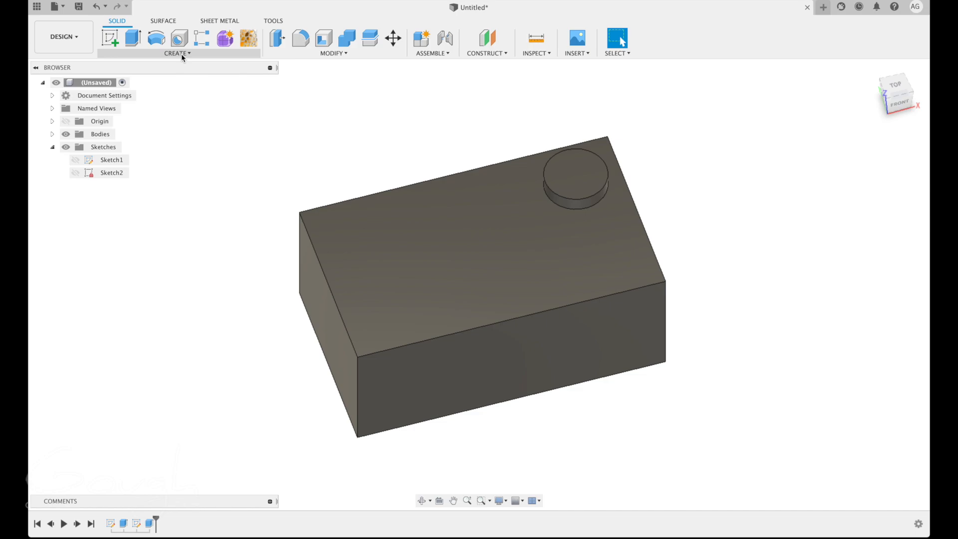
Start a Rectangular Pattern and set its type to Features
{"action": "left_click", "coordinate": [178, 53]}
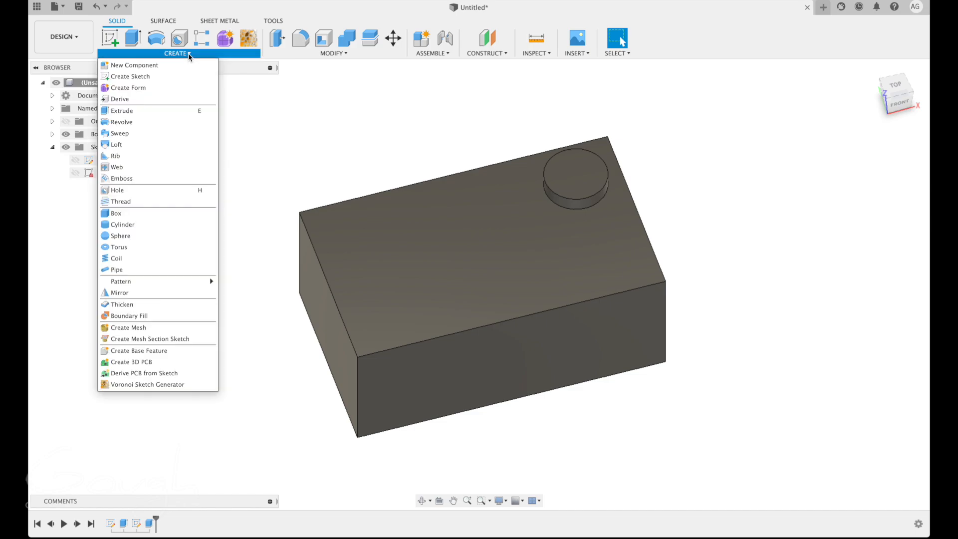
{"action": "mouse_move", "coordinate": [120, 280]}
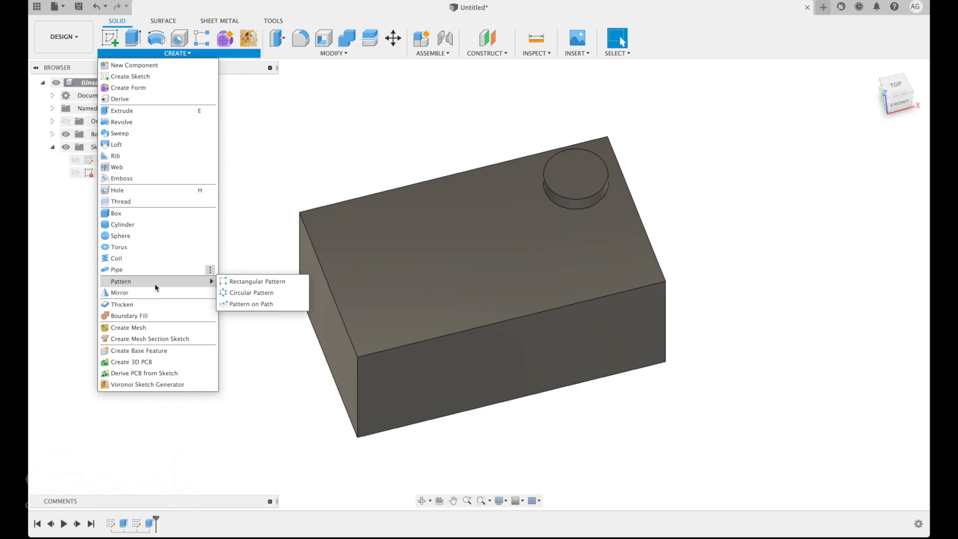
{"action": "mouse_move", "coordinate": [256, 281]}
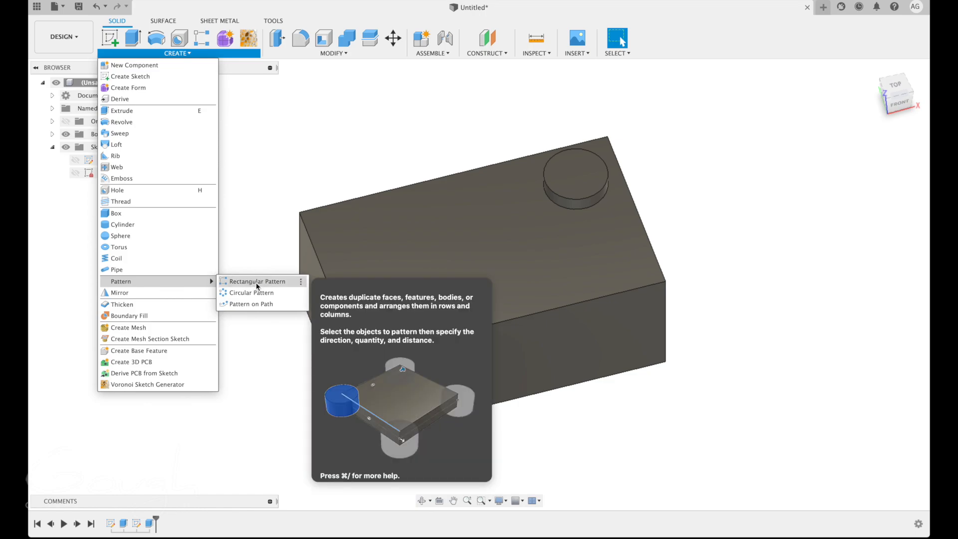
{"action": "left_click", "coordinate": [257, 281]}
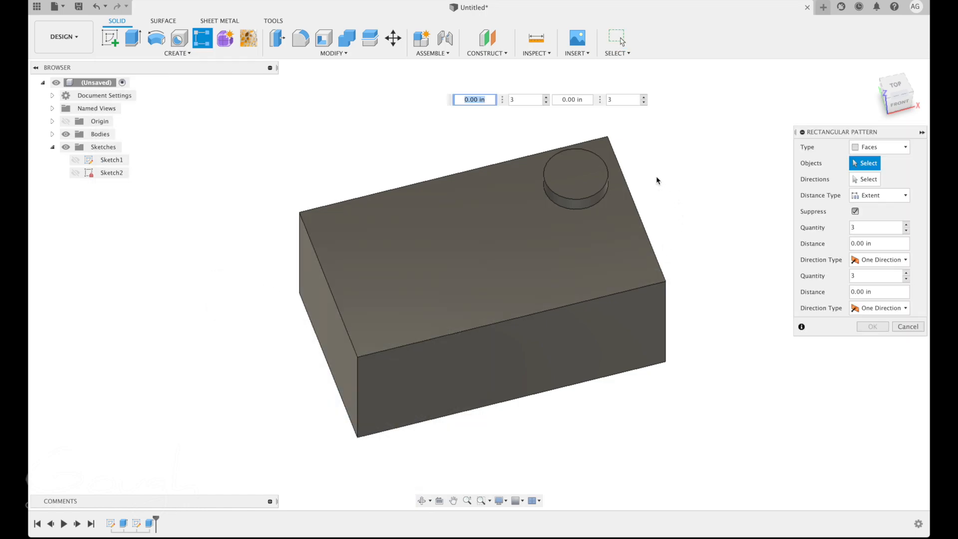
{"action": "mouse_move", "coordinate": [590, 177]}
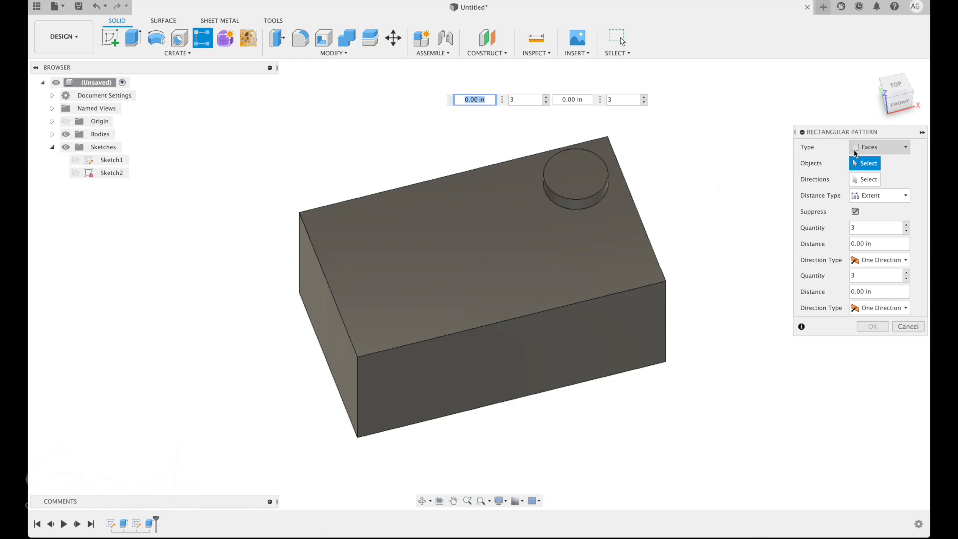
{"action": "left_click", "coordinate": [879, 146]}
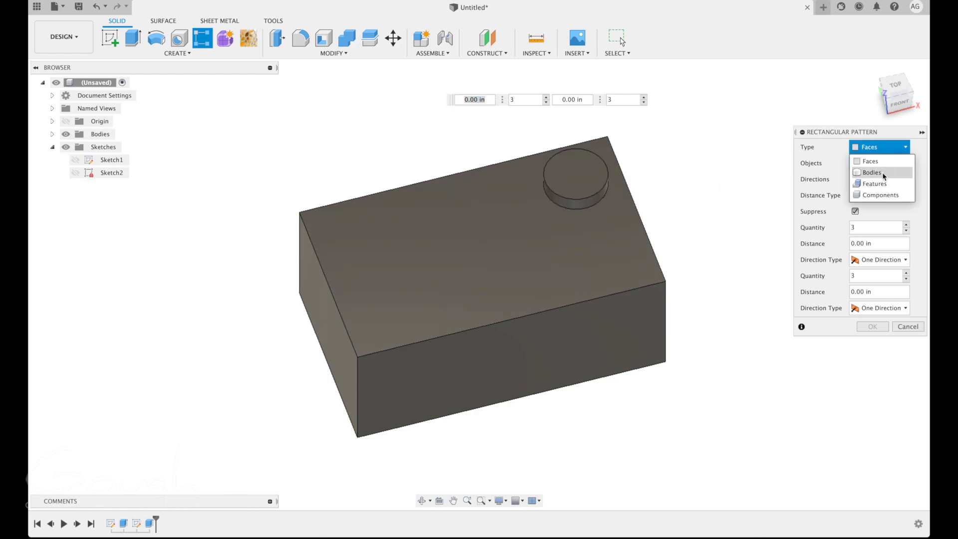
{"action": "left_click", "coordinate": [874, 183]}
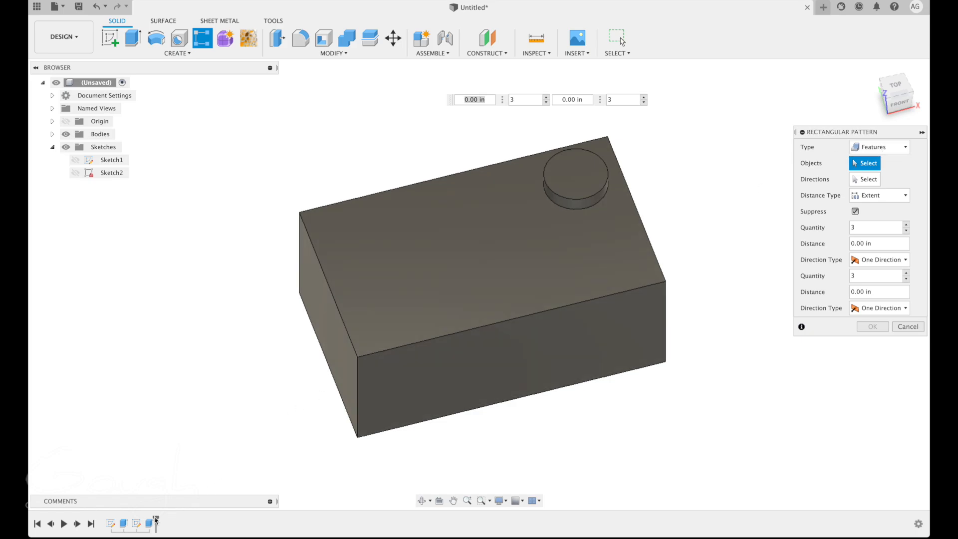
{"action": "mouse_move", "coordinate": [149, 523]}
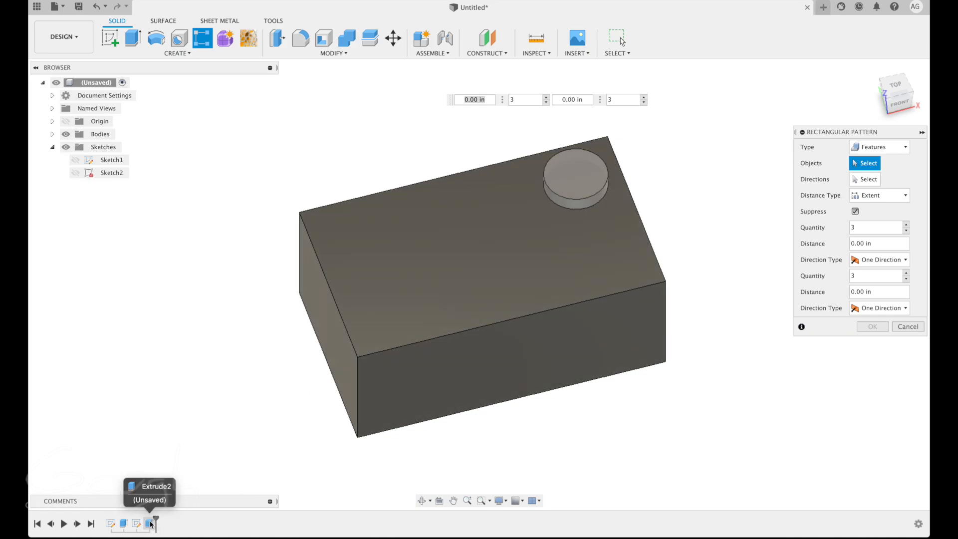
Pattern the stud extrude 3 by 2 across the top at 3.50 and 1.50 in spacing
{"action": "left_click", "coordinate": [574, 176]}
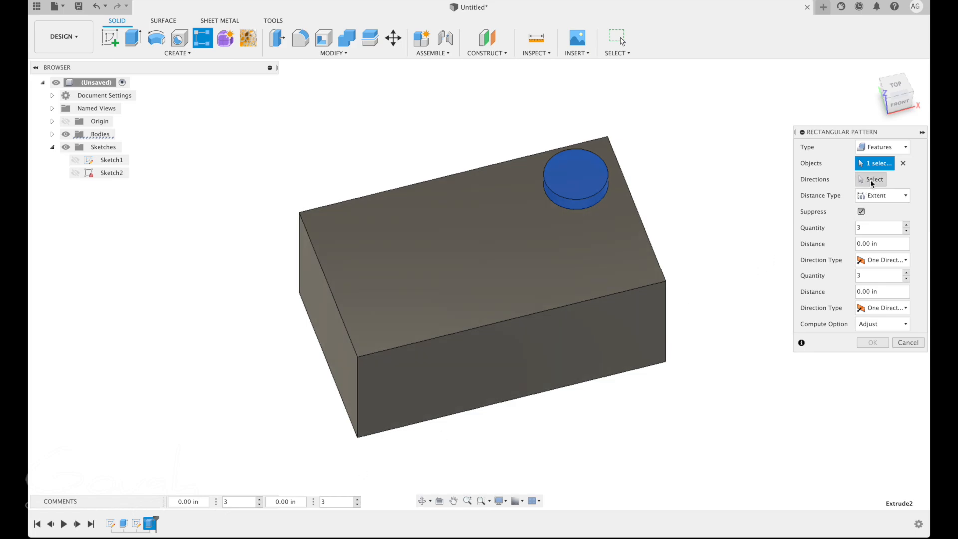
{"action": "left_click", "coordinate": [874, 180]}
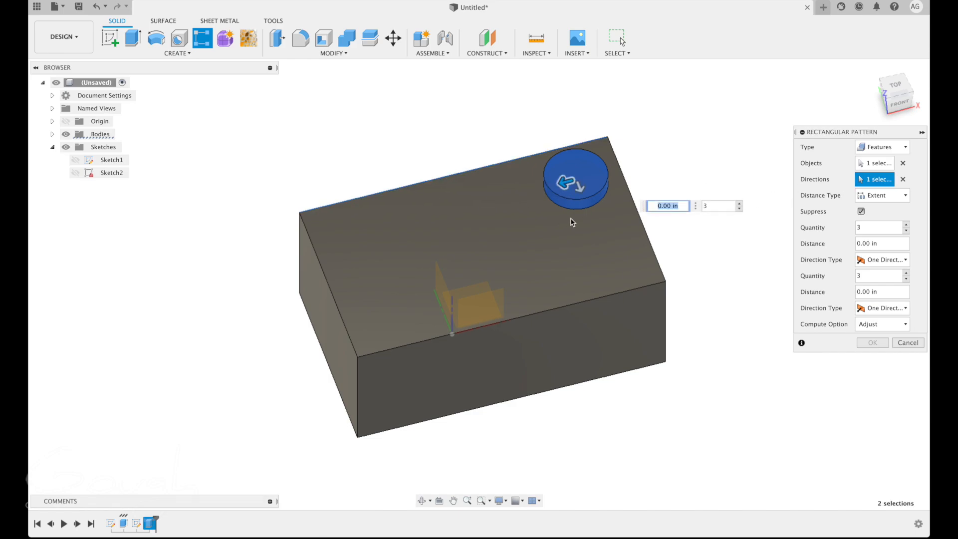
{"action": "left_click_drag", "start_coordinate": [569, 184], "coordinate": [379, 229]}
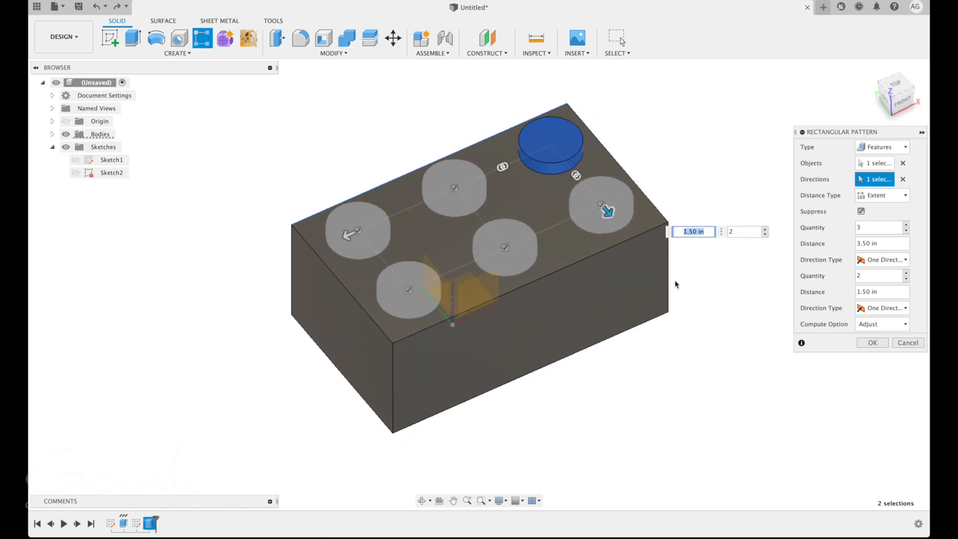
{"action": "left_click", "coordinate": [873, 342]}
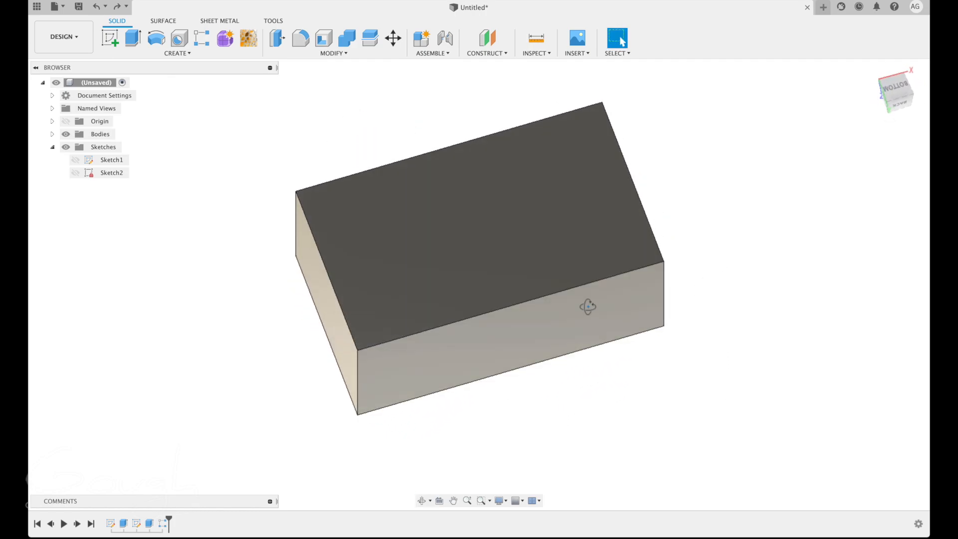
Begin Sketch3 on the underside face of the brick
{"action": "left_click_drag", "start_coordinate": [588, 306], "coordinate": [427, 298]}
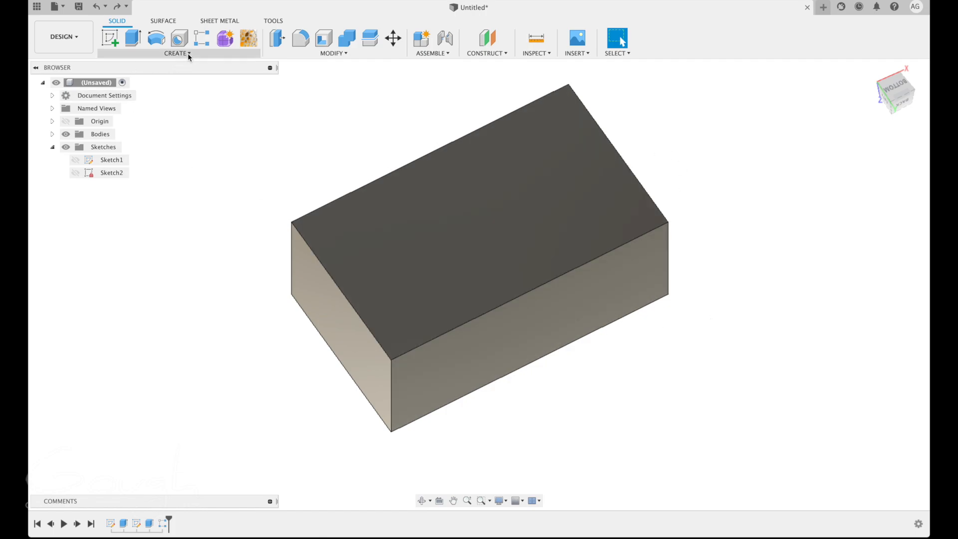
{"action": "left_click", "coordinate": [177, 53]}
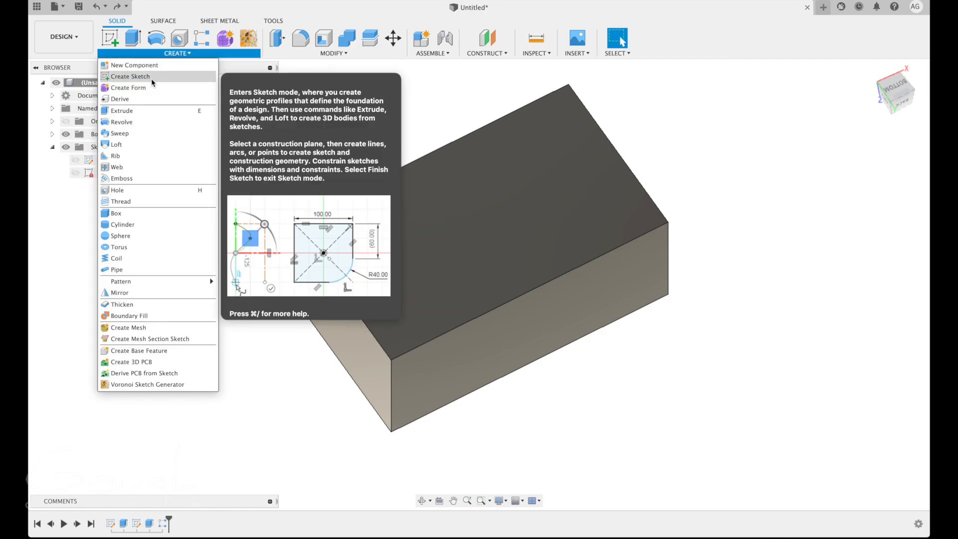
{"action": "left_click", "coordinate": [130, 76]}
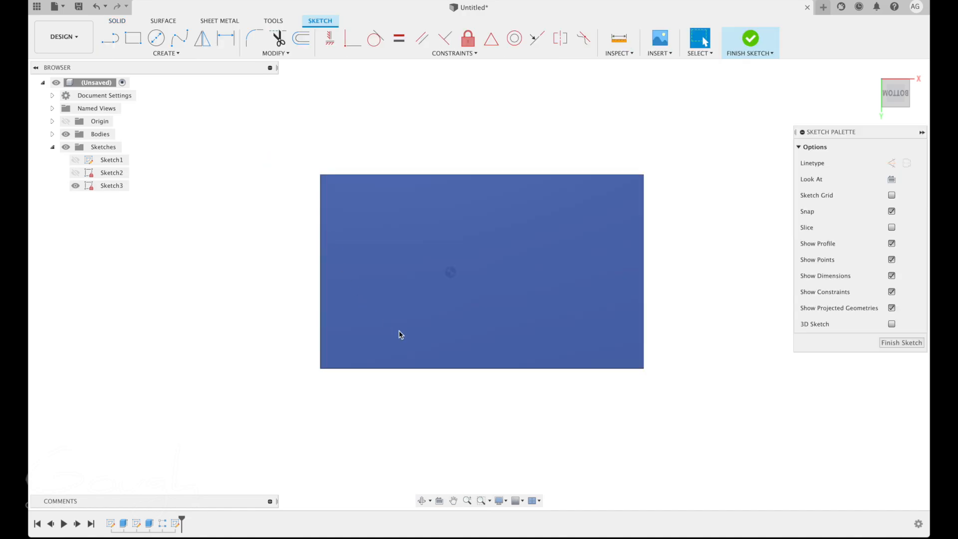
{"action": "left_click", "coordinate": [642, 272]}
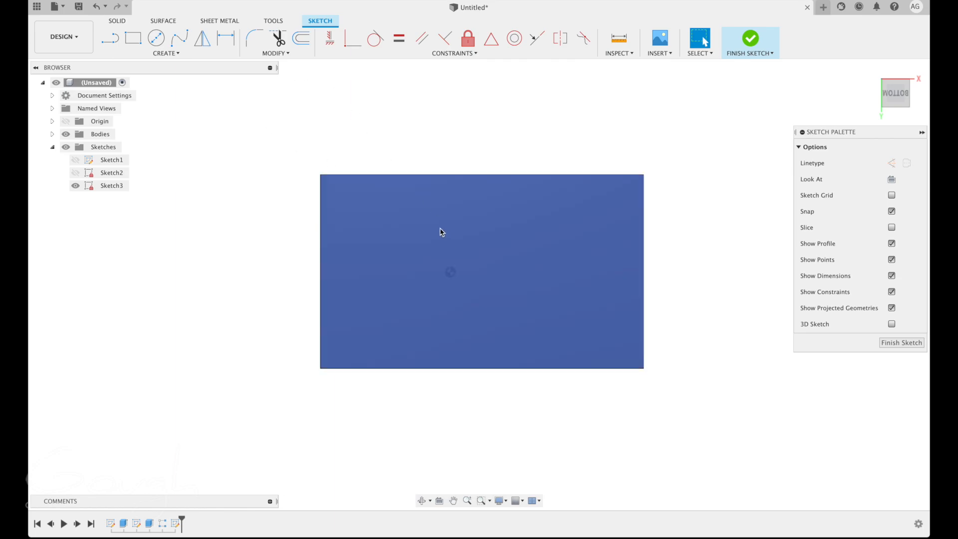
{"action": "mouse_move", "coordinate": [512, 266]}
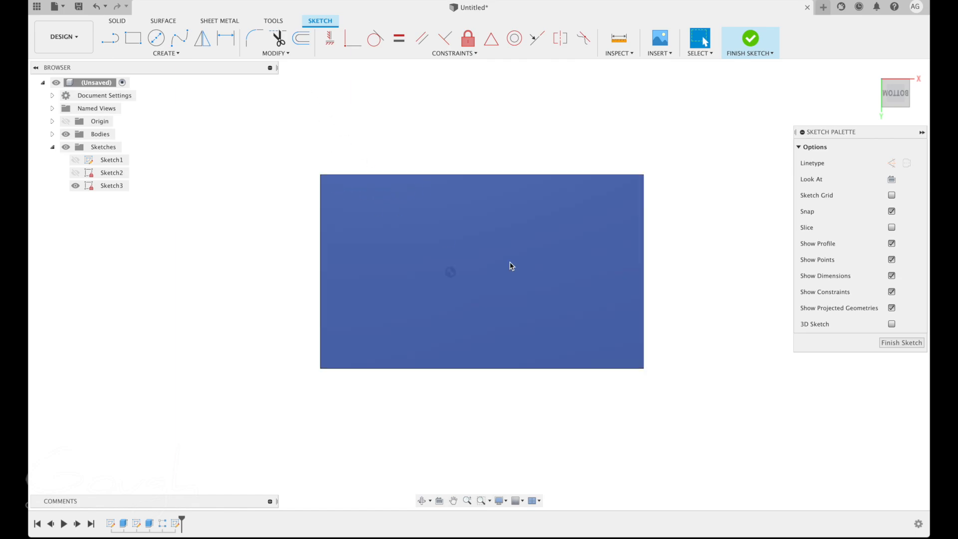
{"action": "mouse_move", "coordinate": [536, 312]}
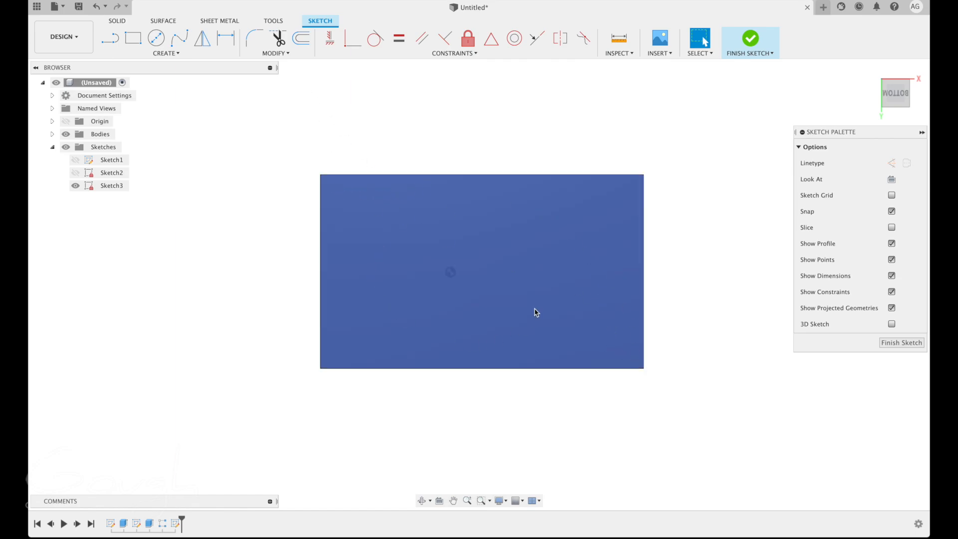
{"action": "mouse_move", "coordinate": [255, 38]}
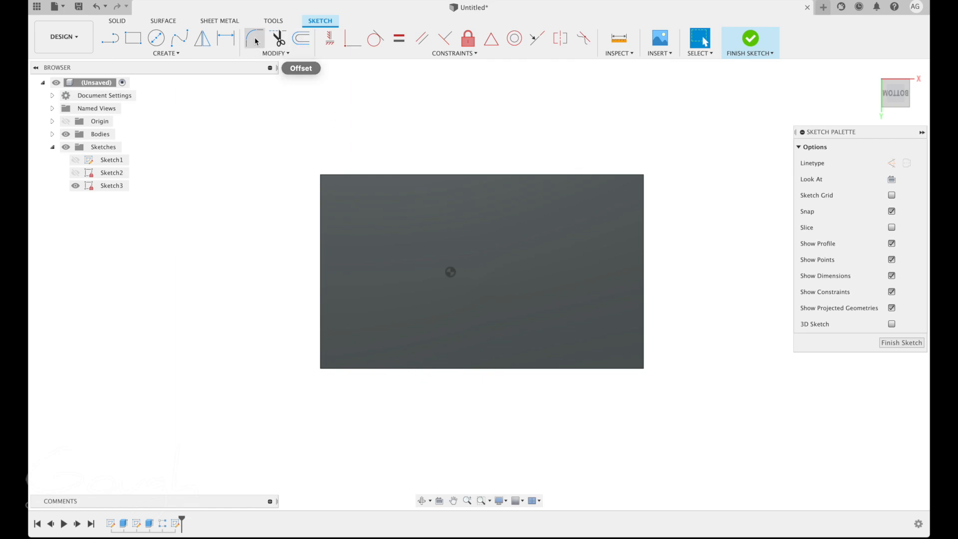
Offset the bottom-face outline 0.25 in inward to form an inner rectangle
{"action": "left_click", "coordinate": [276, 53]}
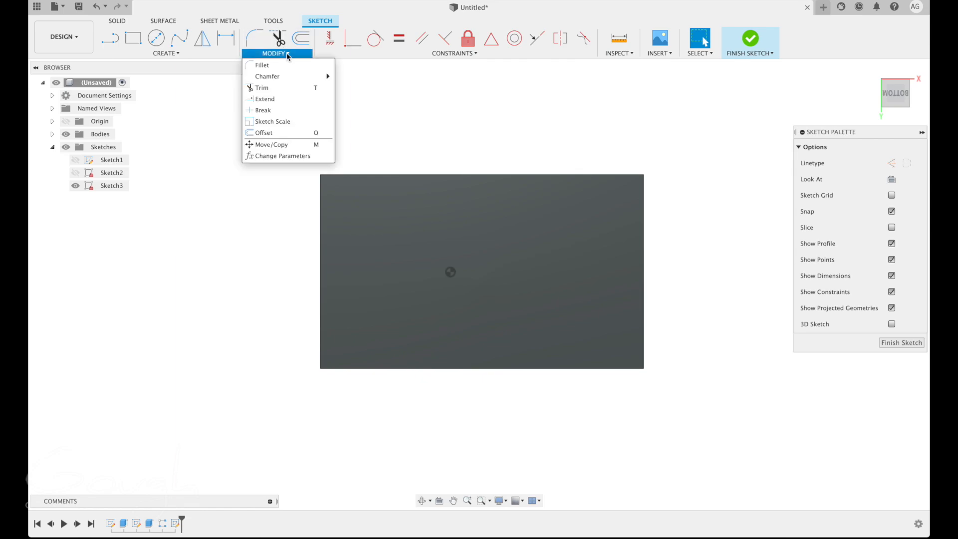
{"action": "mouse_move", "coordinate": [264, 132]}
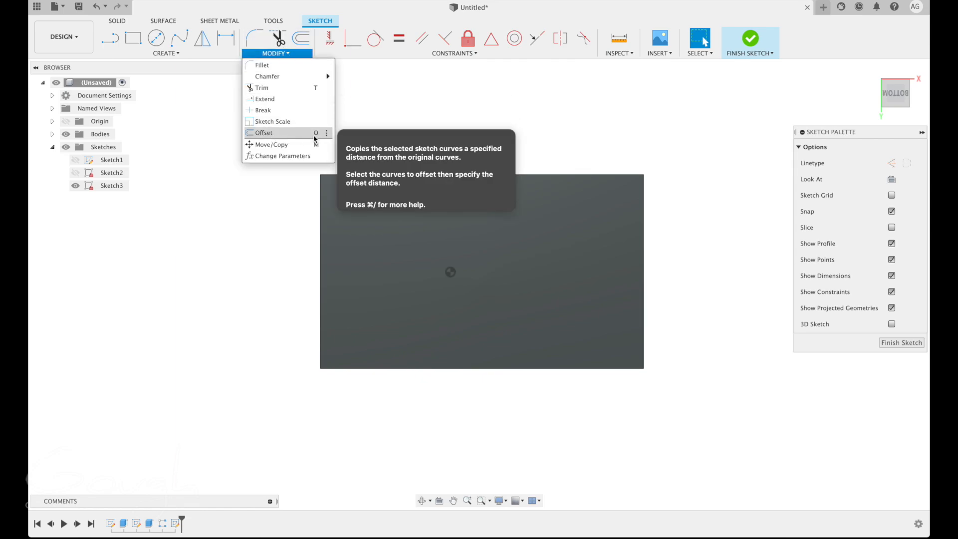
{"action": "left_click", "coordinate": [263, 133]}
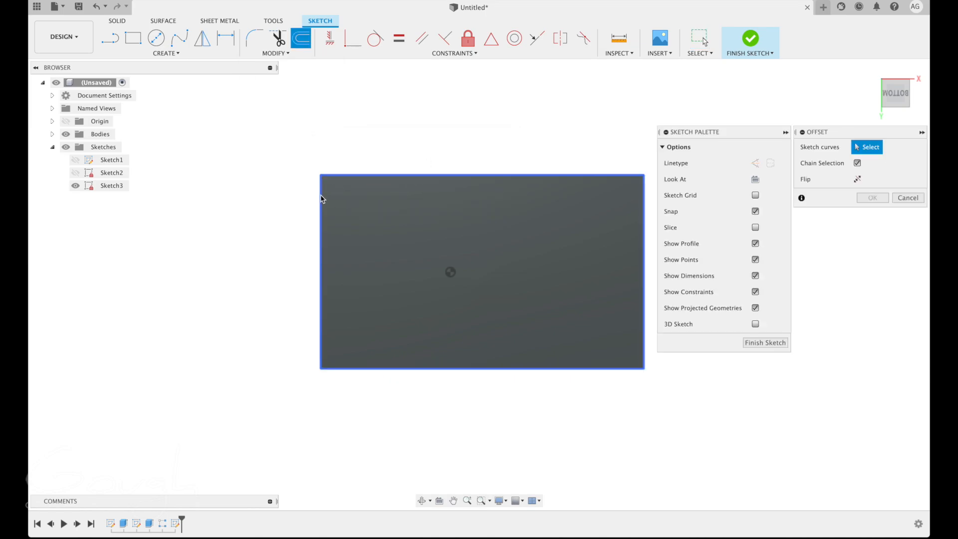
{"action": "mouse_move", "coordinate": [372, 178]}
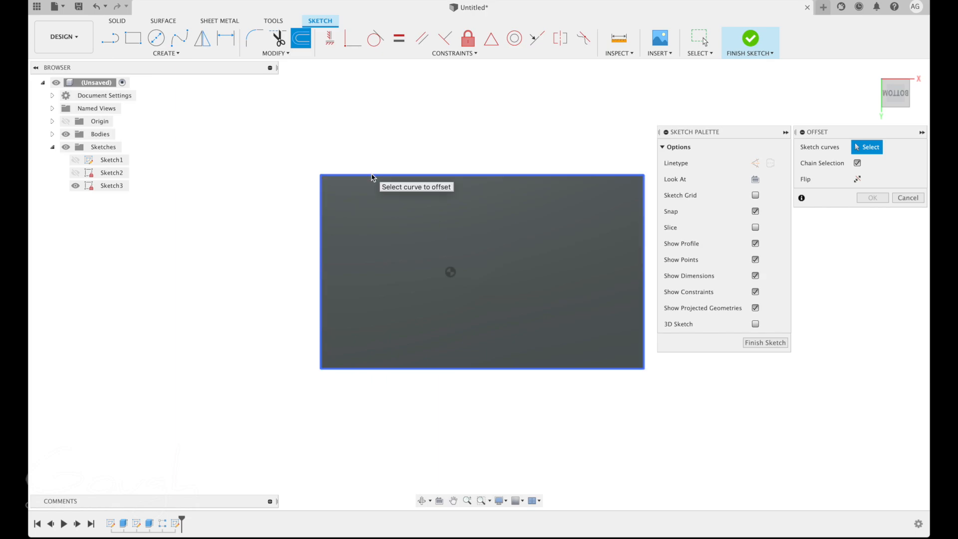
{"action": "left_click", "coordinate": [374, 177]}
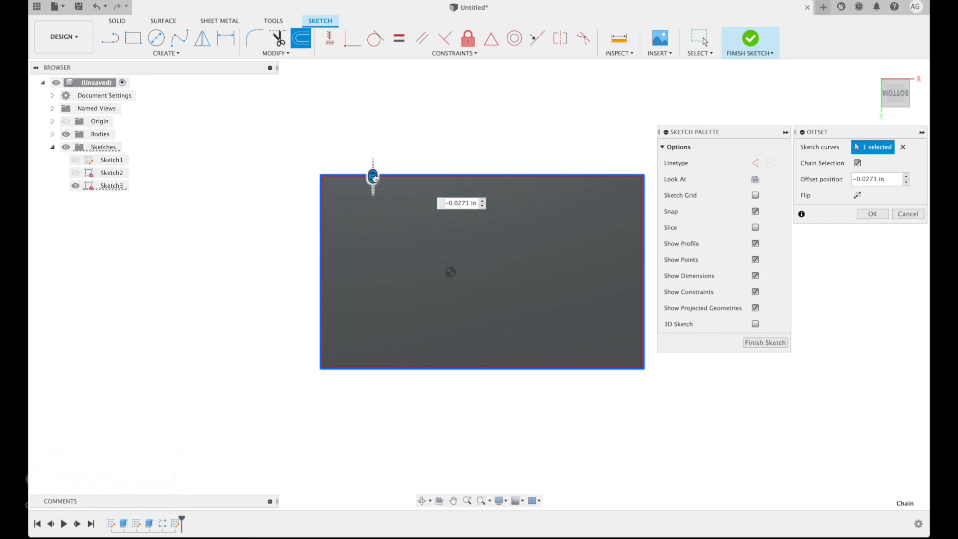
{"action": "left_click_drag", "start_coordinate": [373, 177], "coordinate": [373, 153]}
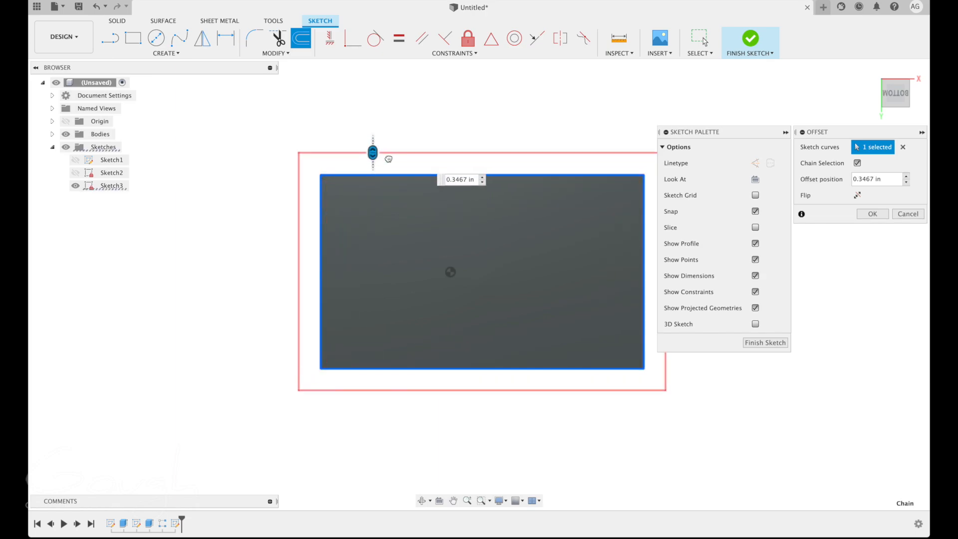
{"action": "left_click_drag", "start_coordinate": [372, 152], "coordinate": [372, 191]}
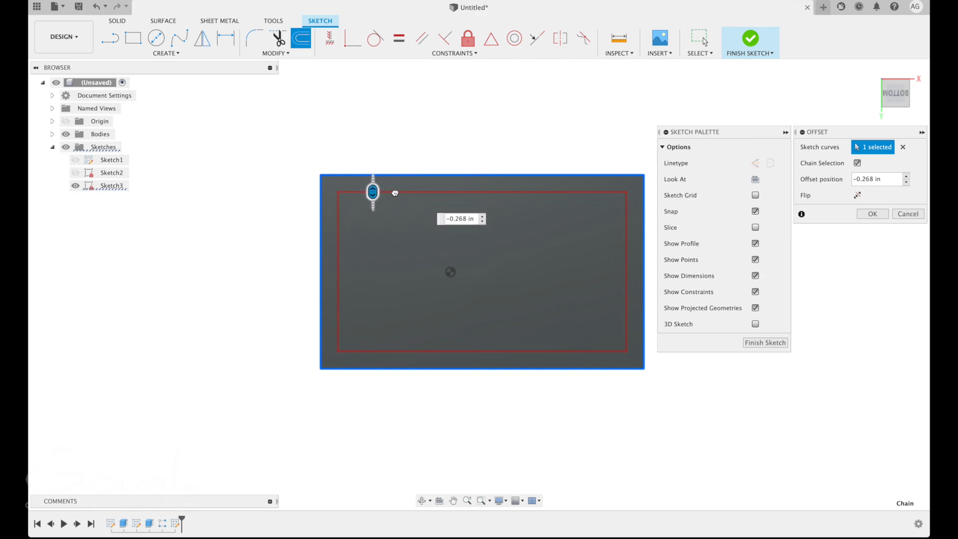
{"action": "left_click_drag", "start_coordinate": [373, 190], "coordinate": [373, 190]}
{"action": "type", "text": "-0.25"}
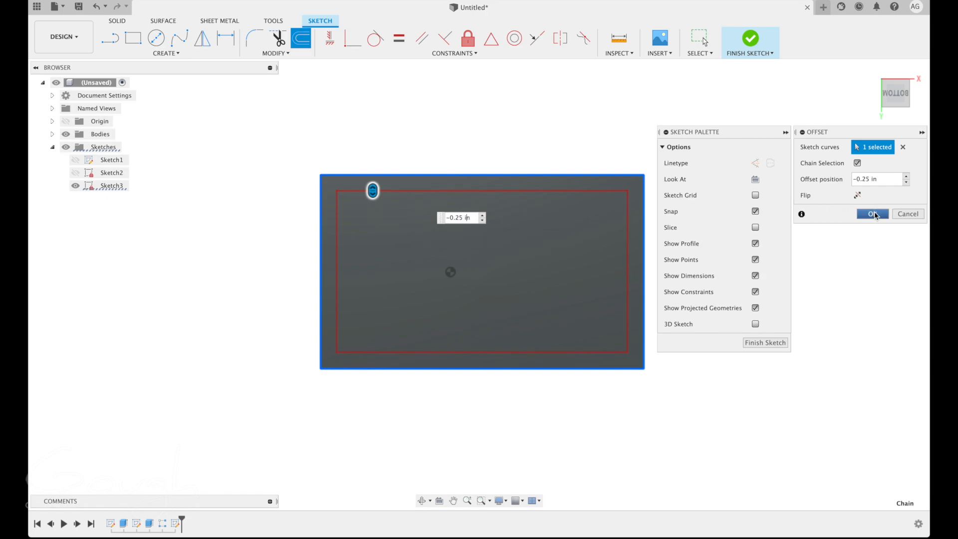
{"action": "left_click", "coordinate": [872, 213]}
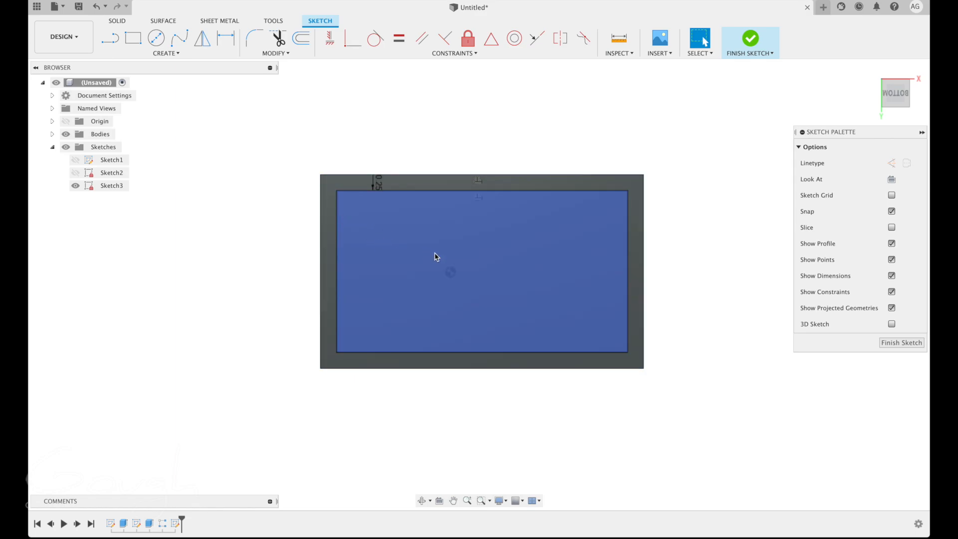
Finish Sketch3, leaving the inner rectangle on the underside in 3D
{"action": "left_click", "coordinate": [900, 342]}
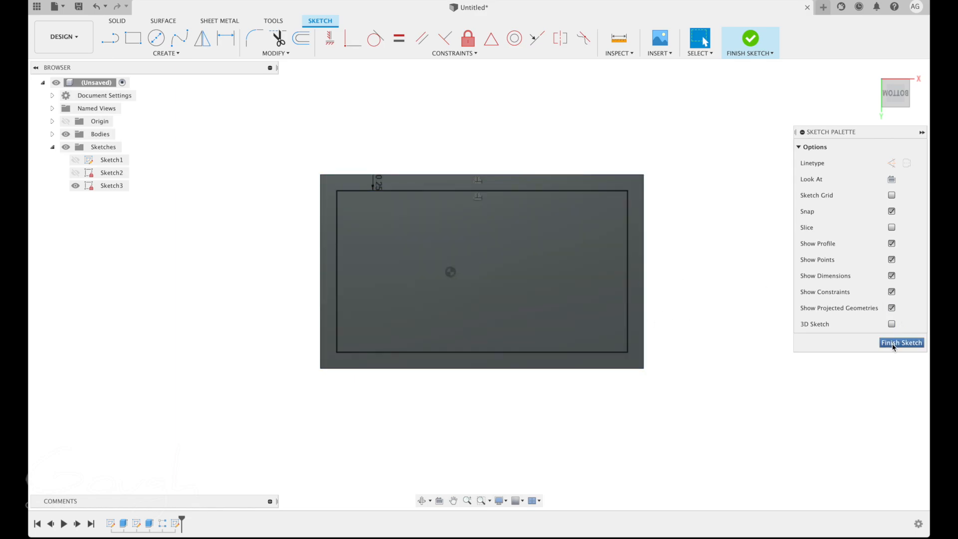
{"action": "left_click", "coordinate": [901, 342]}
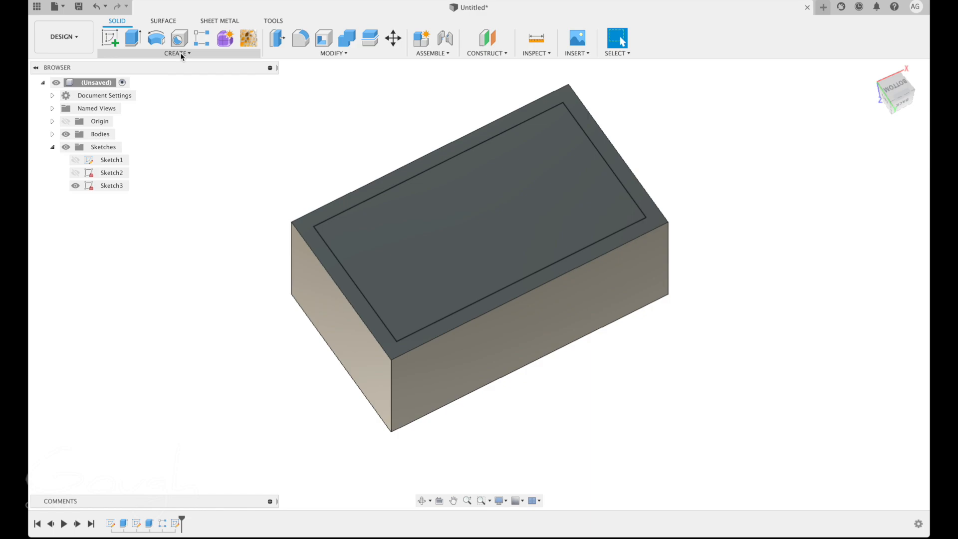
Extrude the inner rectangle profile into the brick as a cut, adjusting its depth
{"action": "left_click", "coordinate": [177, 53]}
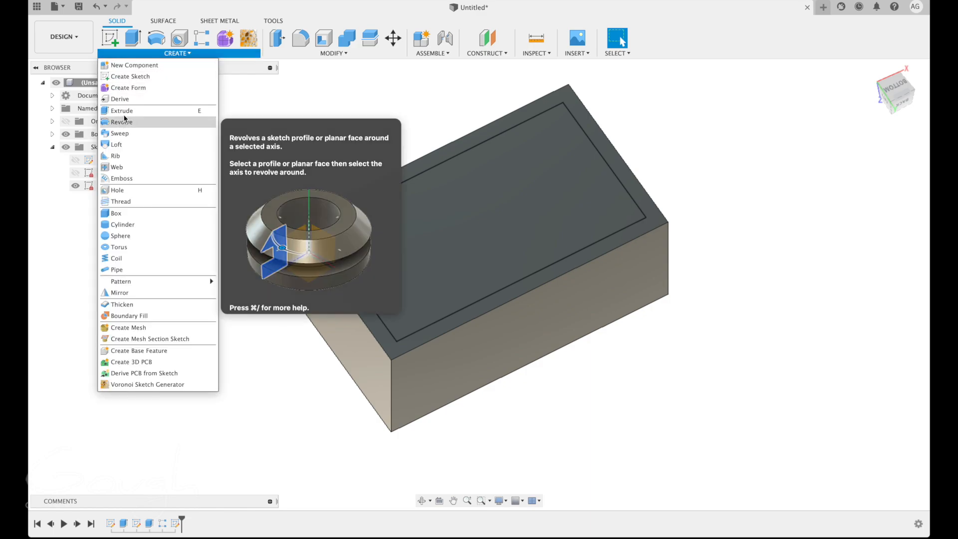
{"action": "left_click", "coordinate": [122, 111]}
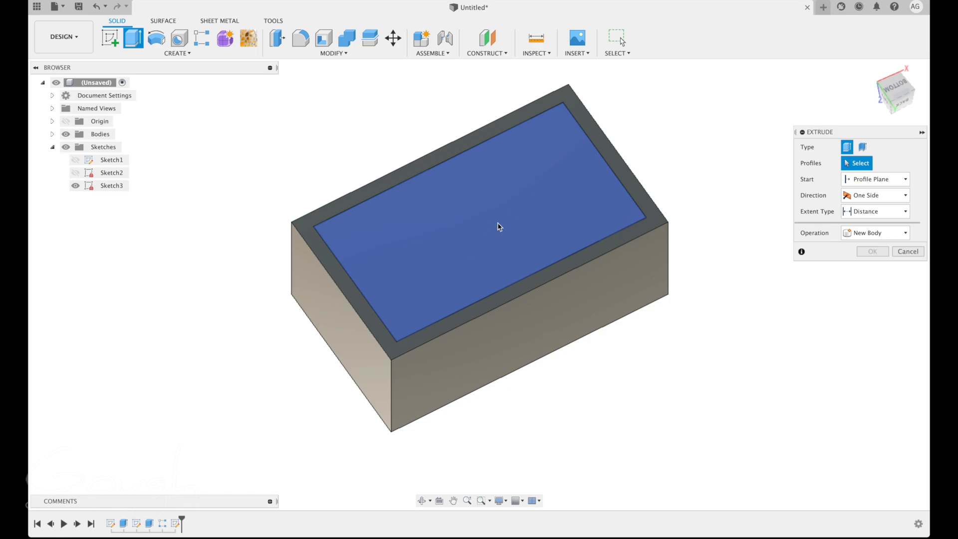
{"action": "left_click", "coordinate": [477, 220]}
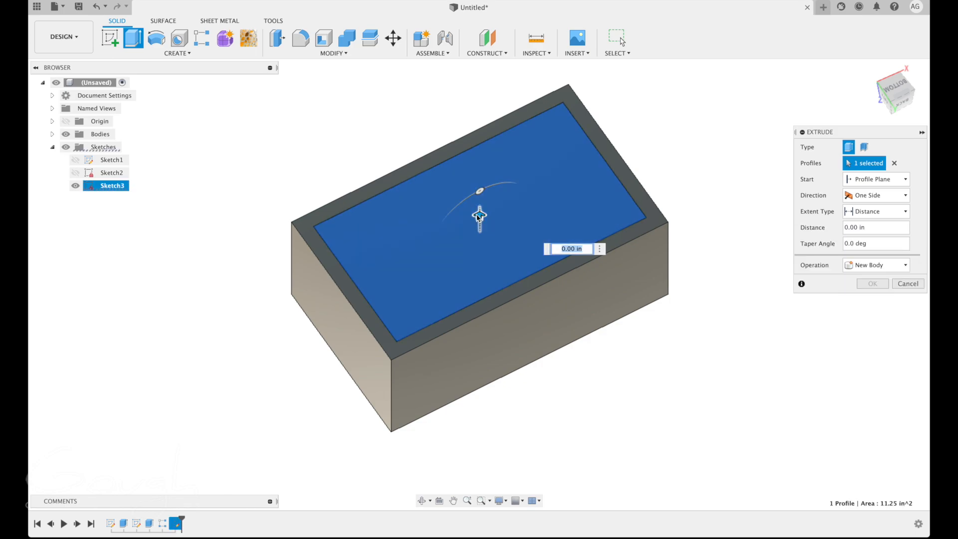
{"action": "left_click_drag", "start_coordinate": [479, 217], "coordinate": [480, 269]}
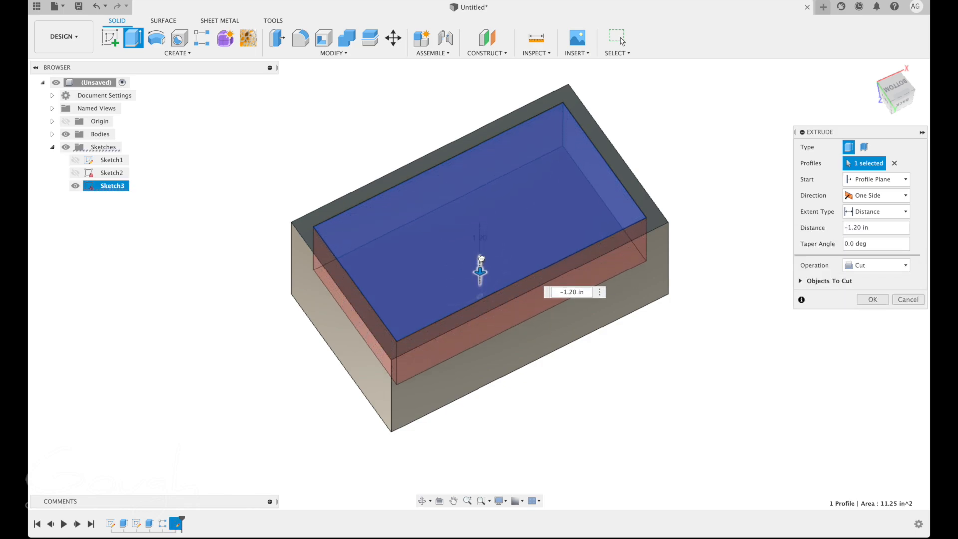
{"action": "left_click_drag", "start_coordinate": [480, 267], "coordinate": [480, 420]}
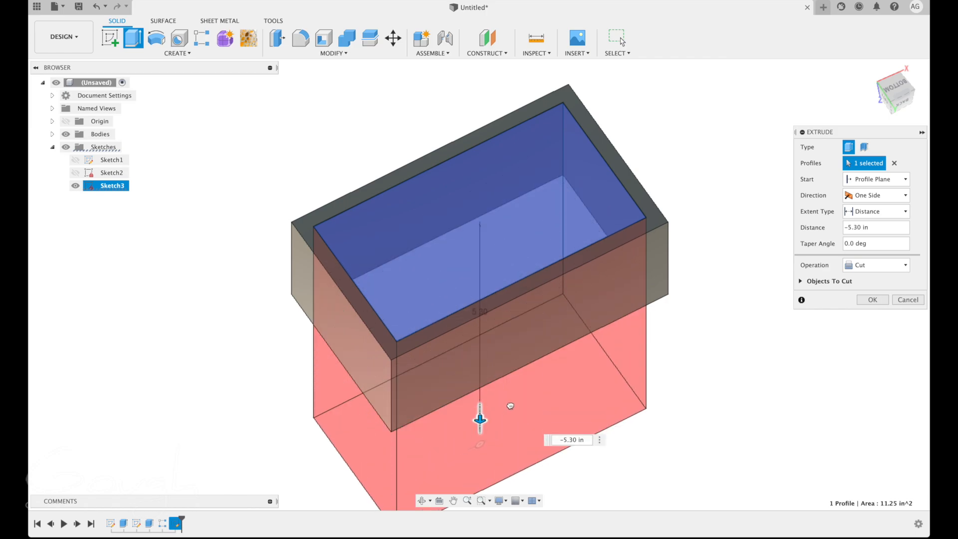
{"action": "left_click_drag", "start_coordinate": [480, 420], "coordinate": [480, 354]}
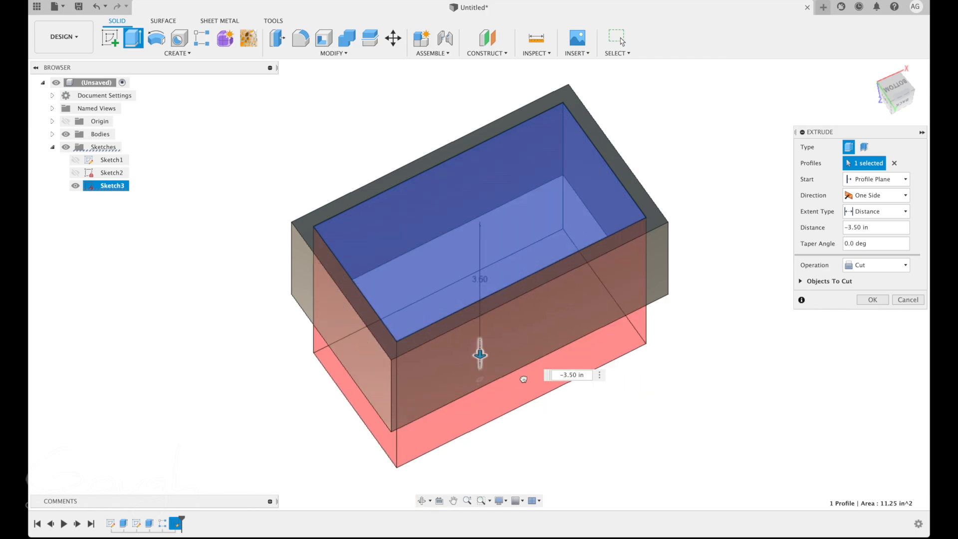
{"action": "left_click_drag", "start_coordinate": [480, 356], "coordinate": [479, 391]}
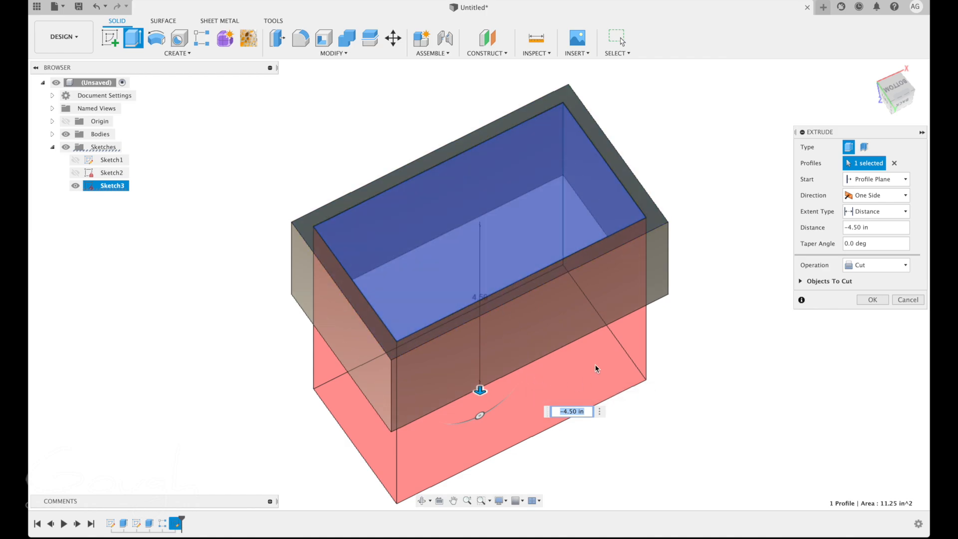
{"action": "mouse_move", "coordinate": [318, 297]}
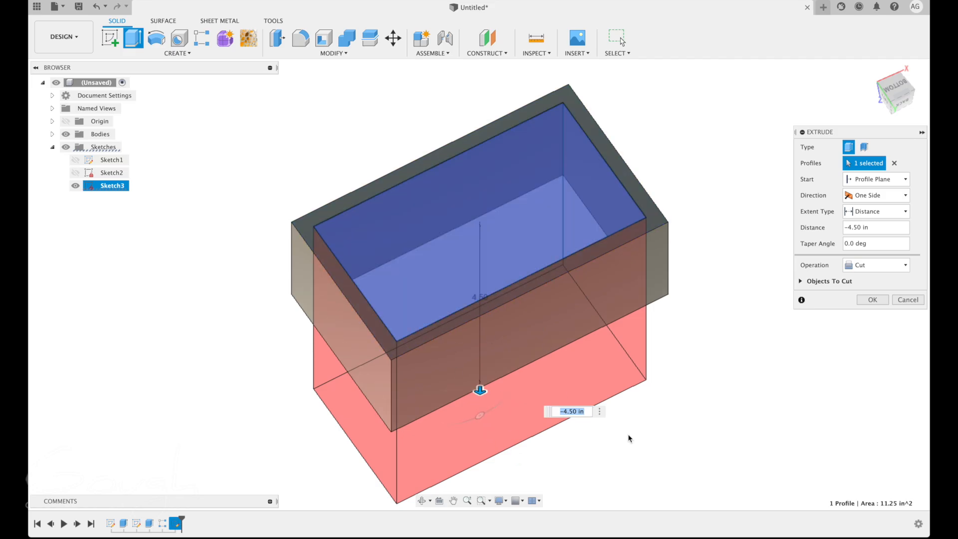
Set the cut depth to -2.00 in, previewing the hollow from below
{"action": "left_click_drag", "start_coordinate": [629, 438], "coordinate": [641, 418]}
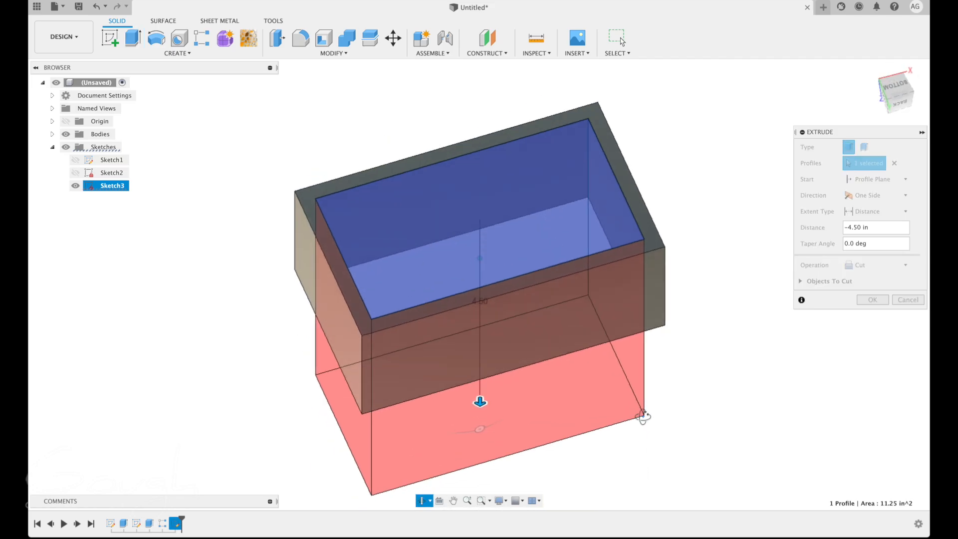
{"action": "left_click_drag", "start_coordinate": [480, 402], "coordinate": [480, 257]}
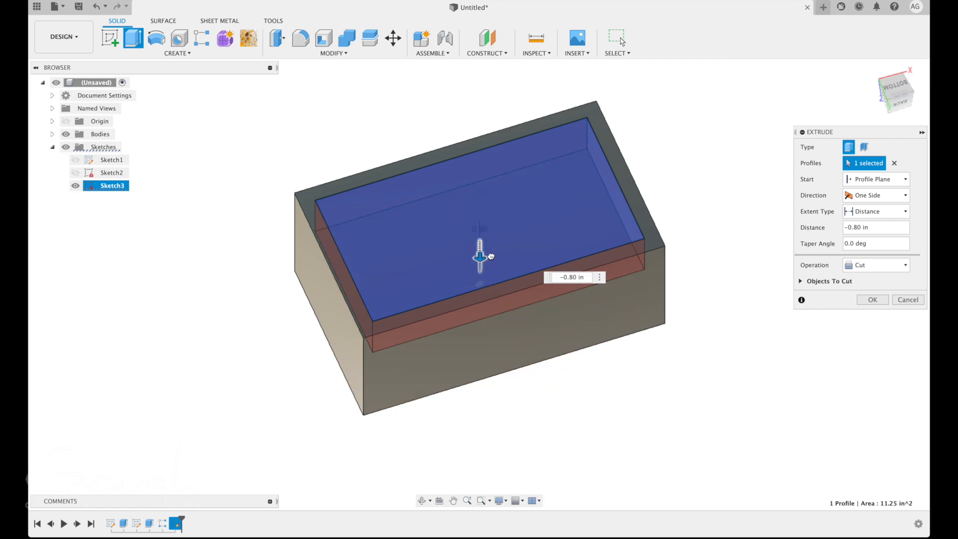
{"action": "left_click_drag", "start_coordinate": [480, 257], "coordinate": [479, 250]}
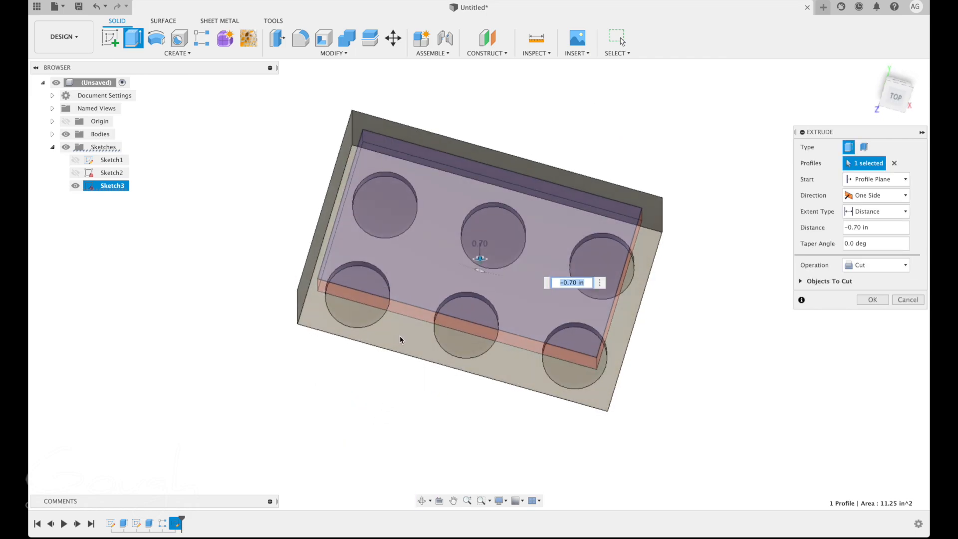
{"action": "type", "text": "-2.00 in"}
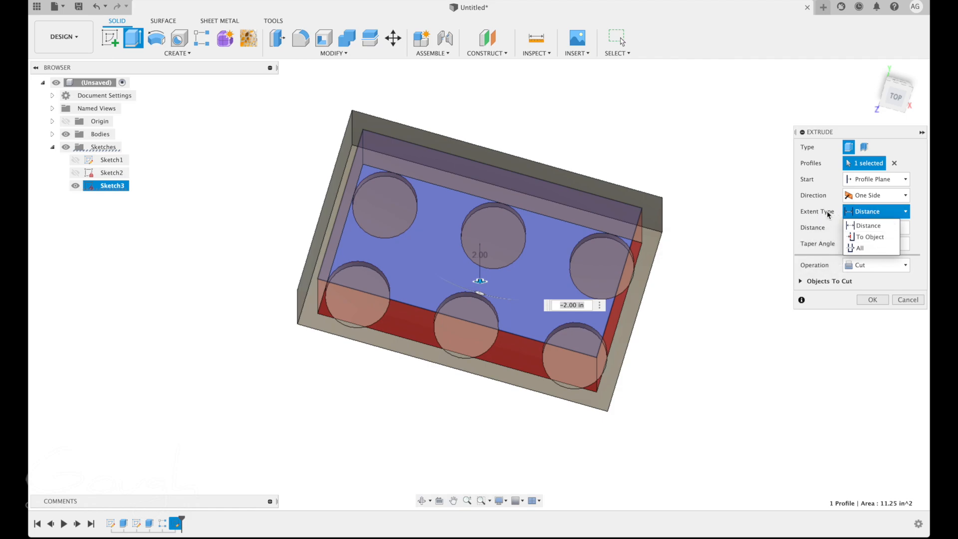
Make the cut extend To Object at the top face with -0.25 offset and confirm it
{"action": "left_click", "coordinate": [870, 237]}
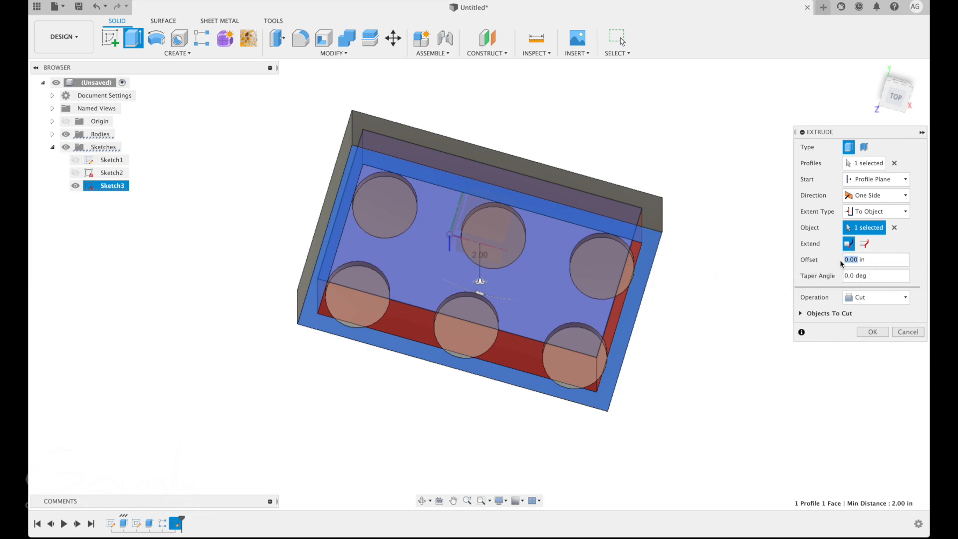
{"action": "type", "text": "-.25"}
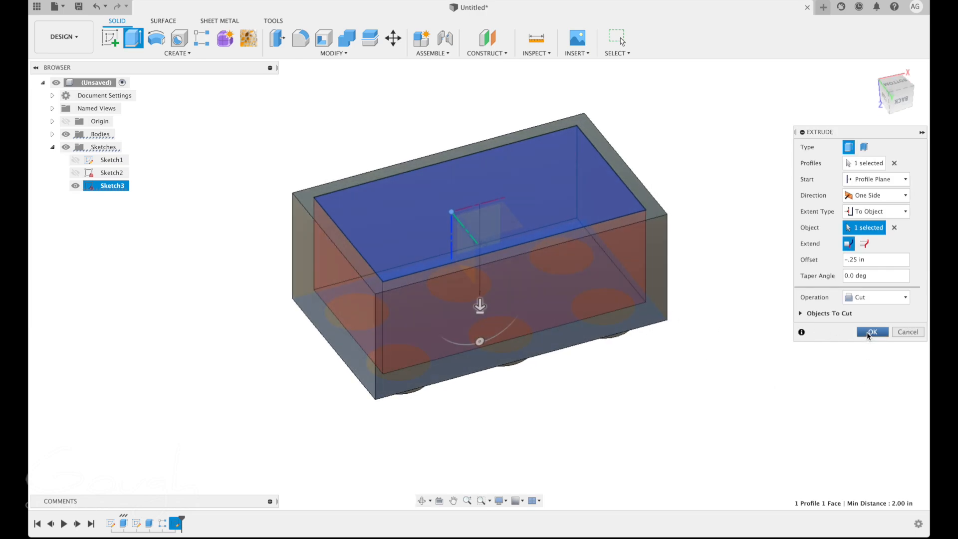
{"action": "left_click", "coordinate": [871, 332]}
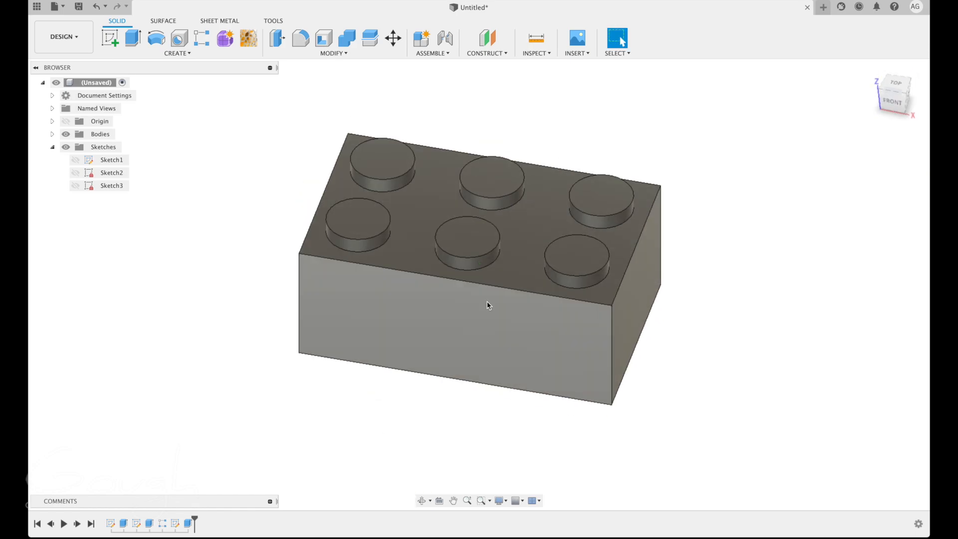
Orbit the hollowed brick, then bring up the Inspect menu
{"action": "left_click_drag", "start_coordinate": [489, 305], "coordinate": [534, 300]}
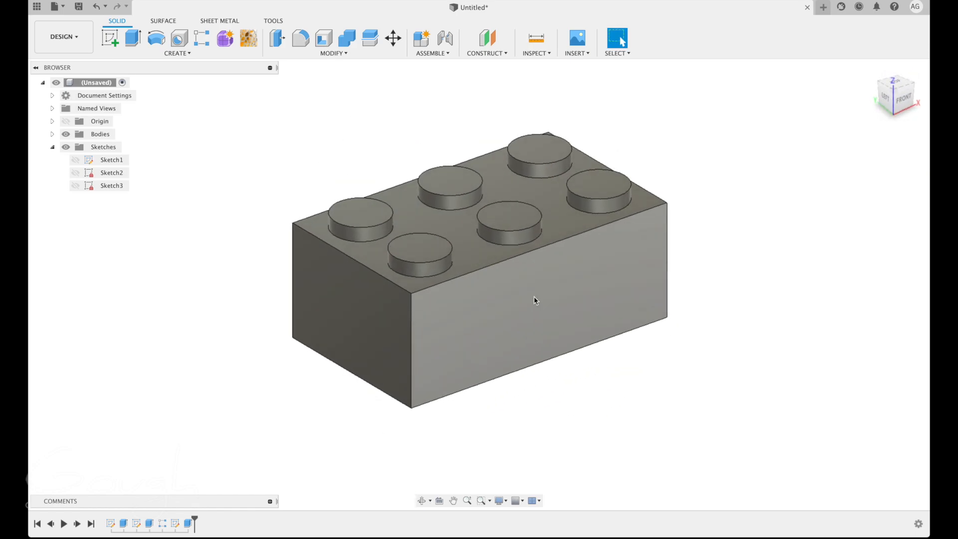
{"action": "left_click_drag", "start_coordinate": [534, 300], "coordinate": [540, 300]}
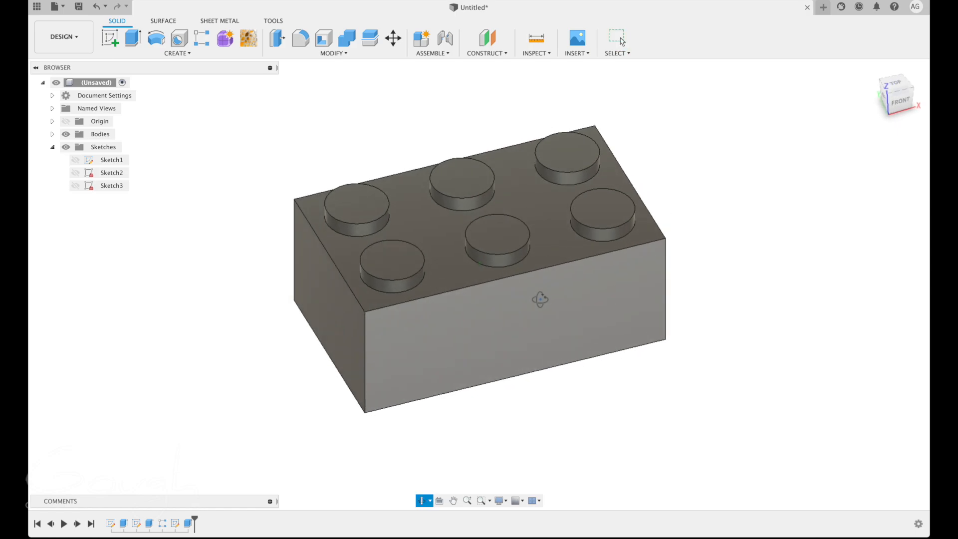
{"action": "left_click_drag", "start_coordinate": [540, 299], "coordinate": [579, 295]}
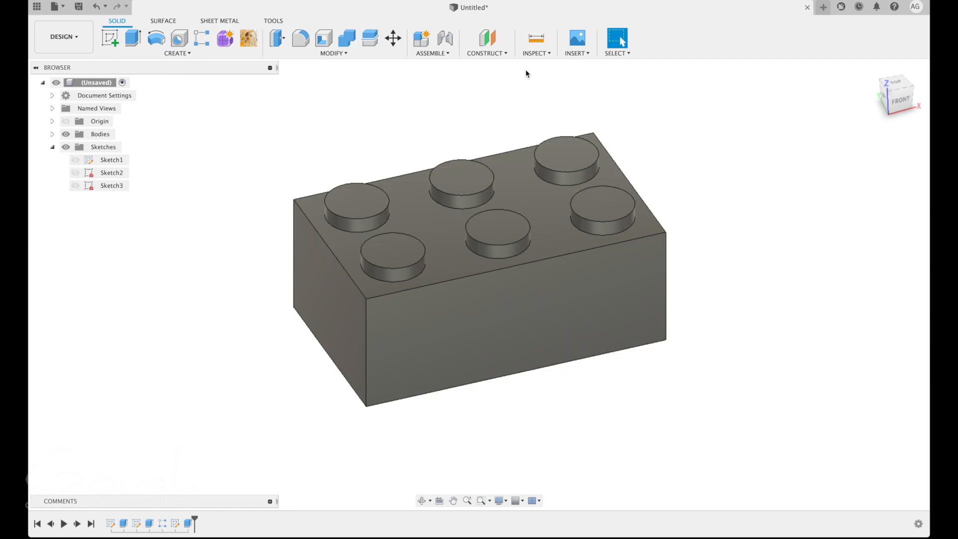
{"action": "left_click", "coordinate": [535, 52]}
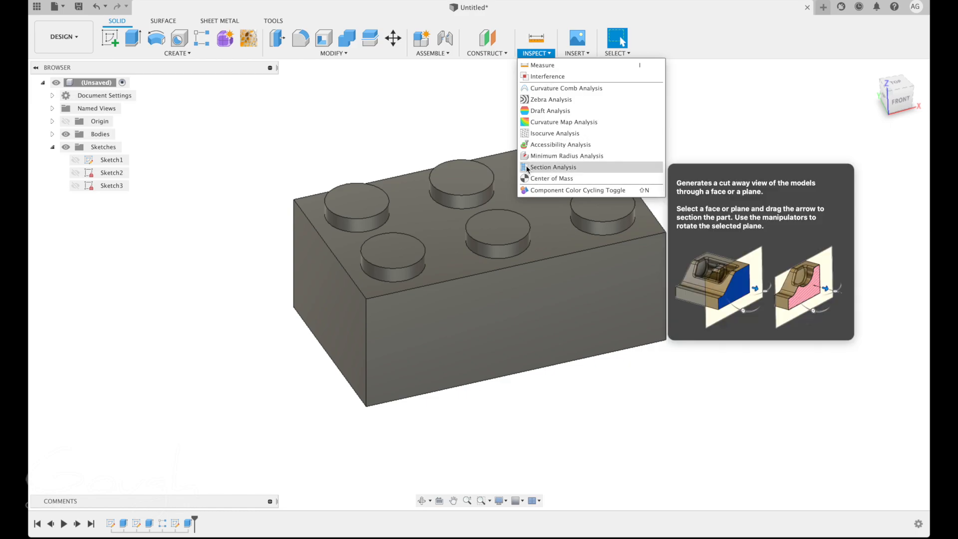
Create a Section Analysis slicing the brick lengthwise to expose its hollow interior and 0.25-inch walls
{"action": "left_click", "coordinate": [553, 166]}
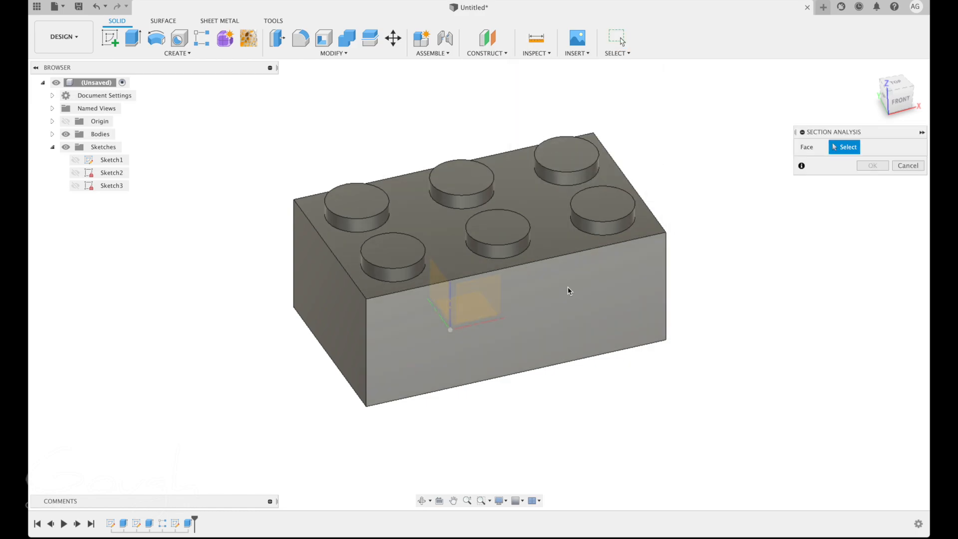
{"action": "mouse_move", "coordinate": [359, 299]}
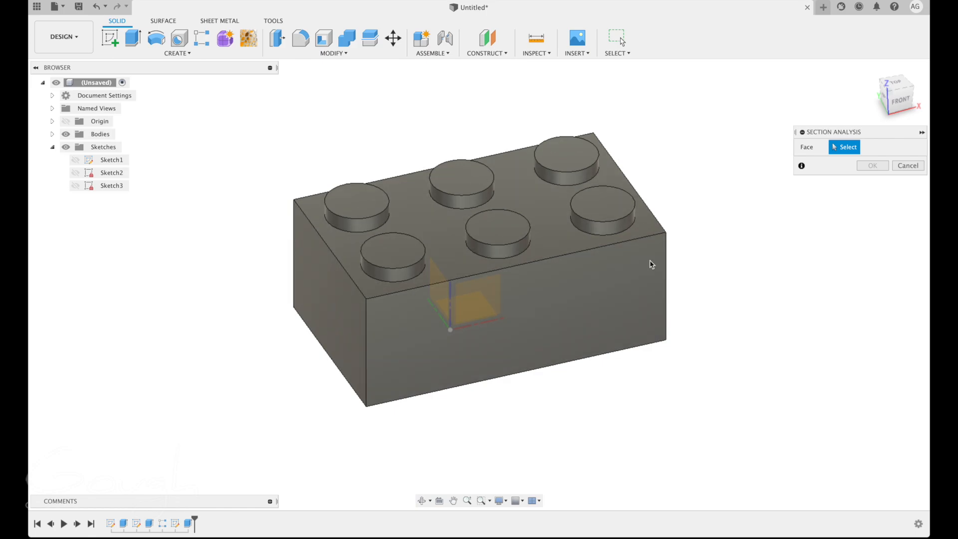
{"action": "left_click", "coordinate": [623, 237]}
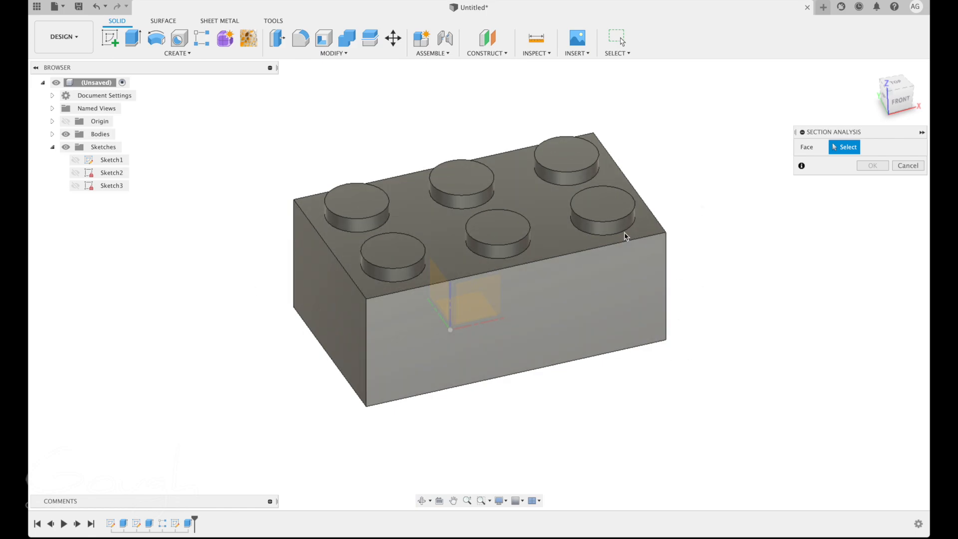
{"action": "left_click_drag", "start_coordinate": [626, 237], "coordinate": [461, 403]}
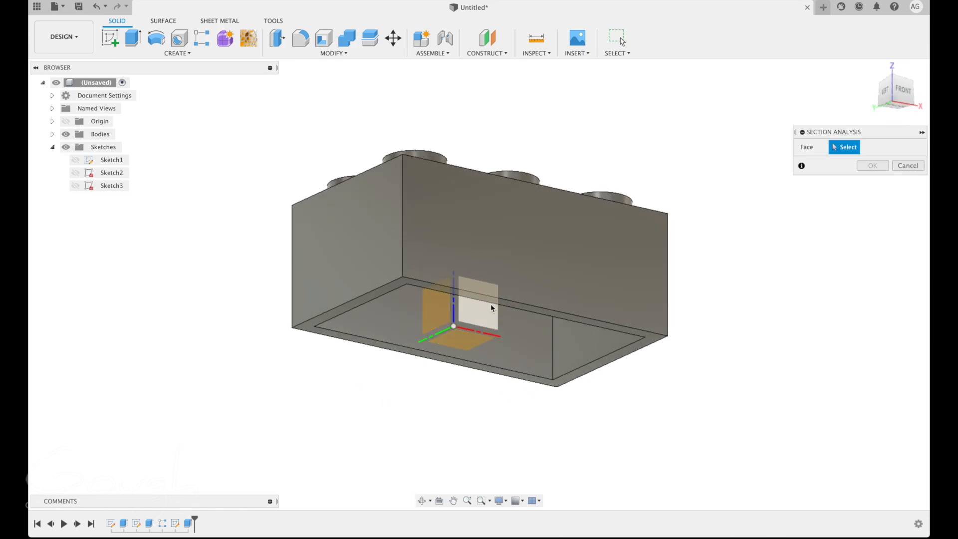
{"action": "mouse_move", "coordinate": [478, 317]}
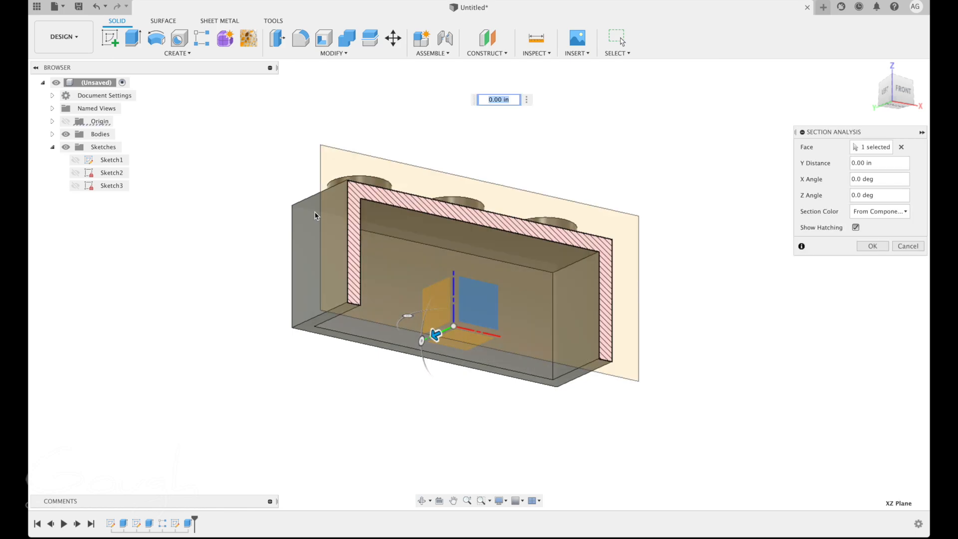
{"action": "left_click", "coordinate": [879, 163]}
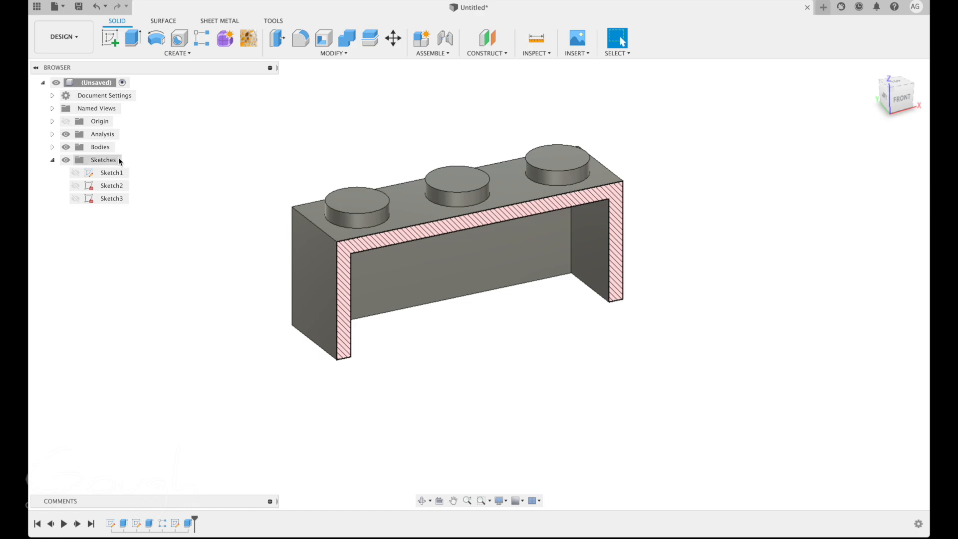
Hide Section1 under Analysis in the Browser and return to the top isometric view
{"action": "left_click", "coordinate": [53, 133]}
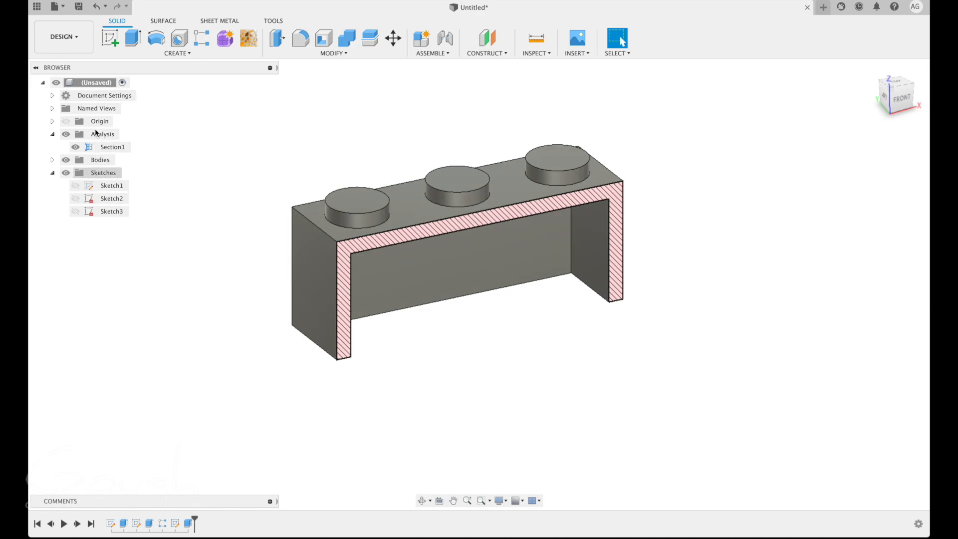
{"action": "left_click", "coordinate": [113, 146]}
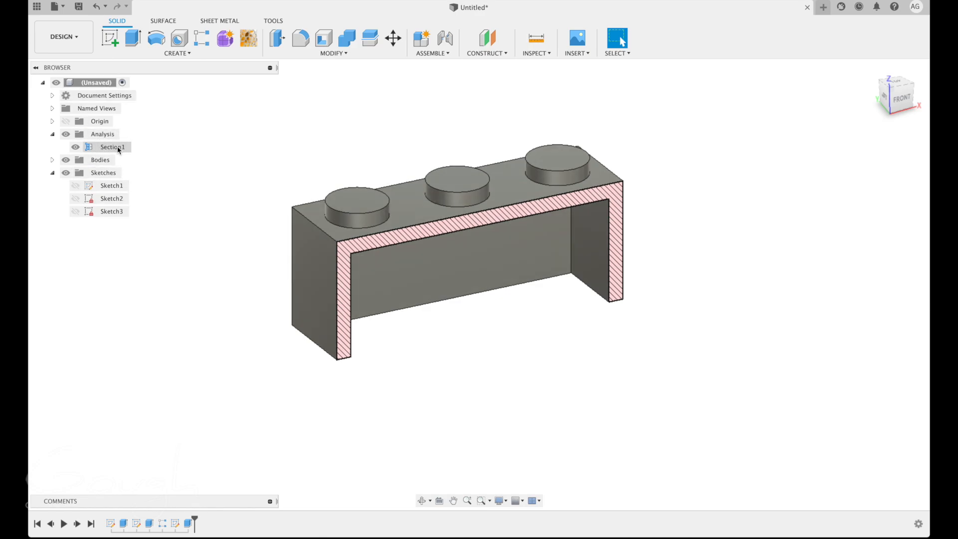
{"action": "left_click", "coordinate": [75, 147]}
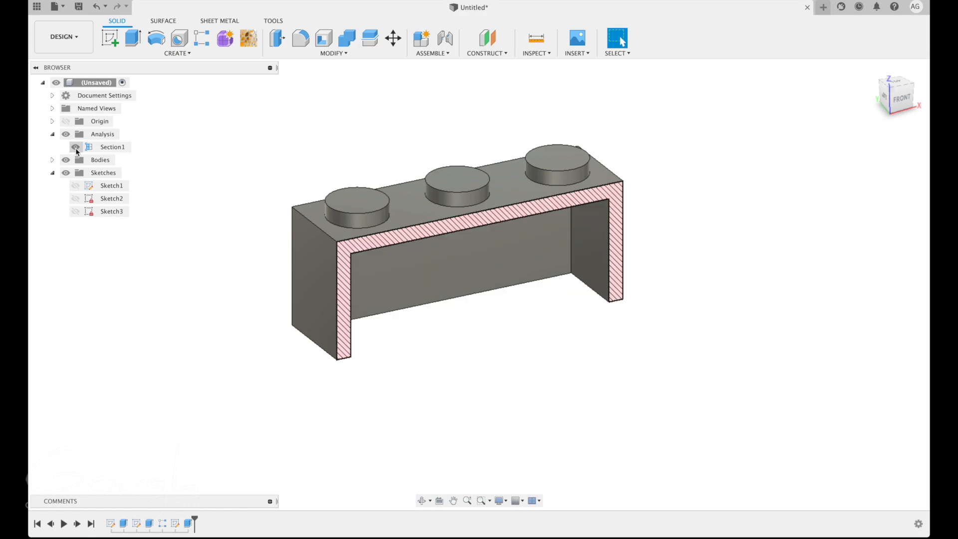
{"action": "left_click", "coordinate": [76, 147]}
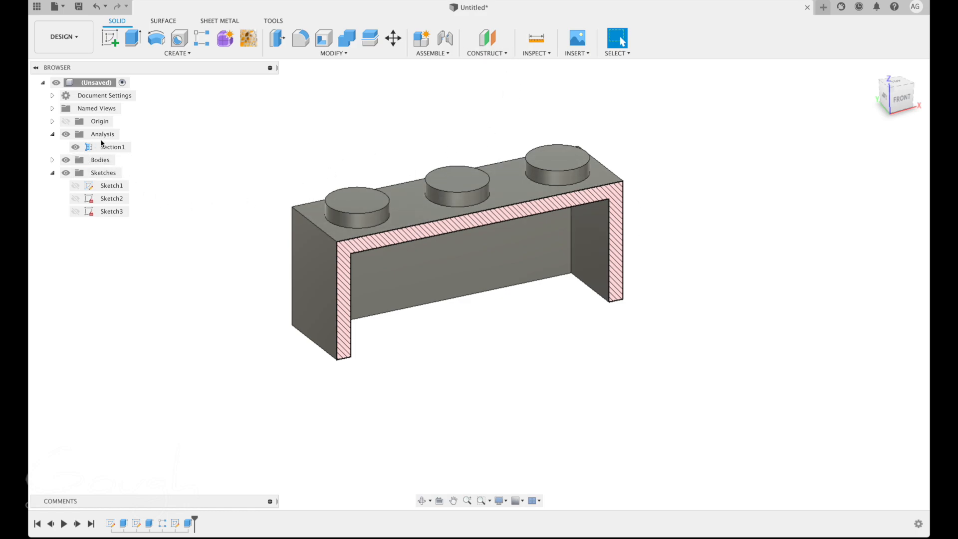
{"action": "left_click", "coordinate": [112, 147]}
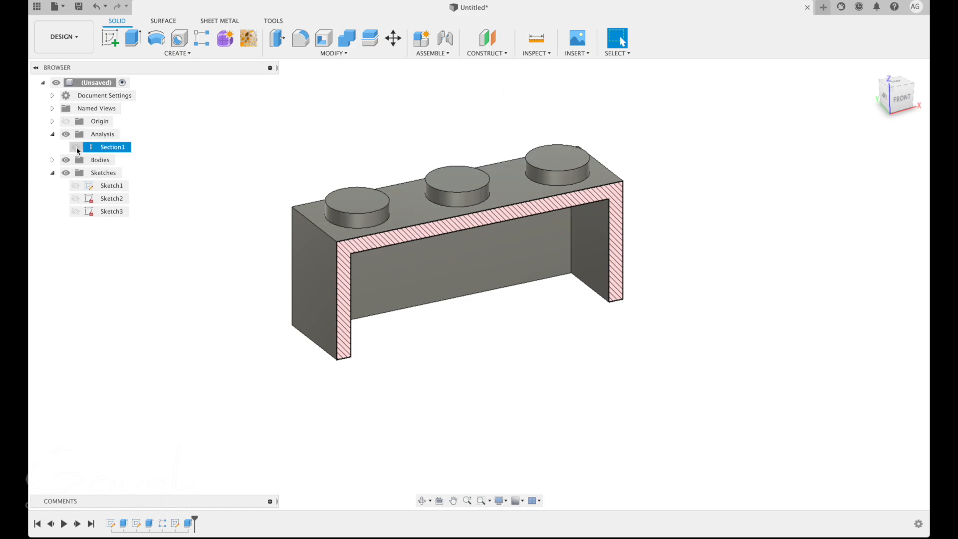
{"action": "left_click", "coordinate": [75, 147]}
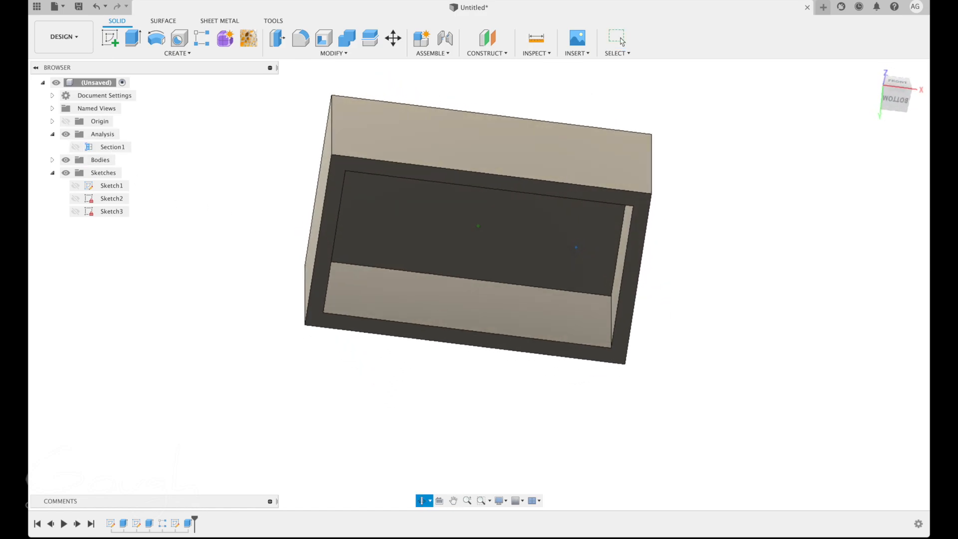
{"action": "left_click_drag", "start_coordinate": [477, 226], "coordinate": [580, 267]}
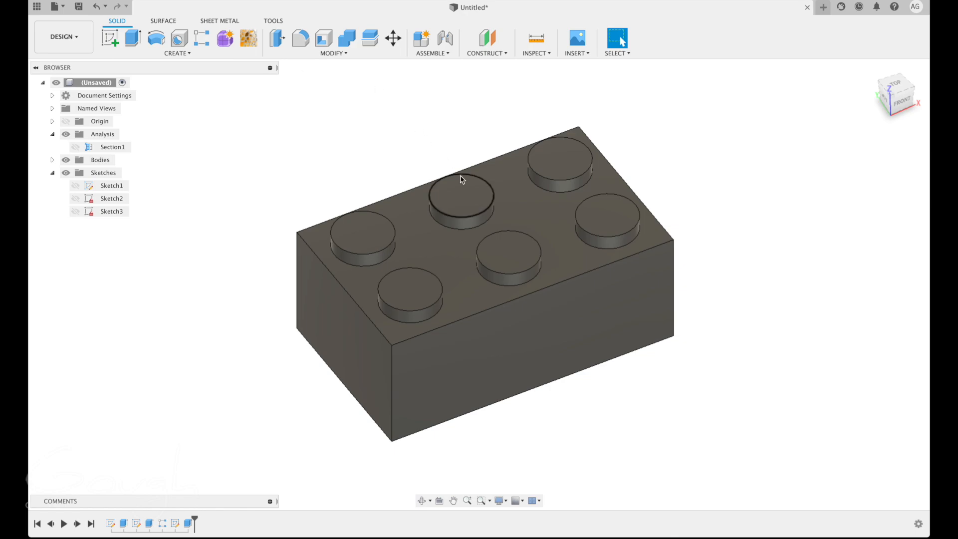
{"action": "mouse_move", "coordinate": [342, 74]}
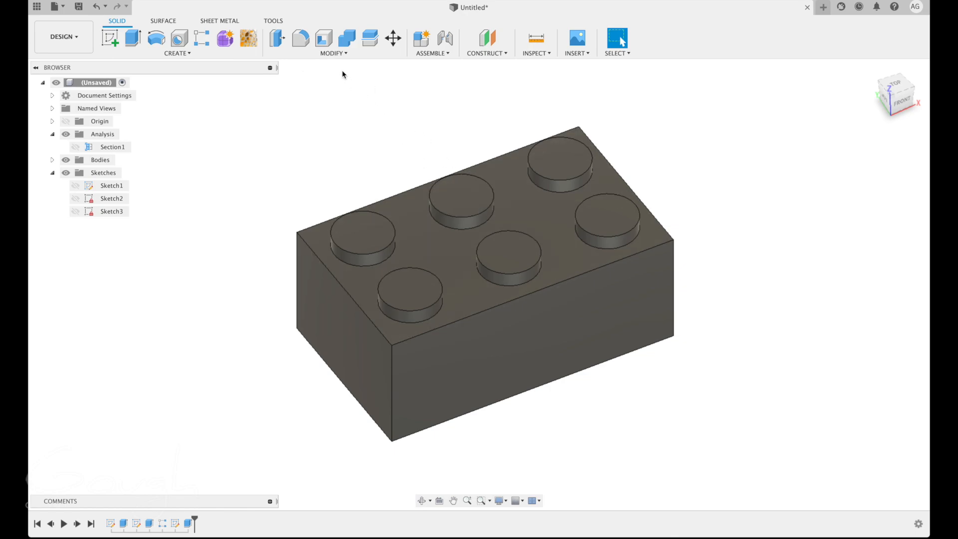
Fillet the brick's outer edges with a 0.05-inch radius
{"action": "left_click", "coordinate": [334, 54]}
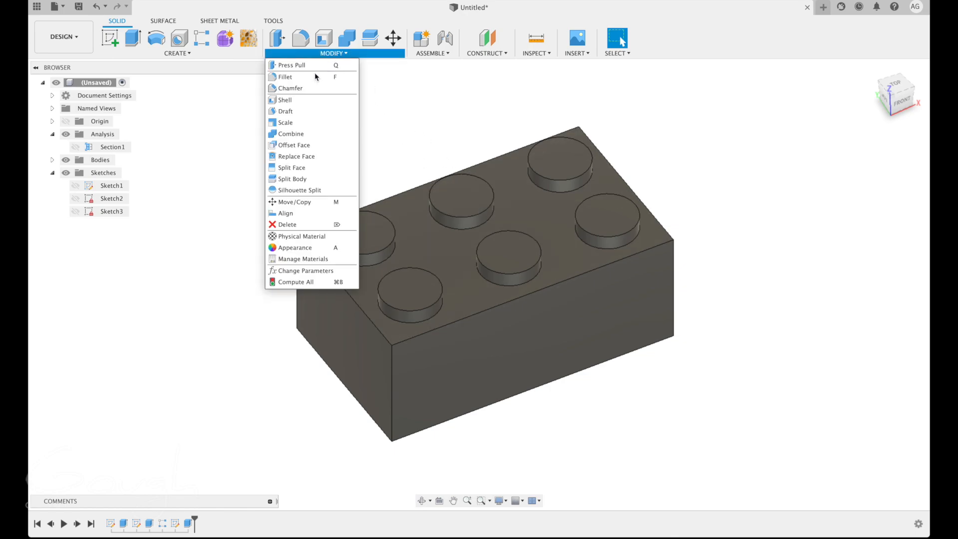
{"action": "left_click", "coordinate": [285, 76]}
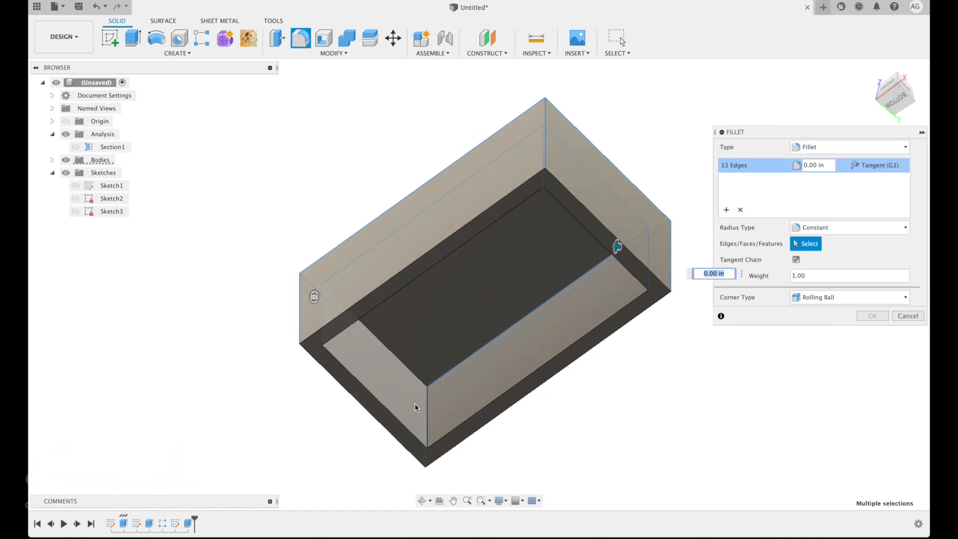
{"action": "left_click", "coordinate": [416, 408]}
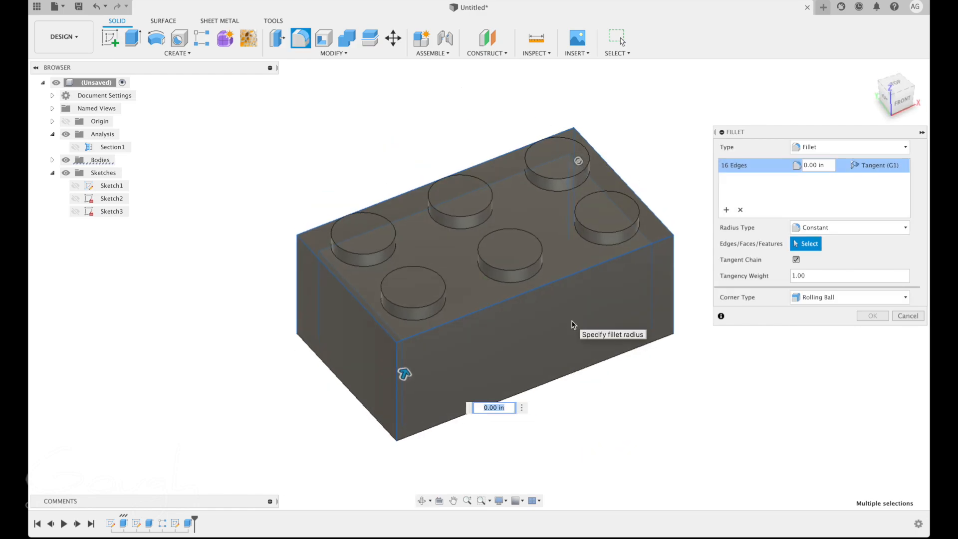
{"action": "type", "text": ".05"}
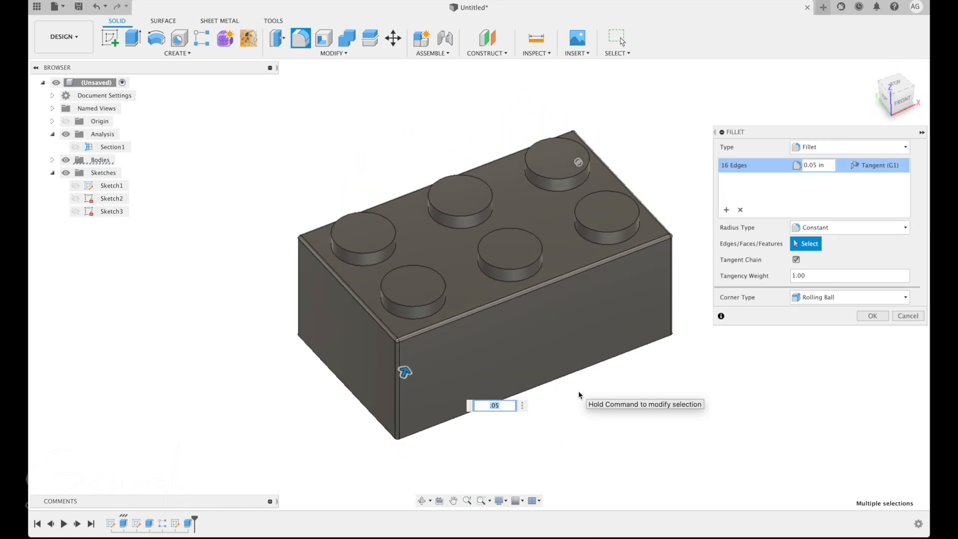
{"action": "type", "text": ".1"}
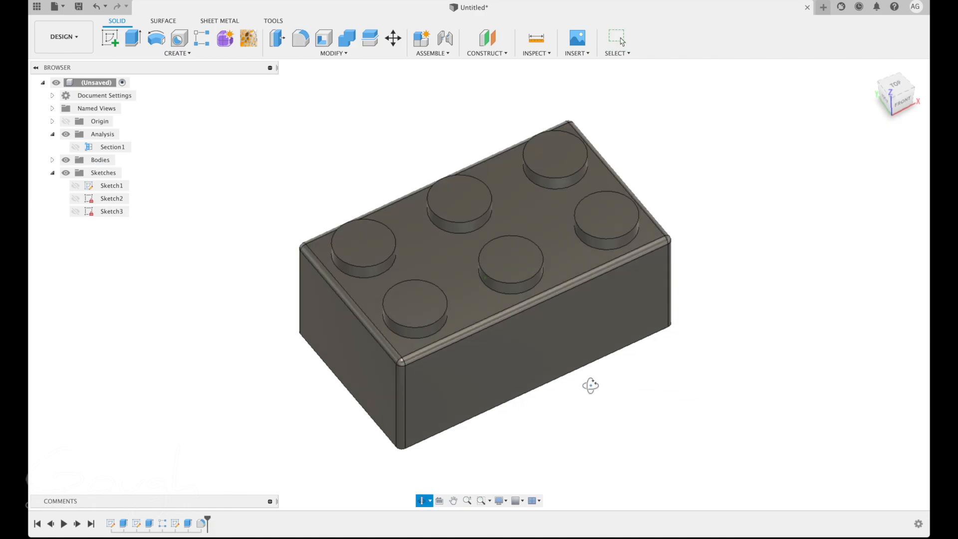
Tilt the view of the filleted brick slightly before editing the stud sketch
{"action": "left_click_drag", "start_coordinate": [590, 385], "coordinate": [541, 391]}
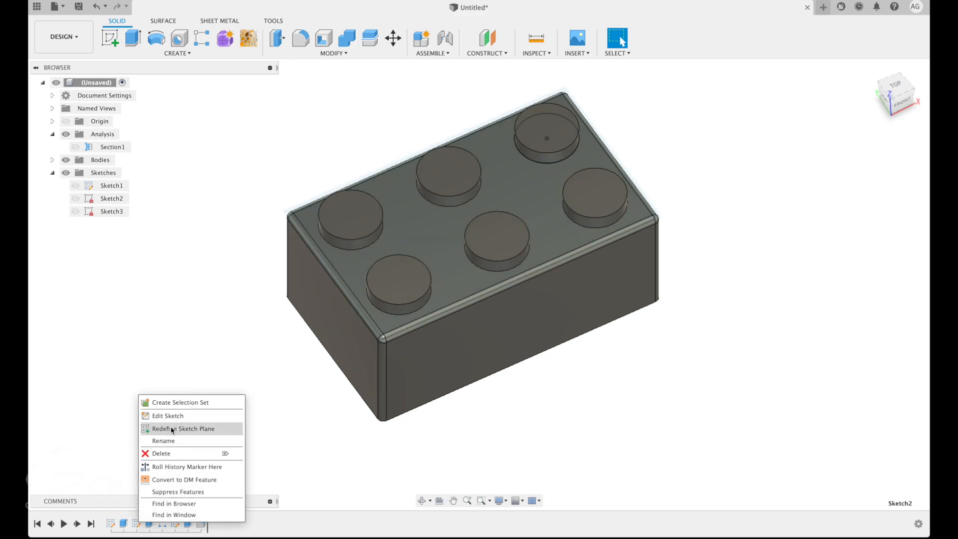
Edit Sketch2 and set the stud circle's diameter to 0.5 in, then finish the sketch
{"action": "left_click", "coordinate": [167, 415]}
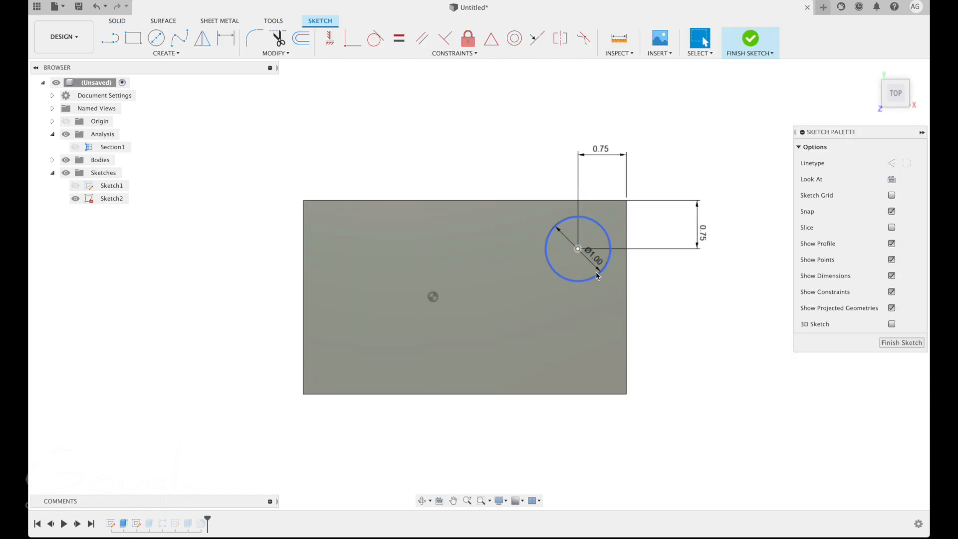
{"action": "type", "text": ".5"}
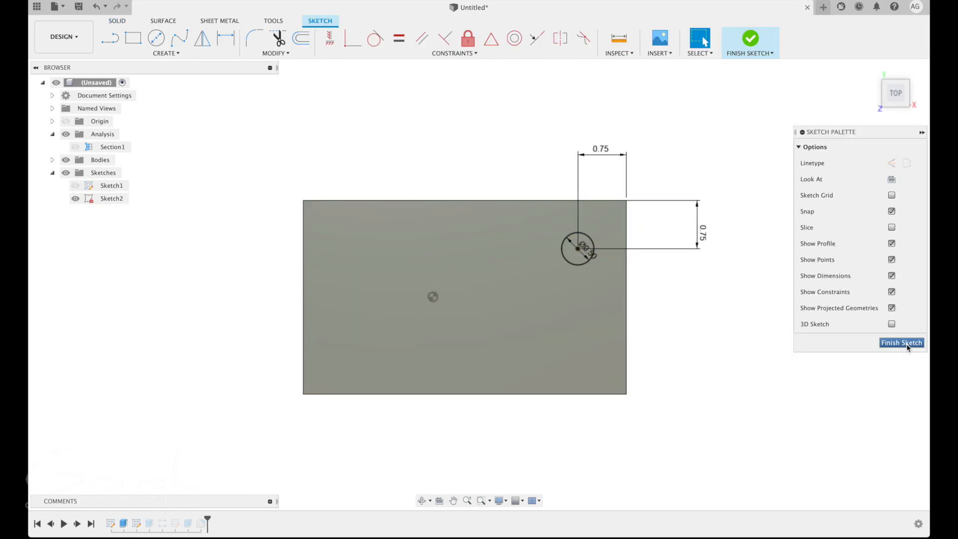
{"action": "left_click", "coordinate": [901, 342]}
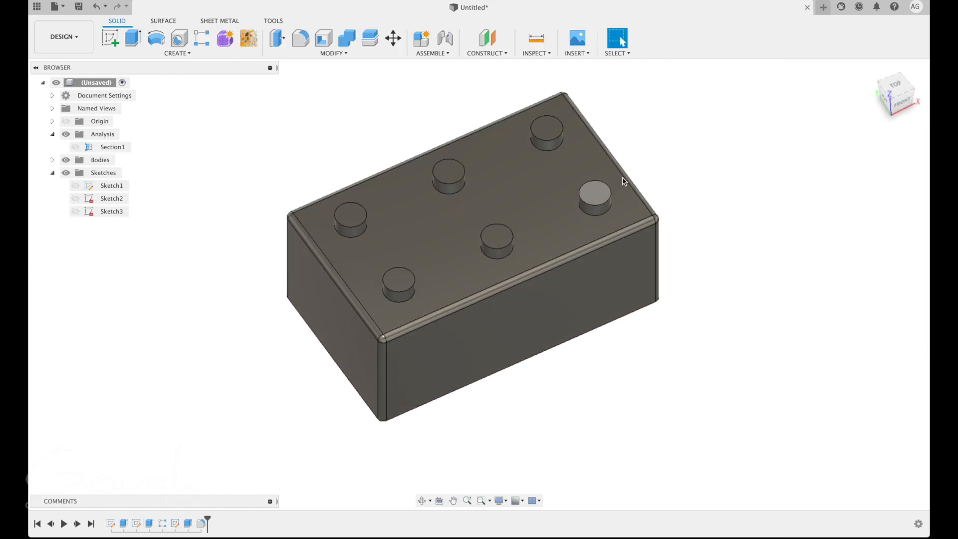
{"action": "mouse_move", "coordinate": [164, 523]}
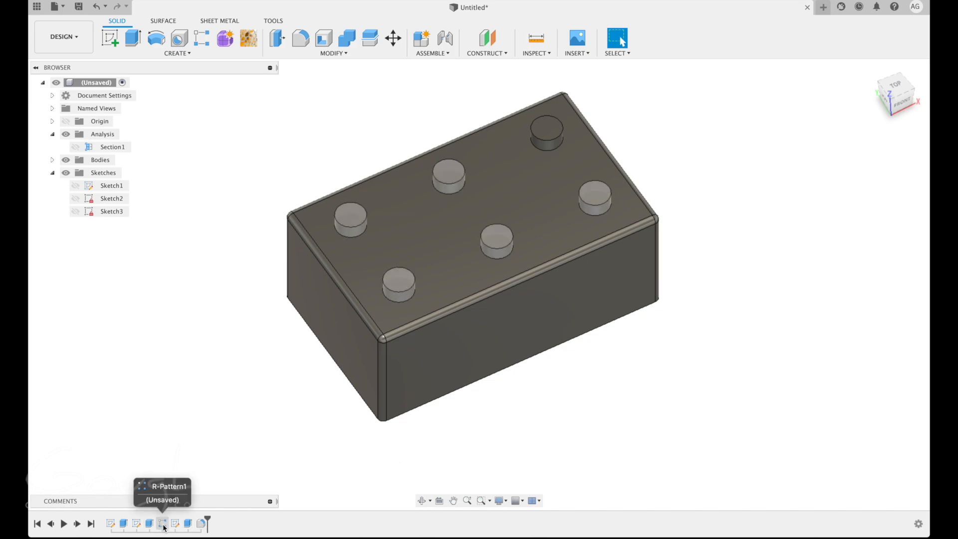
Edit R-Pattern1 so the studs form a 4 × 3 grid of twelve
{"action": "left_click", "coordinate": [161, 523]}
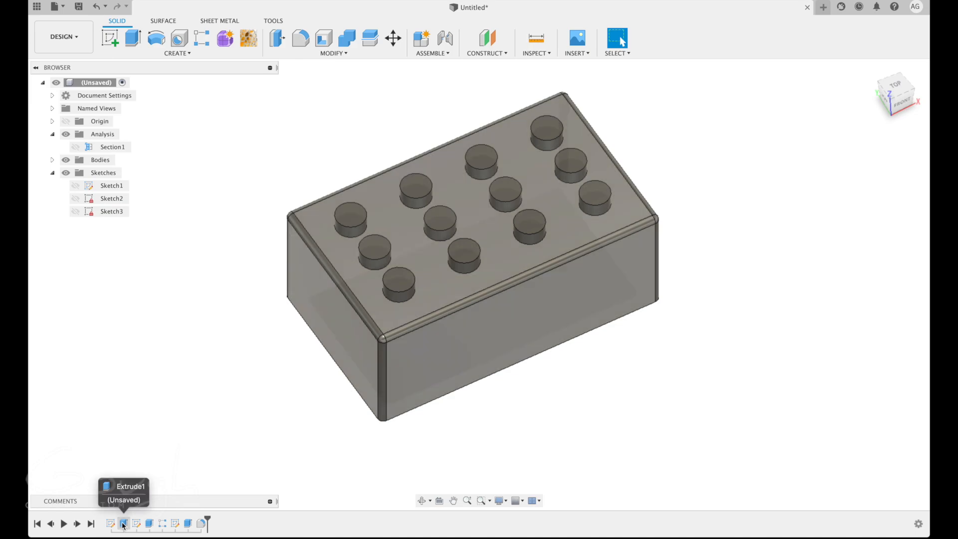
Edit Extrude1 and set the brick body's height to 1.5 in
{"action": "right_click", "coordinate": [122, 523]}
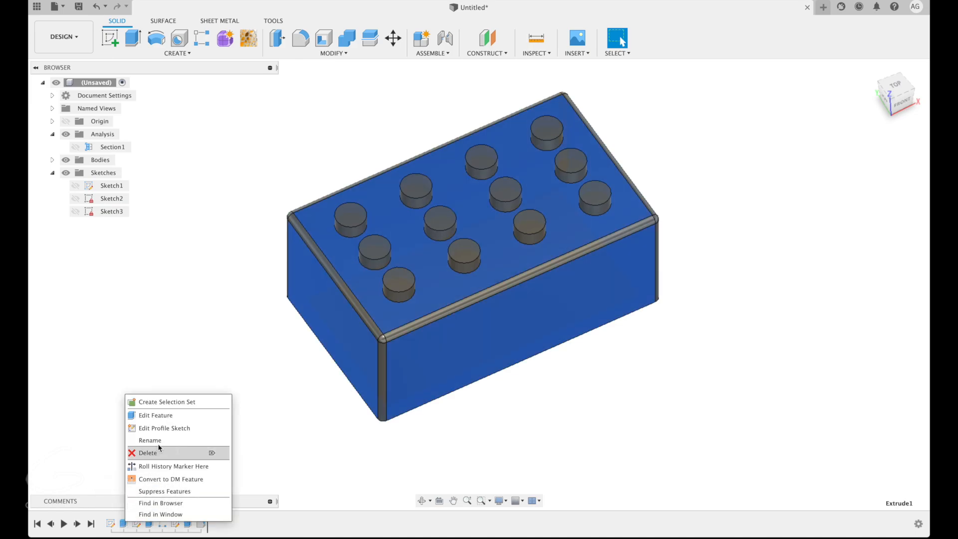
{"action": "left_click", "coordinate": [155, 415]}
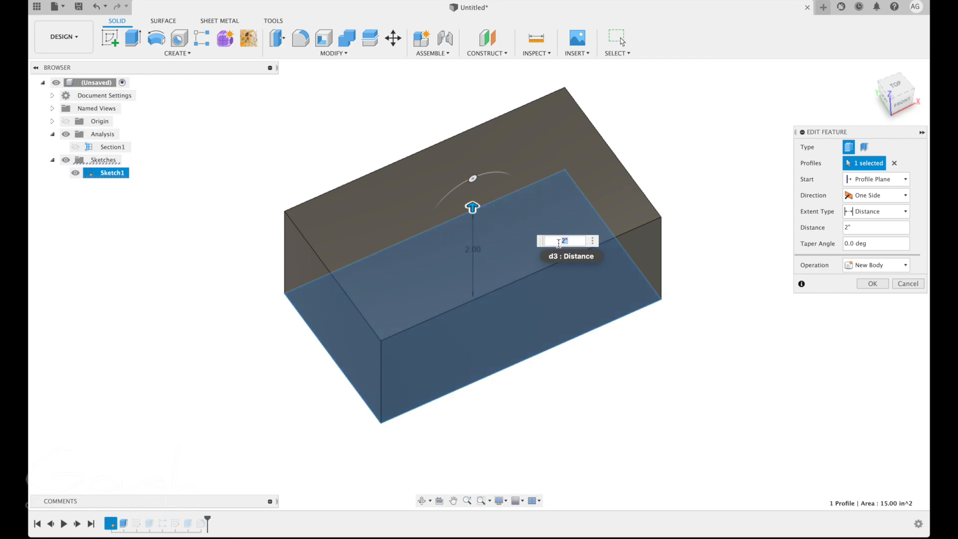
{"action": "type", "text": "1.5"}
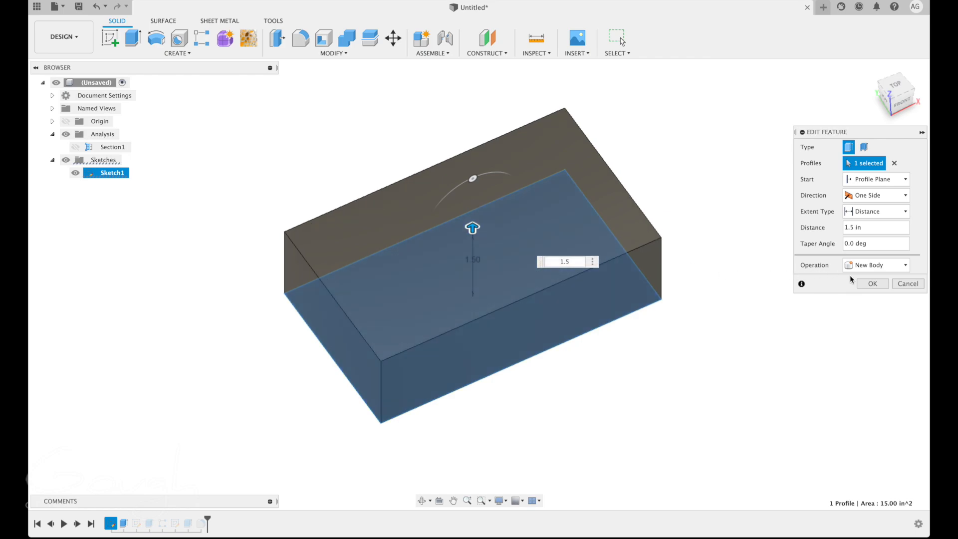
{"action": "left_click", "coordinate": [871, 283]}
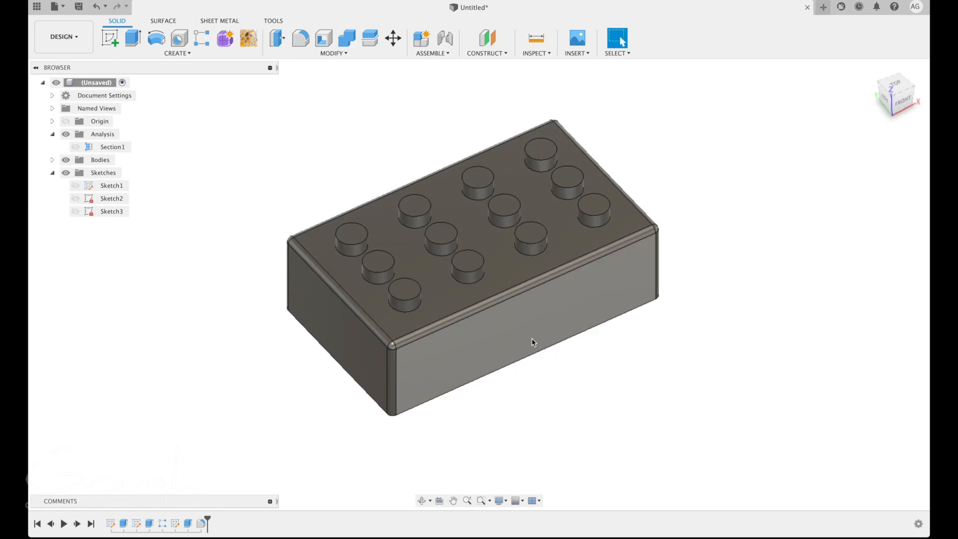
{"action": "left_click_drag", "start_coordinate": [532, 342], "coordinate": [561, 296]}
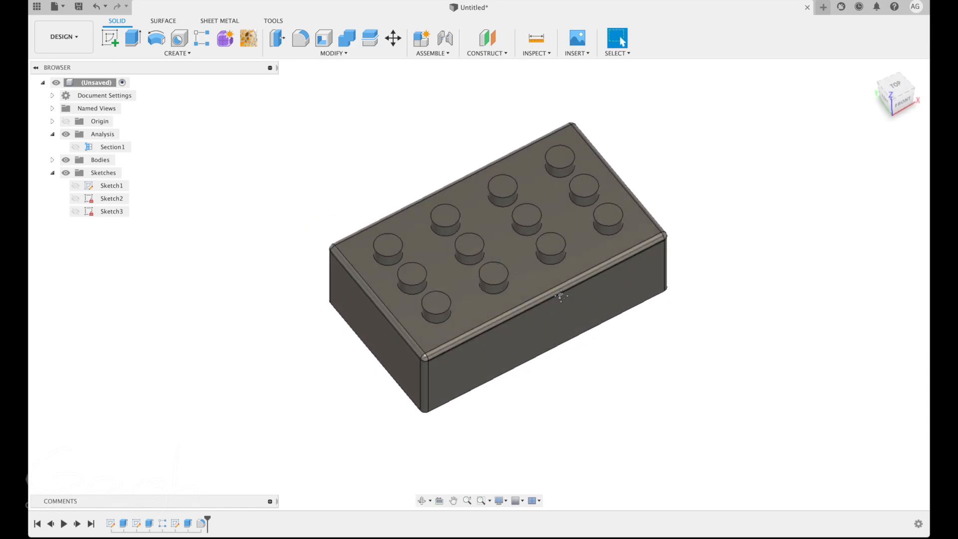
{"action": "left_click_drag", "start_coordinate": [559, 296], "coordinate": [539, 340]}
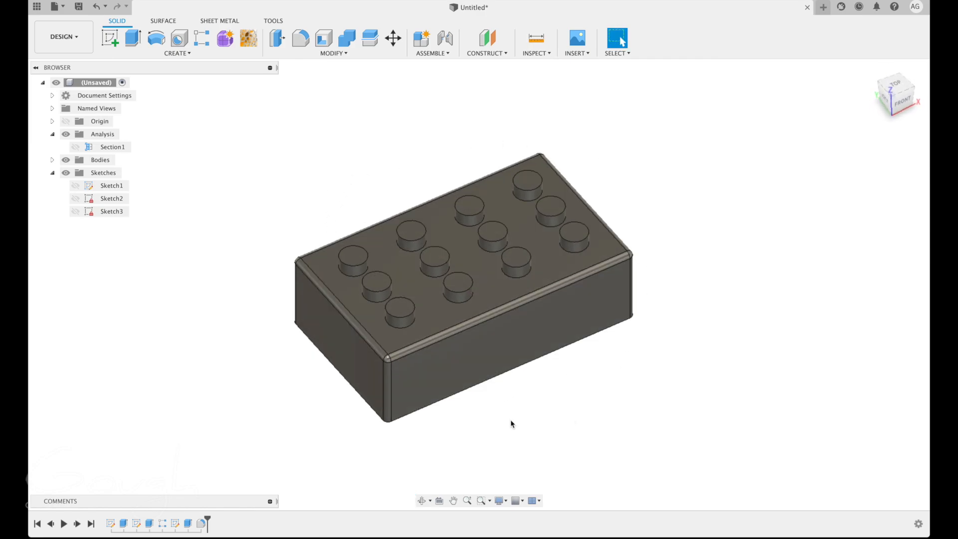
{"action": "mouse_move", "coordinate": [553, 395]}
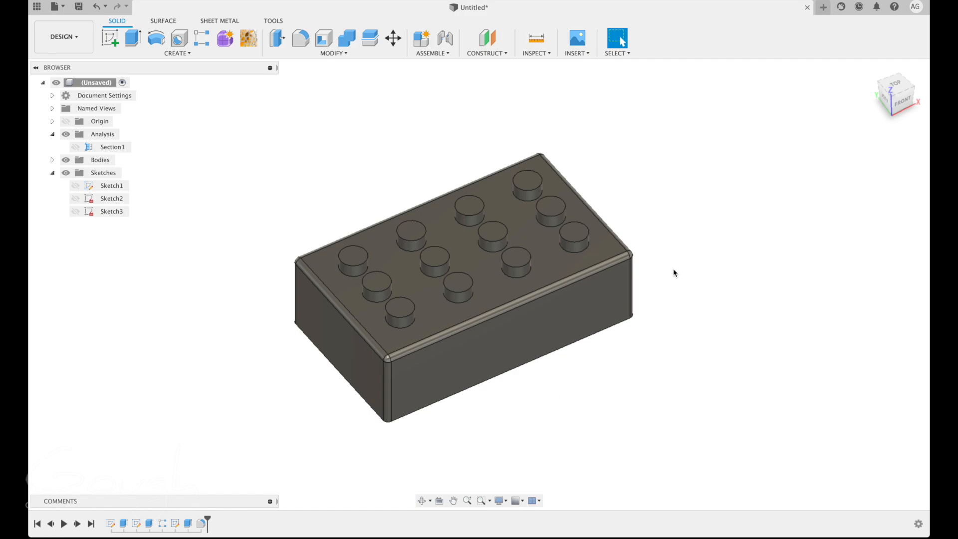
{"action": "mouse_move", "coordinate": [681, 239]}
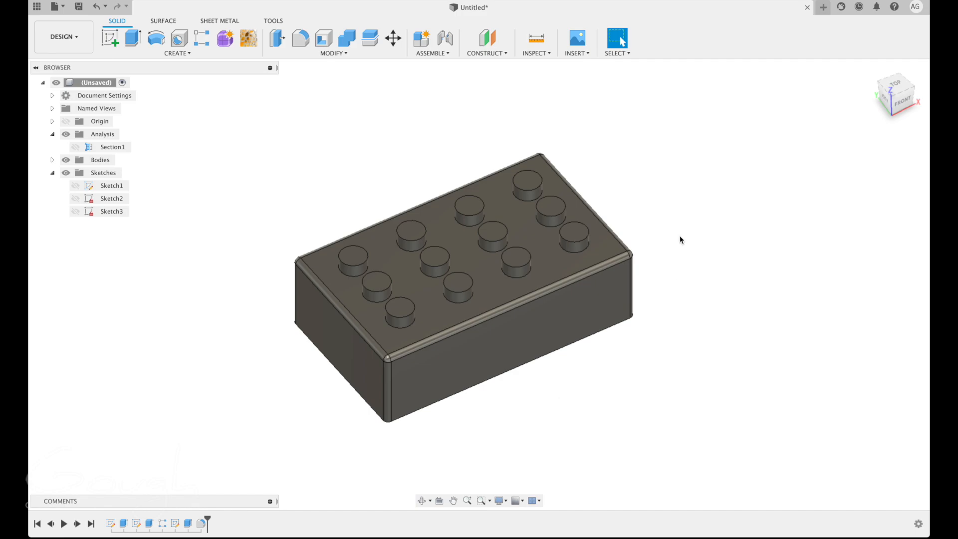
{"action": "mouse_move", "coordinate": [638, 166]}
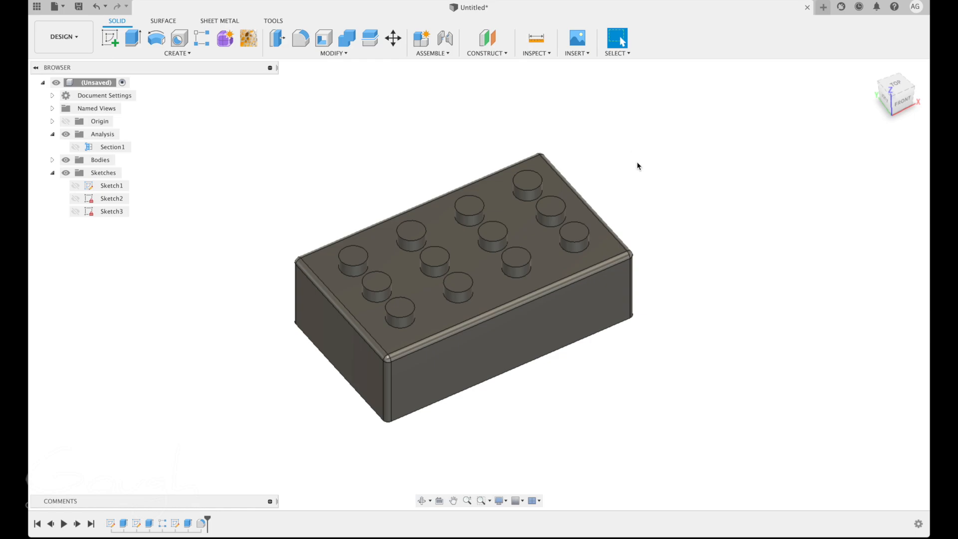
{"action": "mouse_move", "coordinate": [648, 225]}
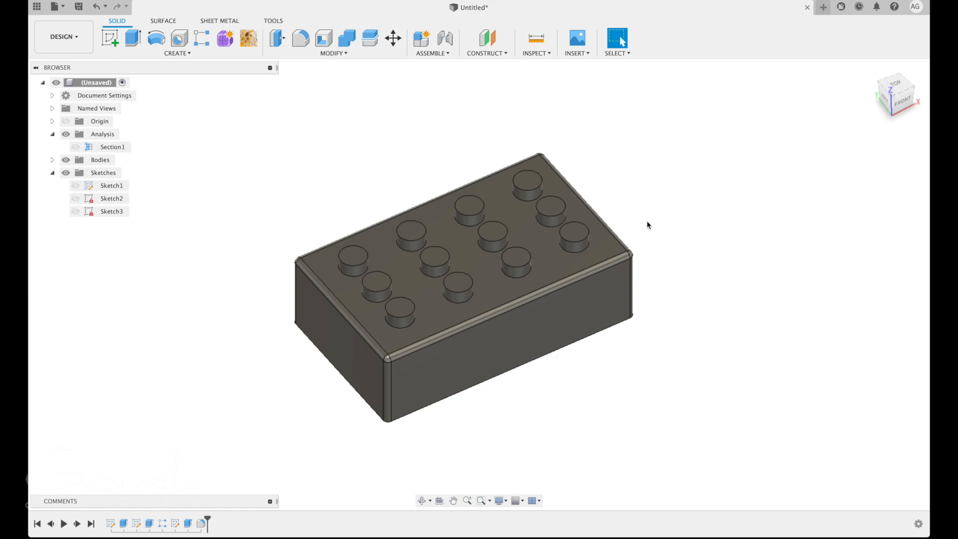
{"action": "mouse_move", "coordinate": [536, 38]}
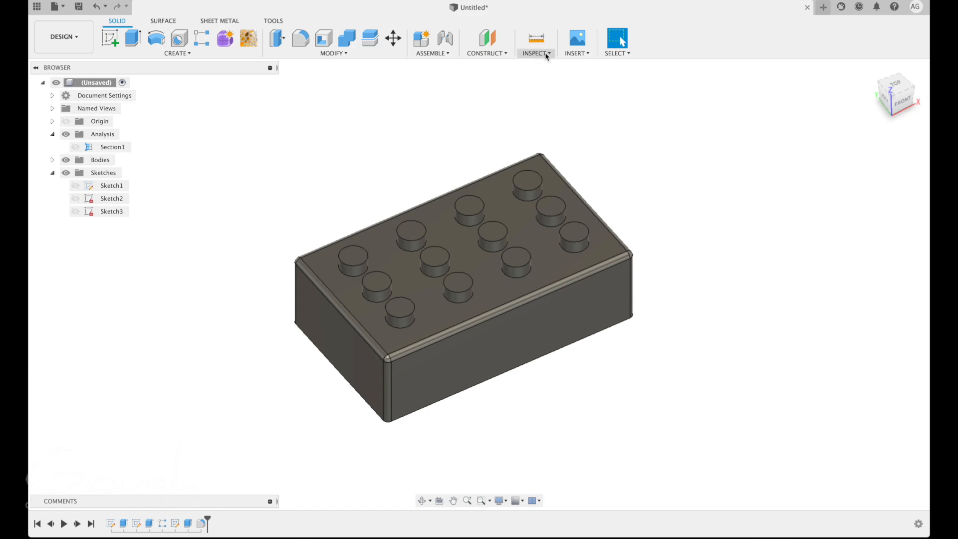
Measure the brick's side faces at 3.00 in with secondary units in mm (76.20), then restart selection
{"action": "left_click", "coordinate": [536, 53]}
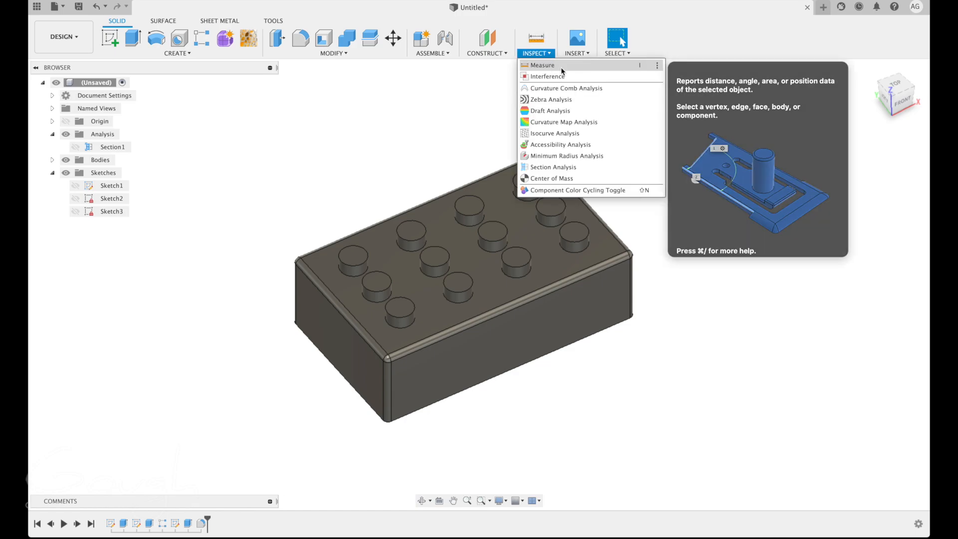
{"action": "left_click", "coordinate": [542, 65]}
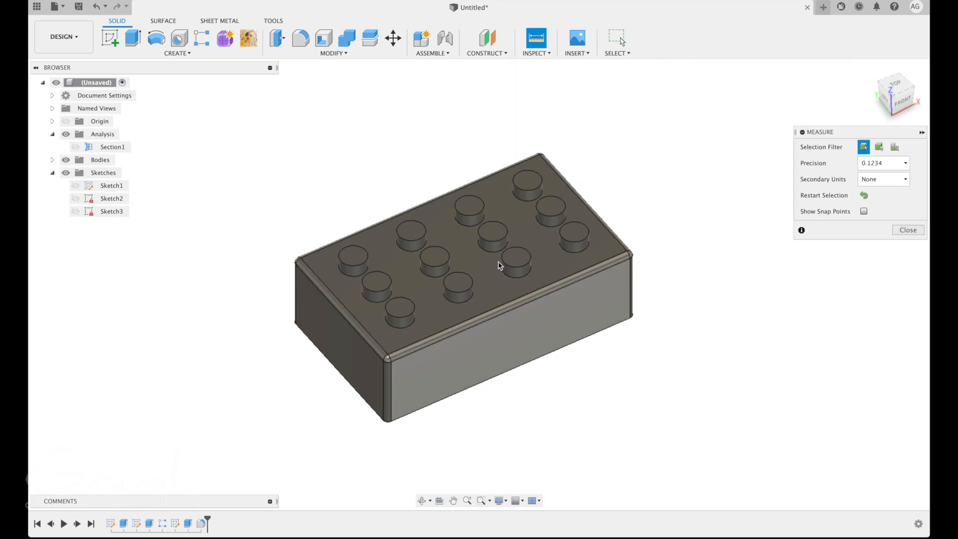
{"action": "mouse_move", "coordinate": [504, 342]}
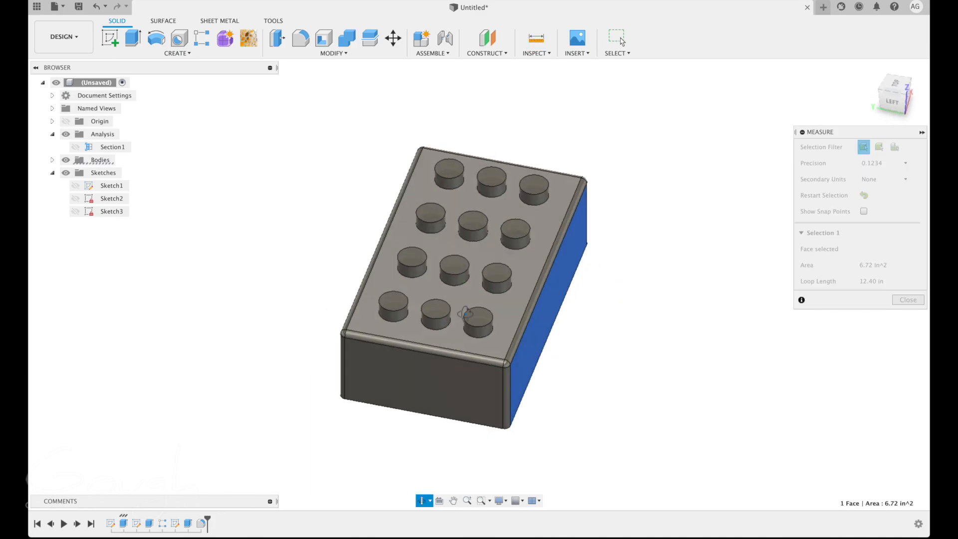
{"action": "left_click", "coordinate": [446, 336]}
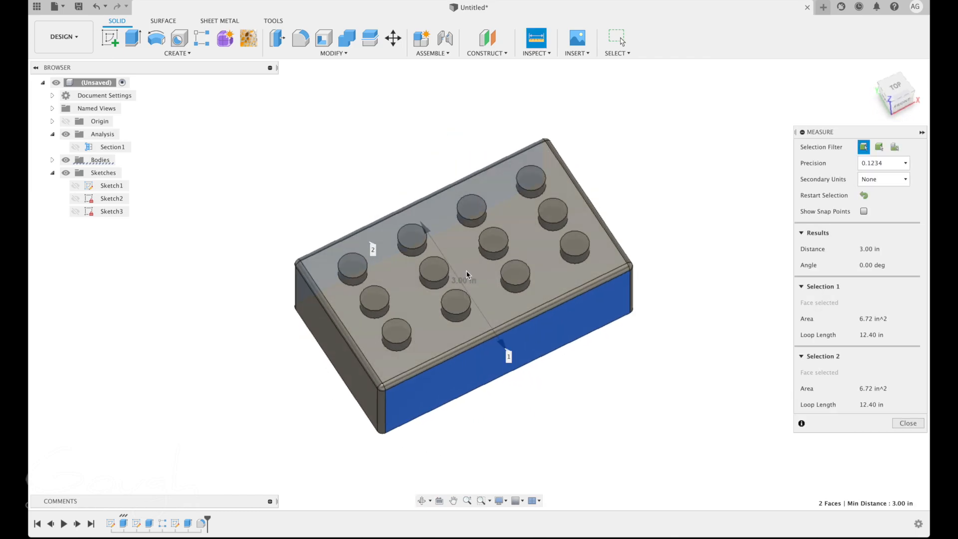
{"action": "mouse_move", "coordinate": [482, 280]}
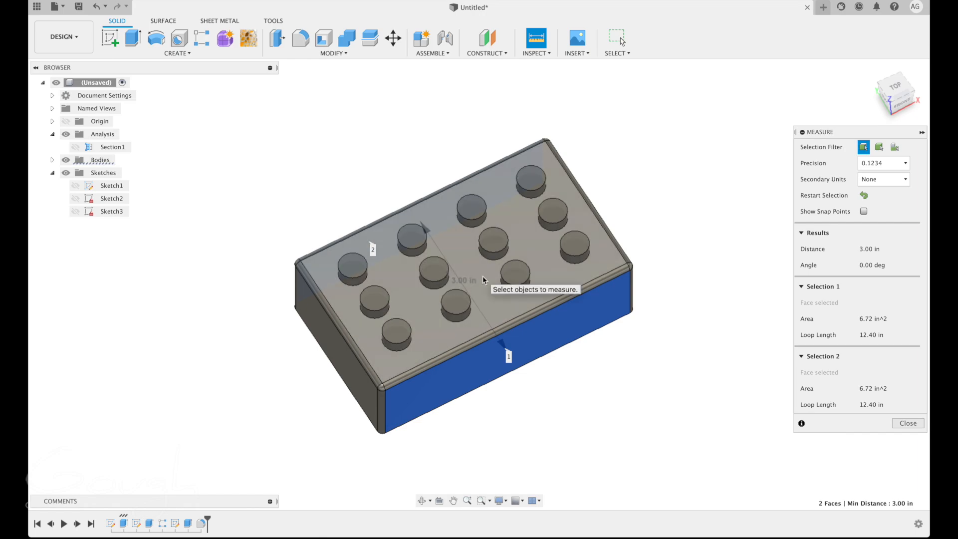
{"action": "mouse_move", "coordinate": [838, 215]}
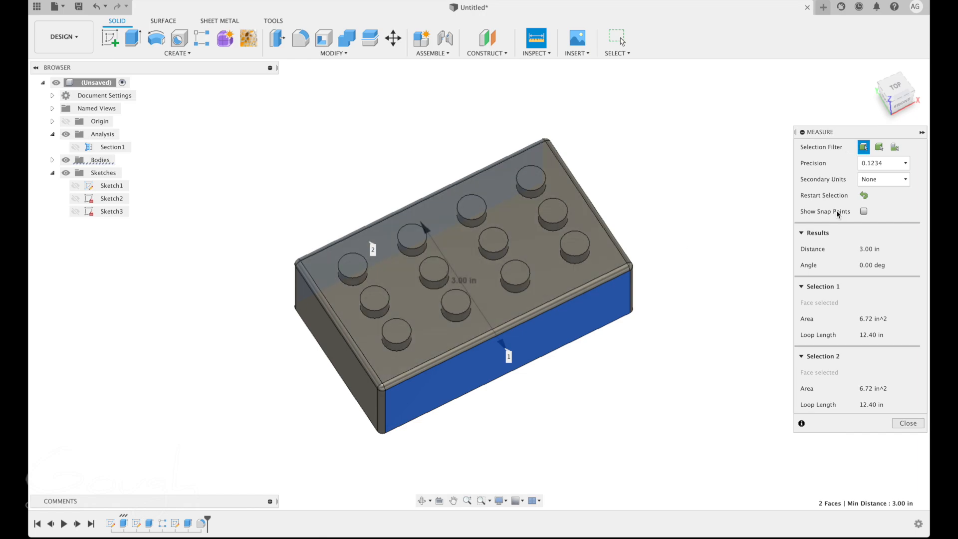
{"action": "mouse_move", "coordinate": [883, 179]}
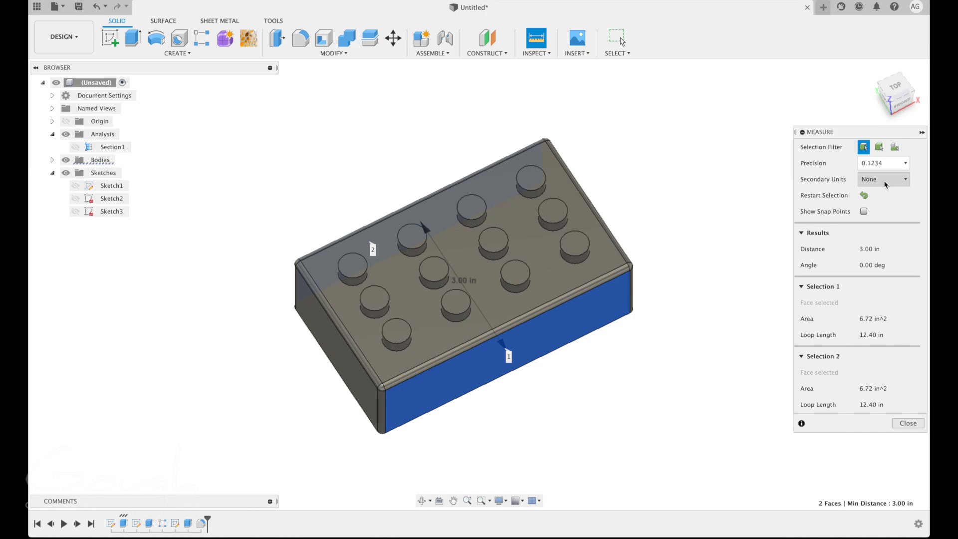
{"action": "left_click", "coordinate": [883, 179]}
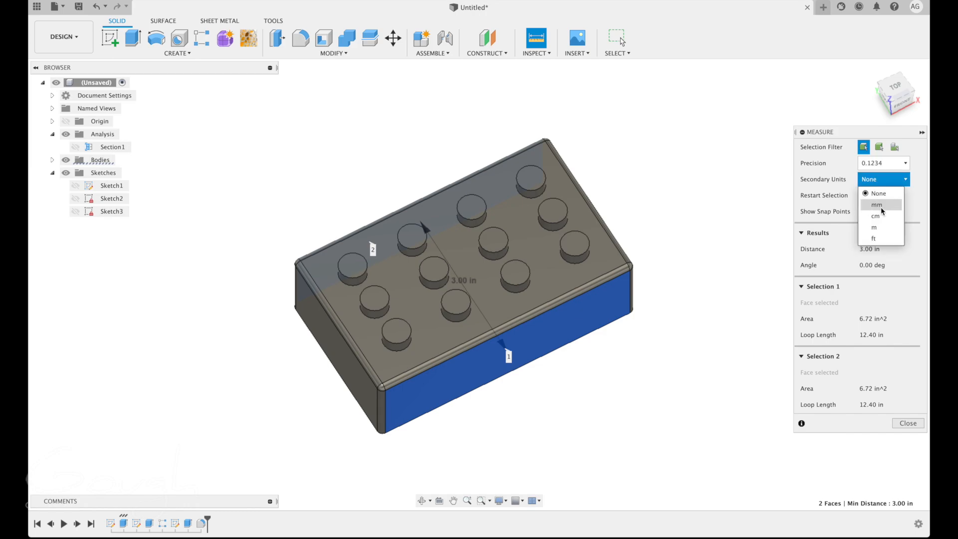
{"action": "left_click", "coordinate": [876, 204]}
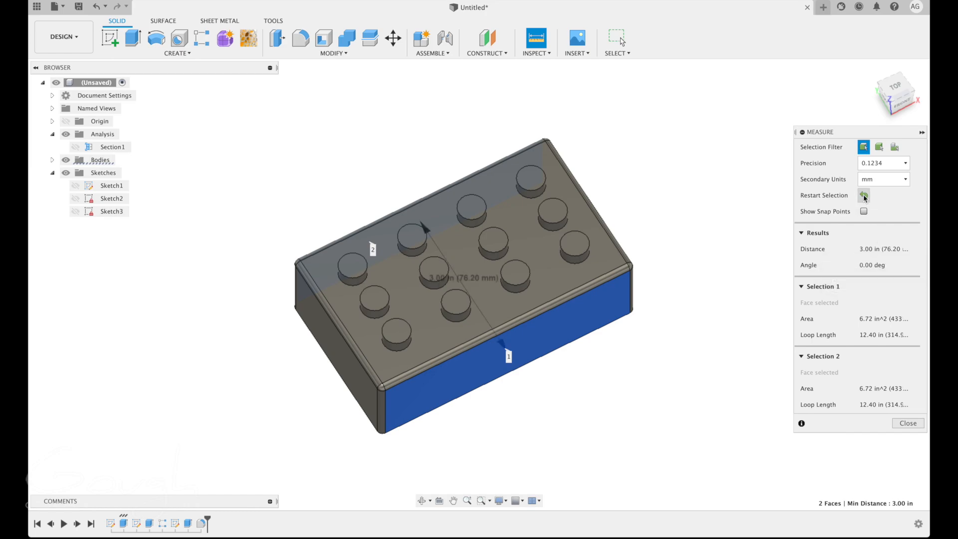
{"action": "left_click", "coordinate": [864, 196]}
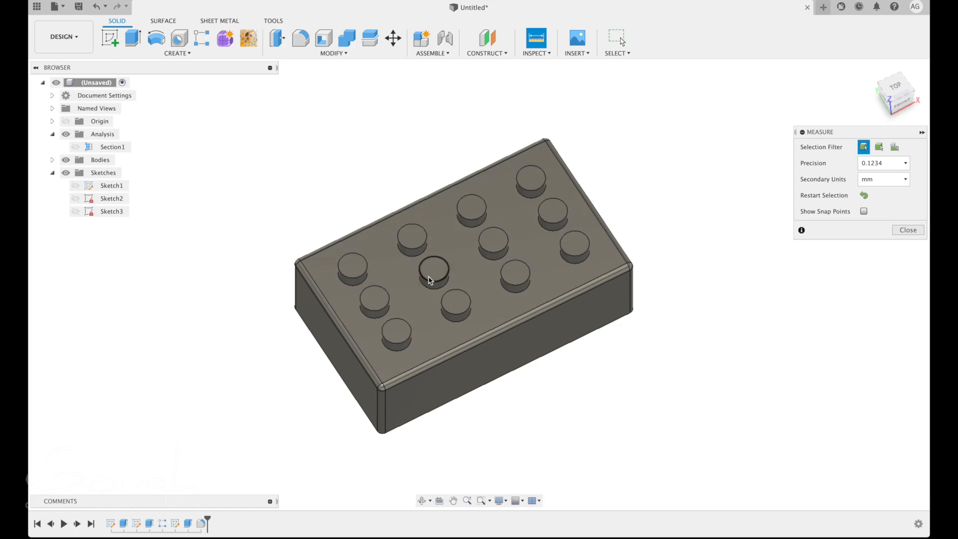
Measure a stud's 0.50 in diameter edge and its 1.703 in distance to the brick's end face, then close Measure
{"action": "left_click", "coordinate": [434, 269]}
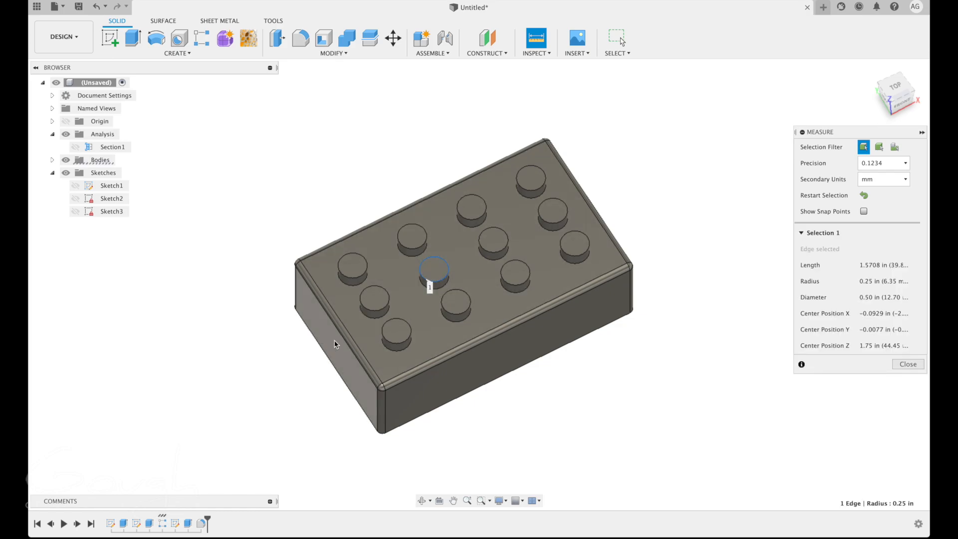
{"action": "left_click", "coordinate": [339, 348]}
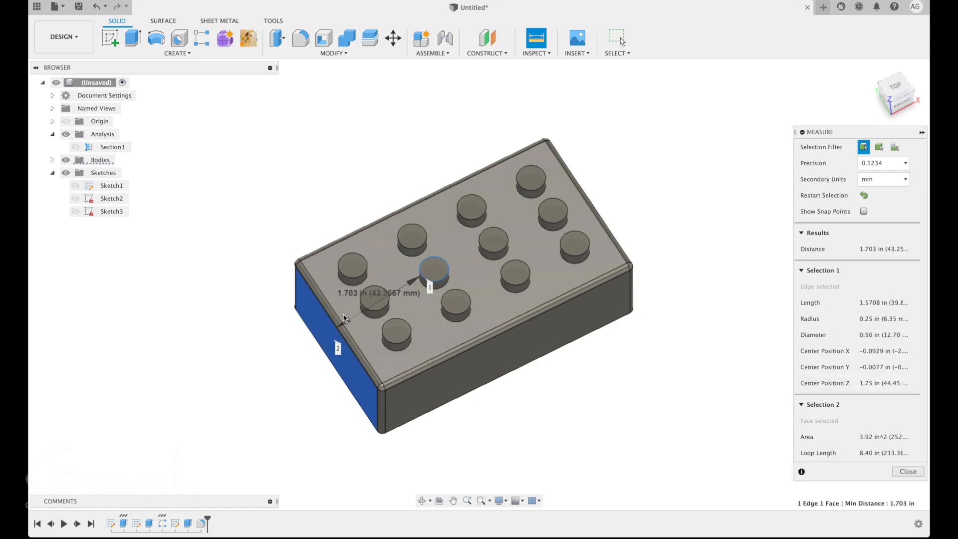
{"action": "mouse_move", "coordinate": [454, 310]}
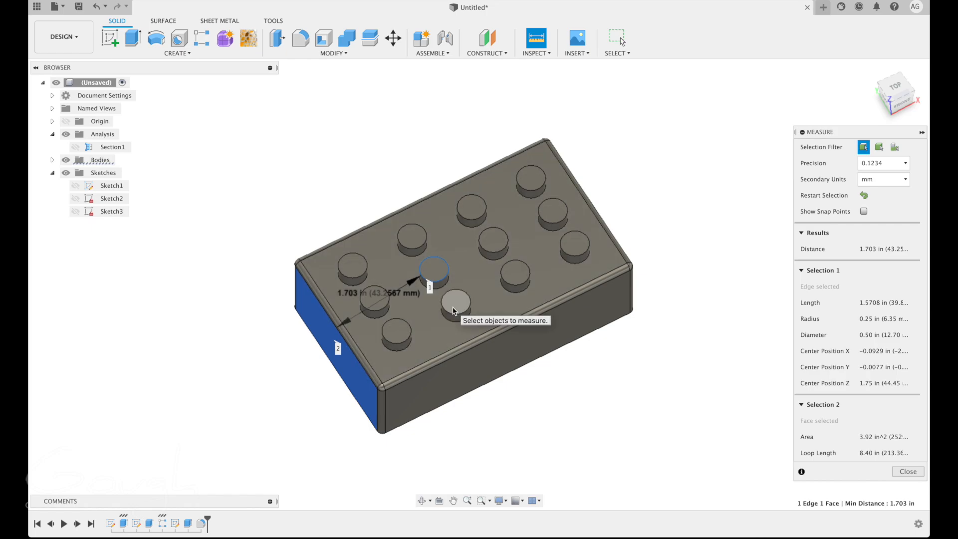
{"action": "mouse_move", "coordinate": [615, 290]}
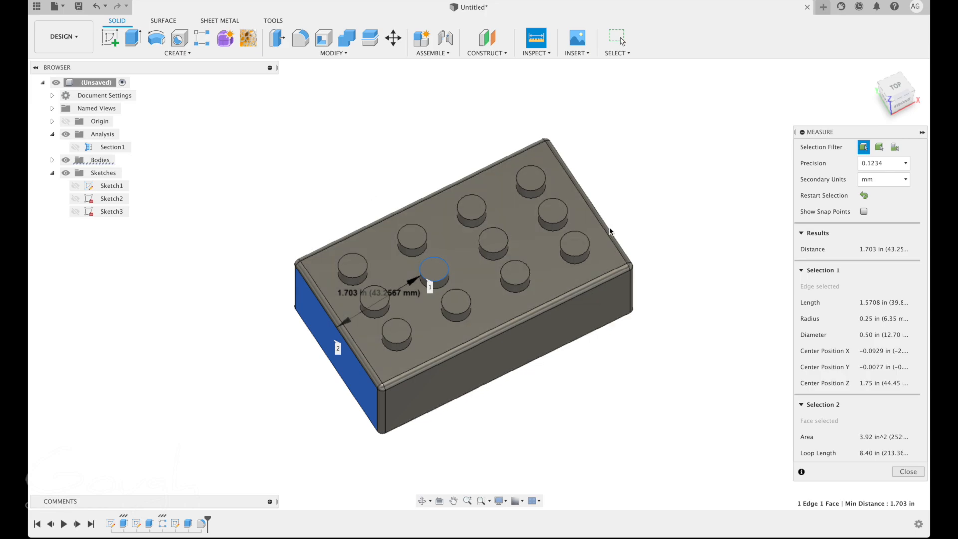
{"action": "left_click", "coordinate": [907, 471]}
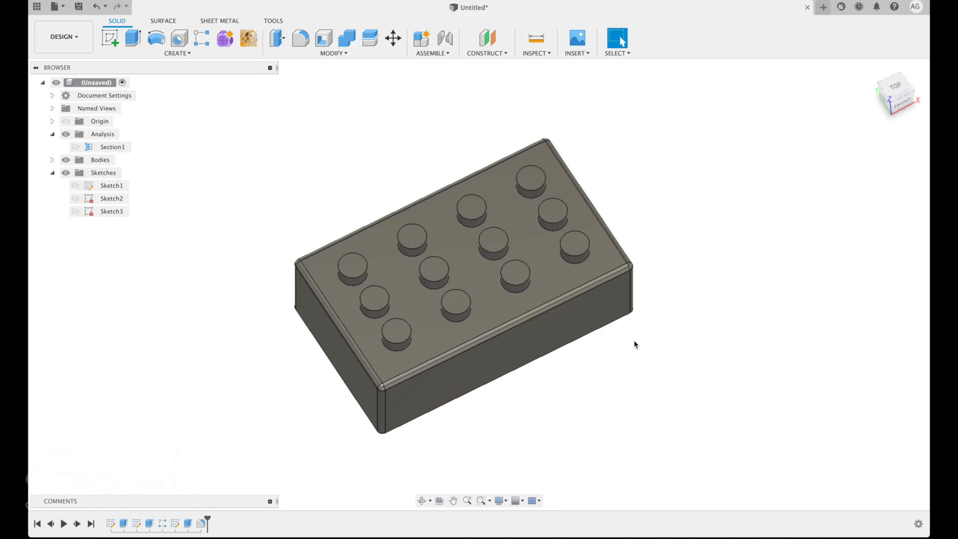
{"action": "mouse_move", "coordinate": [635, 347]}
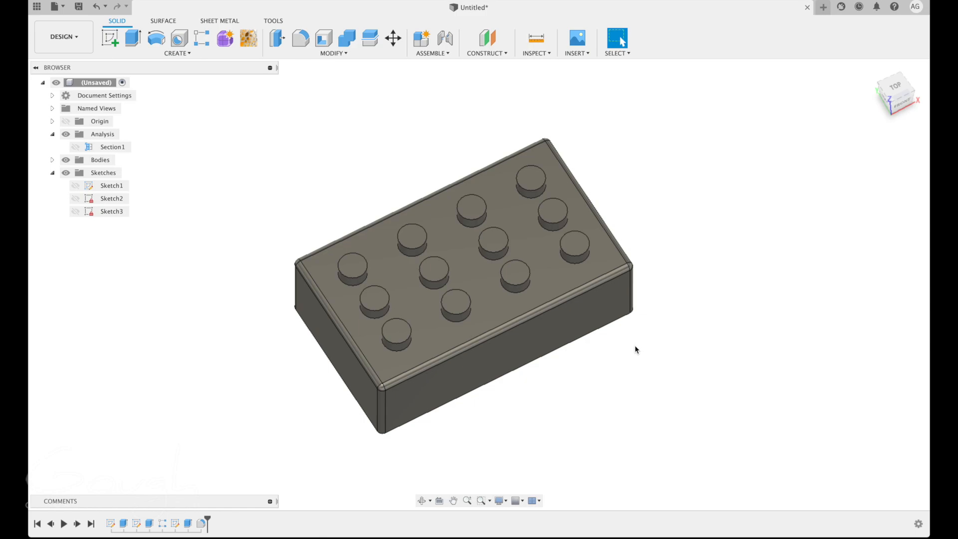
{"action": "mouse_move", "coordinate": [611, 326]}
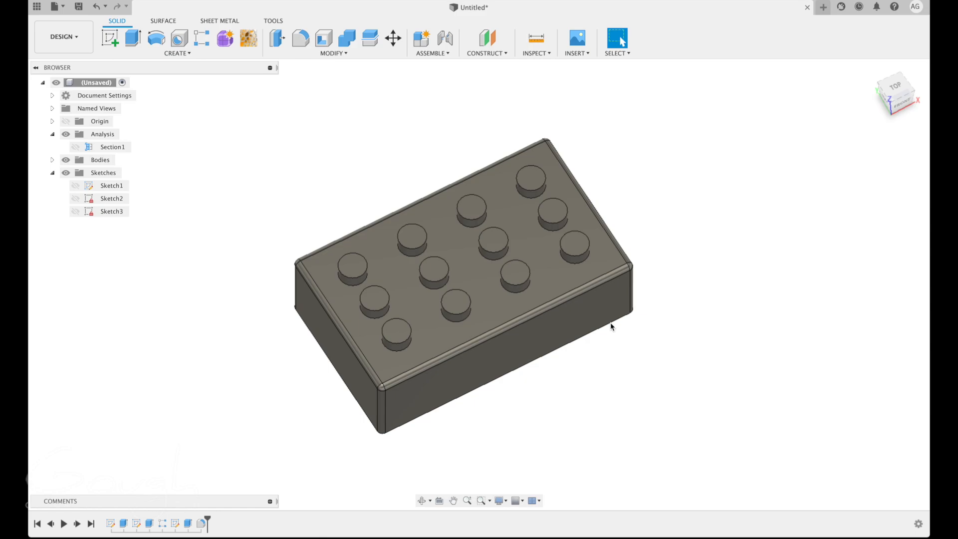
Rename Sketch1 in the Browser to Brick Outline
{"action": "left_click", "coordinate": [112, 147]}
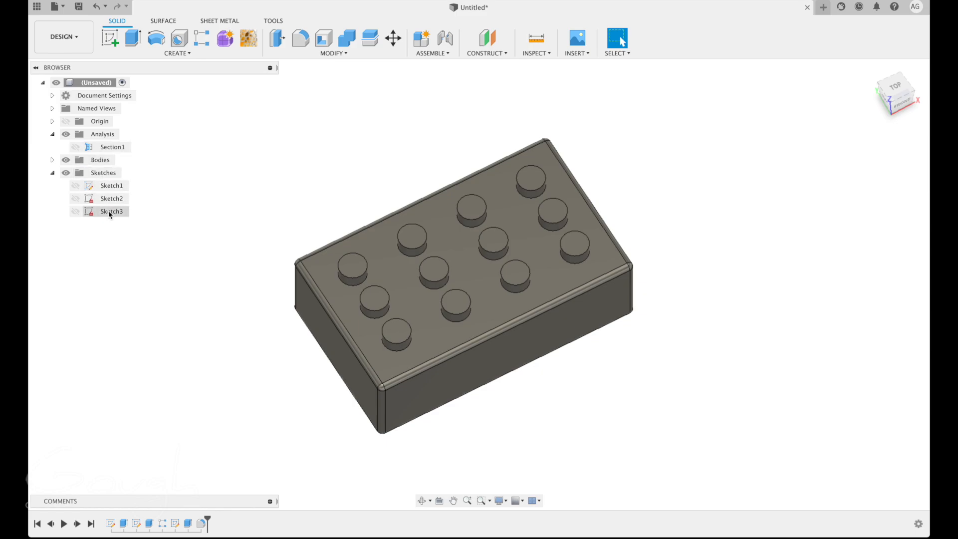
{"action": "left_click", "coordinate": [111, 198]}
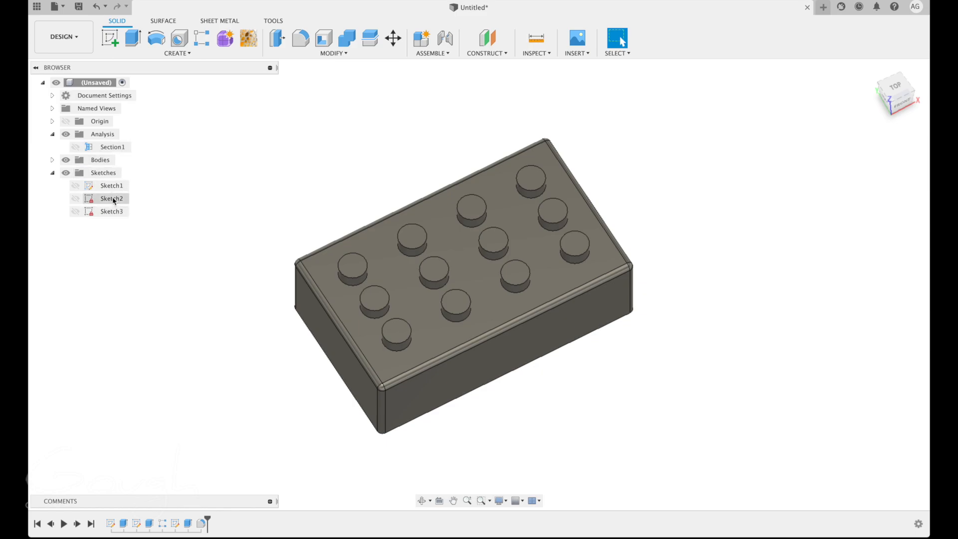
{"action": "left_click", "coordinate": [111, 185]}
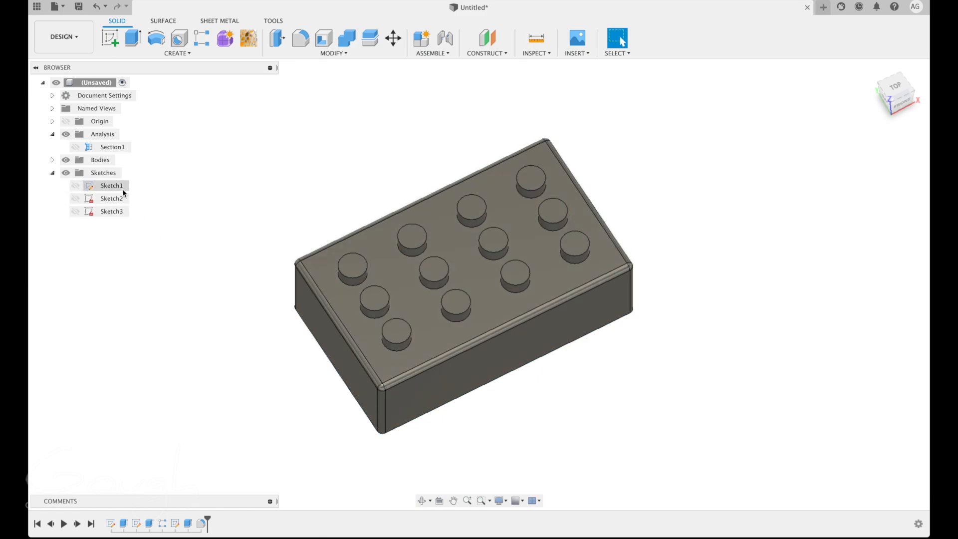
{"action": "left_click", "coordinate": [112, 185]}
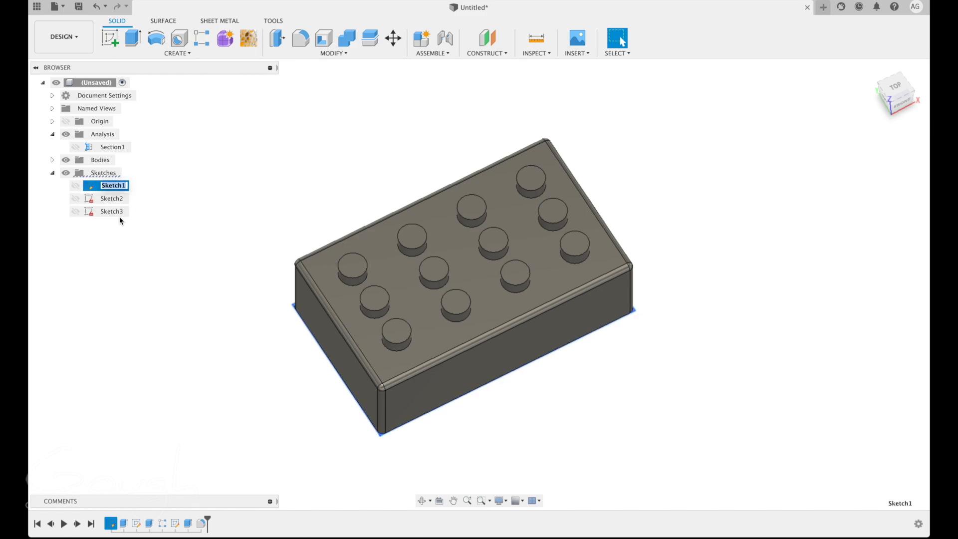
{"action": "mouse_move", "coordinate": [112, 225]}
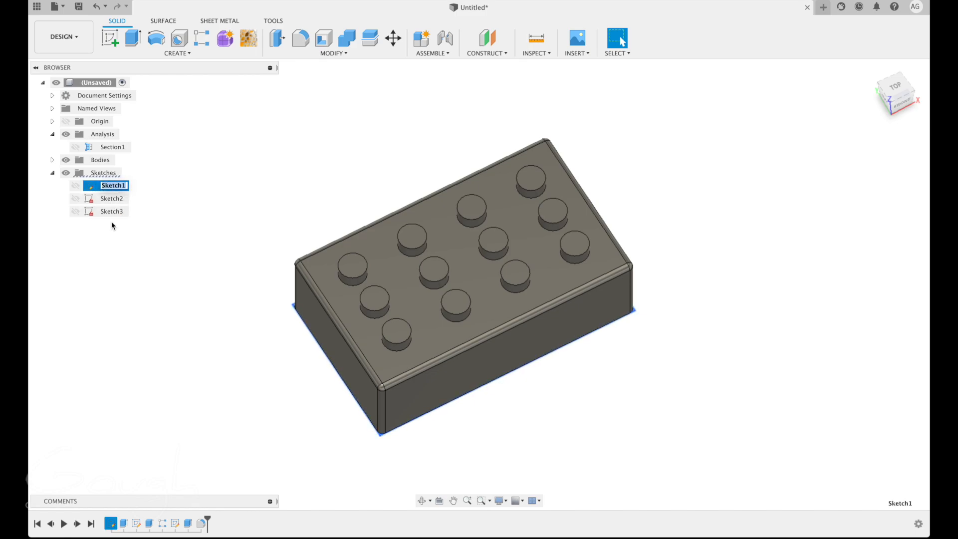
{"action": "double_click", "coordinate": [112, 186]}
{"action": "type", "text": "Brick Outl"}
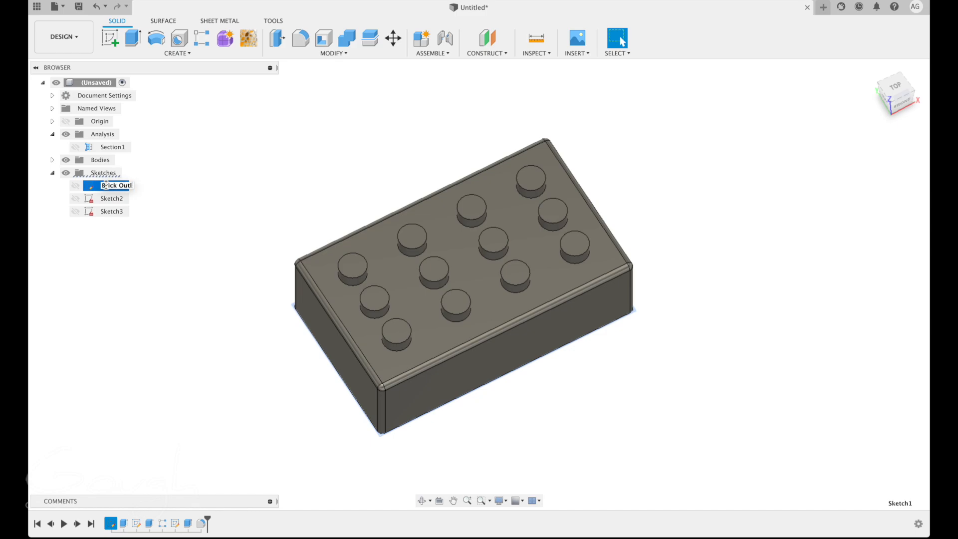
{"action": "left_click", "coordinate": [112, 198]}
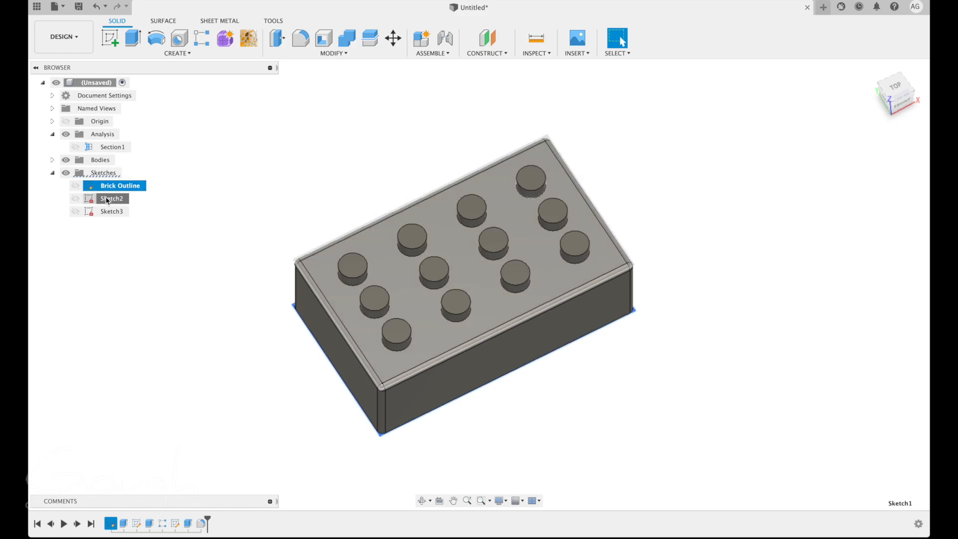
Rename Sketch2 to Top Nub and Sketch3 to Brick Inside
{"action": "double_click", "coordinate": [112, 198]}
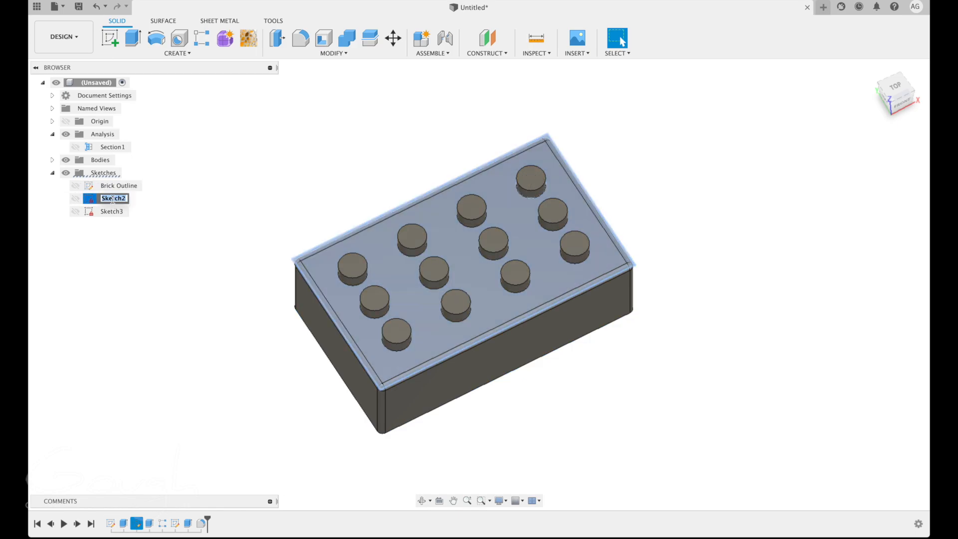
{"action": "type", "text": "Top Nub"}
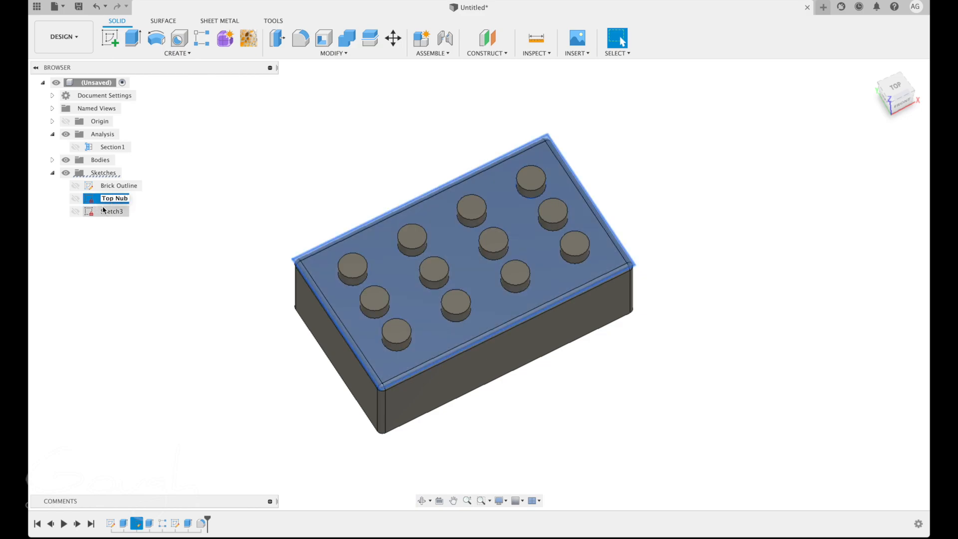
{"action": "left_click", "coordinate": [112, 211]}
{"action": "type", "text": "Brick Inside"}
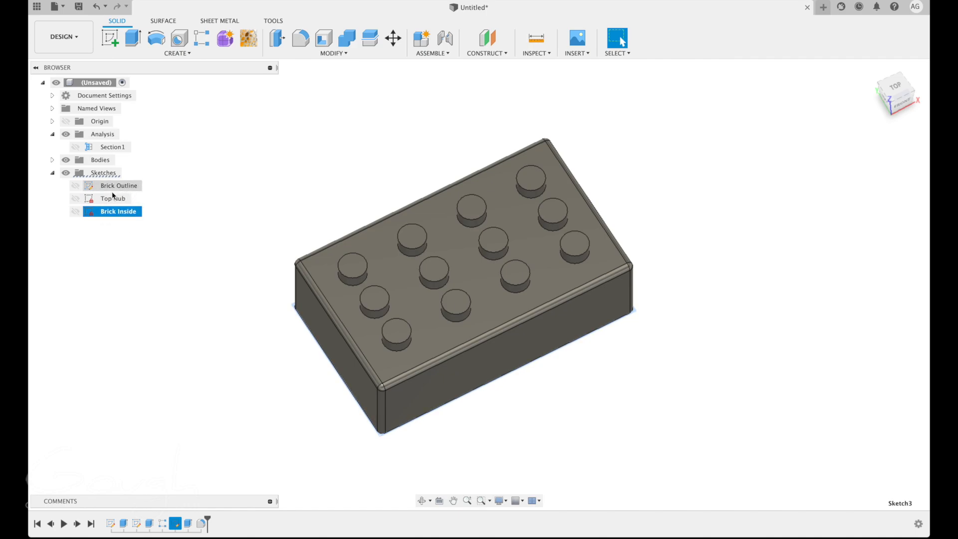
{"action": "left_click", "coordinate": [113, 198]}
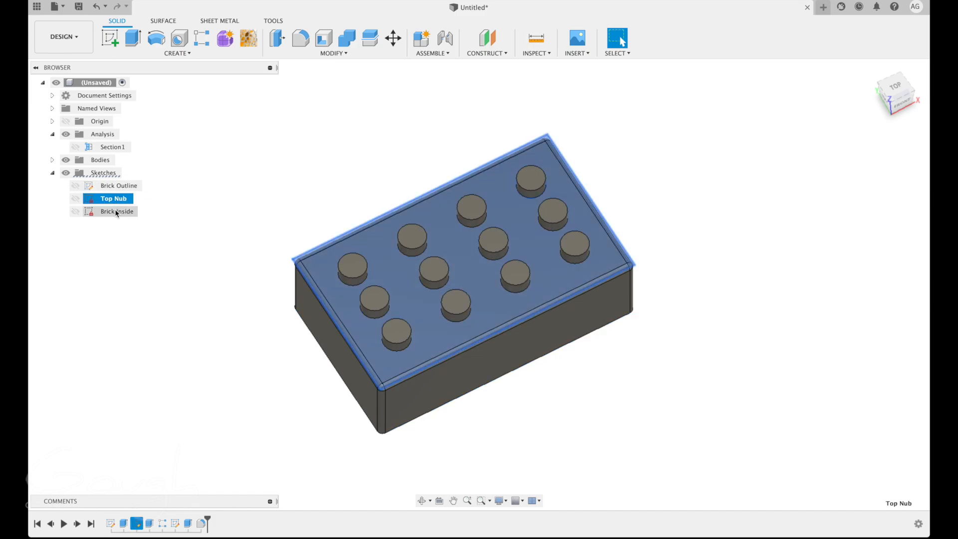
{"action": "left_click", "coordinate": [119, 185]}
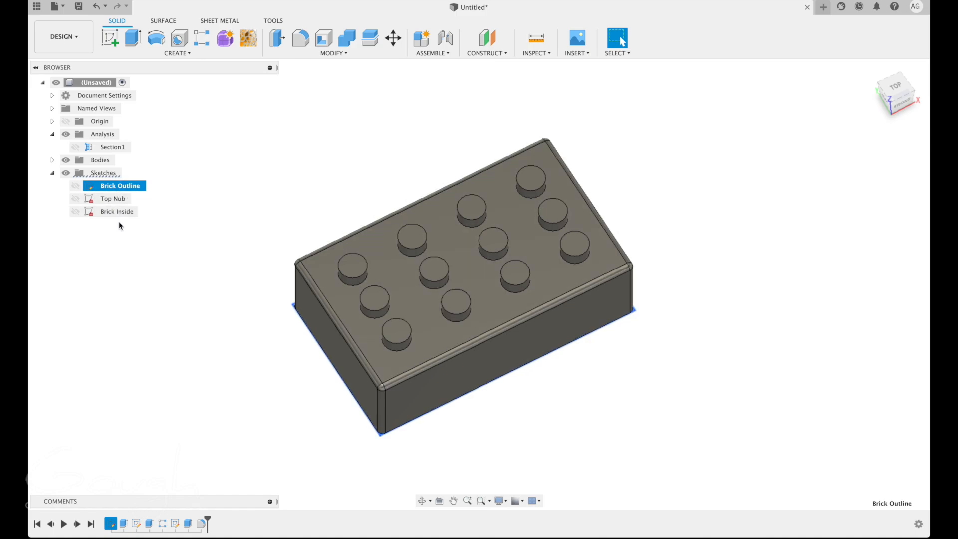
{"action": "mouse_move", "coordinate": [116, 211]}
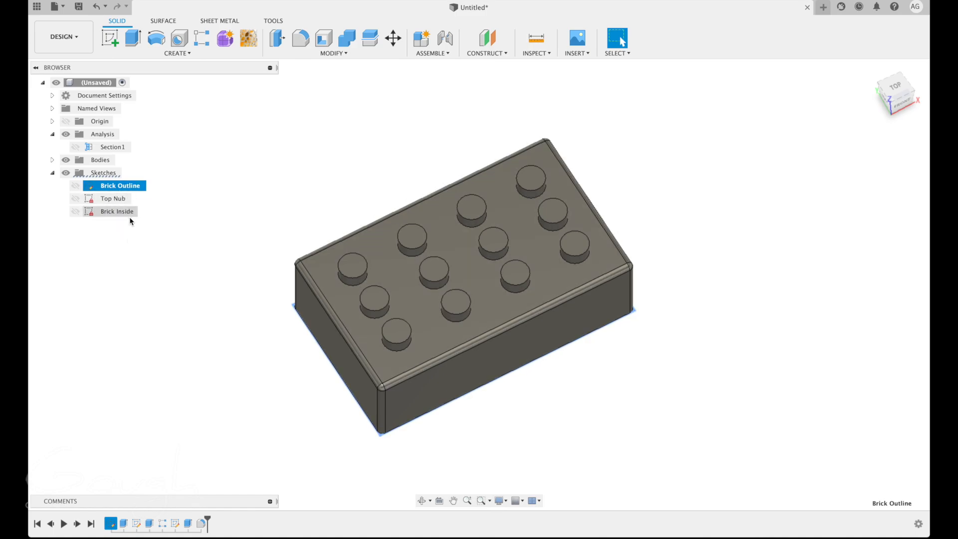